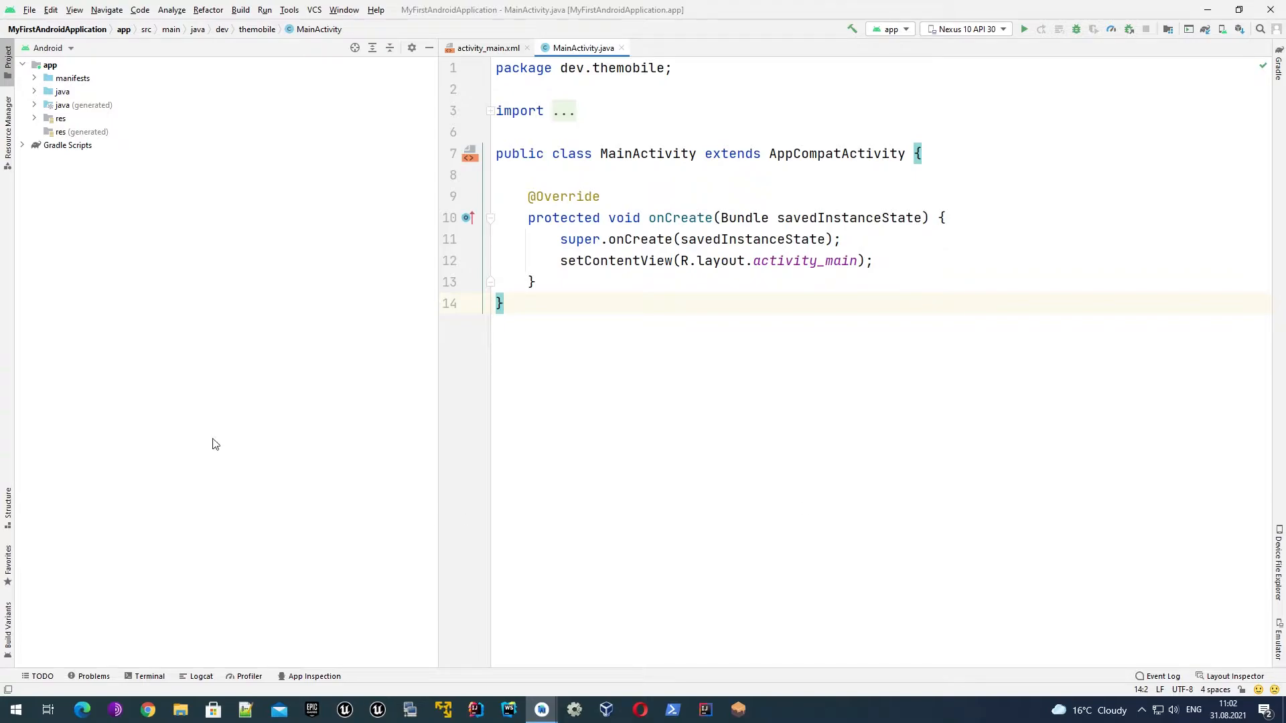
pyautogui.moveTo(7, 68)
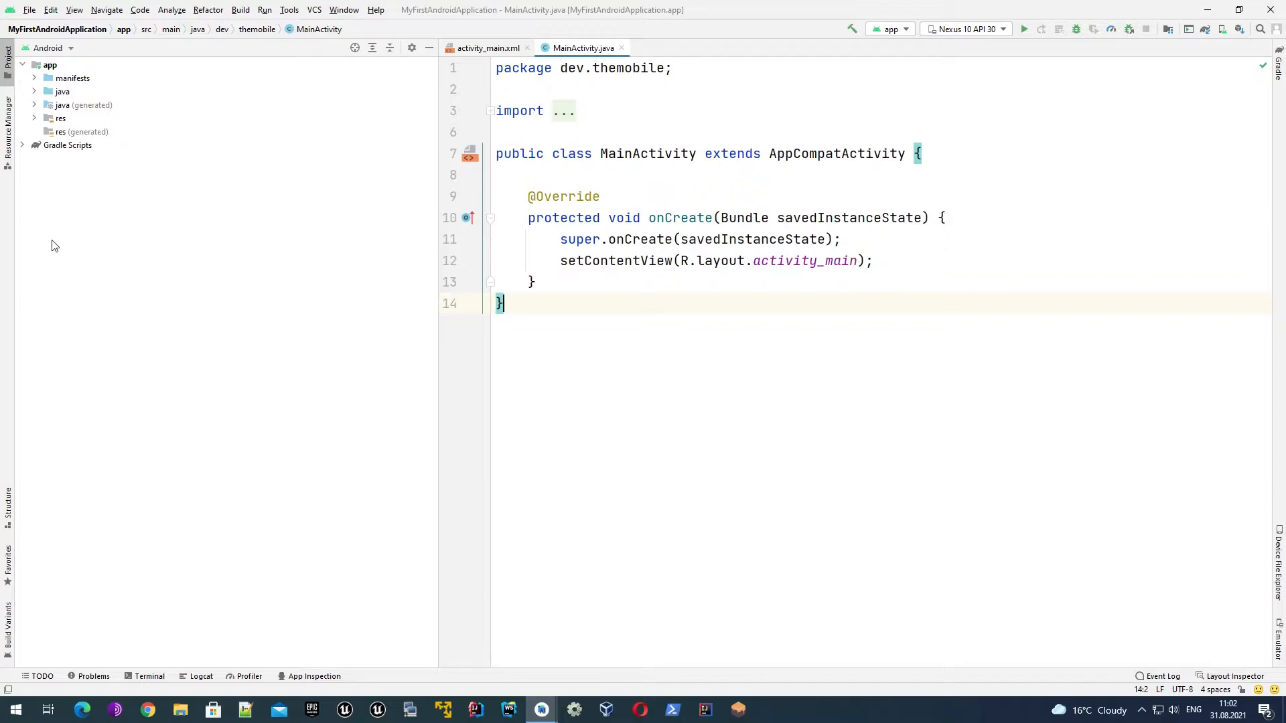
pyautogui.moveTo(173, 161)
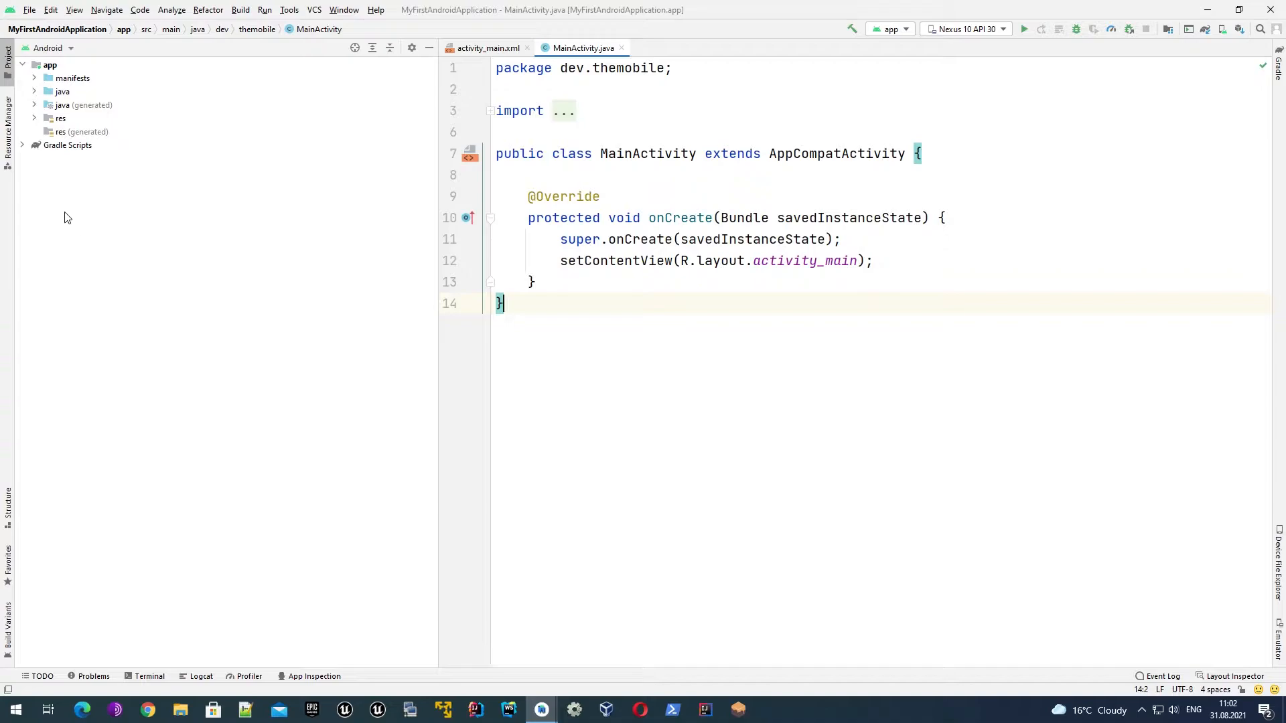
pyautogui.moveTo(792, 320)
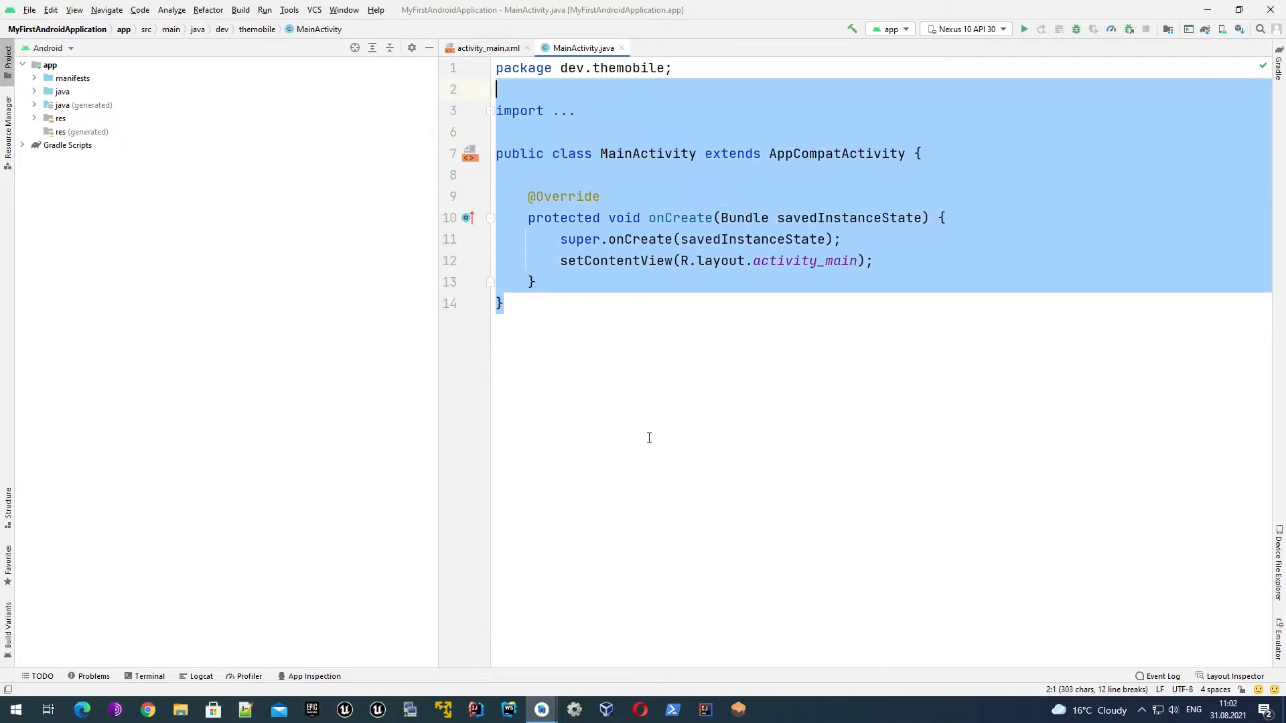
# Clear the selected code in MainActivity.java by clicking into the editor
pyautogui.click(502, 304)
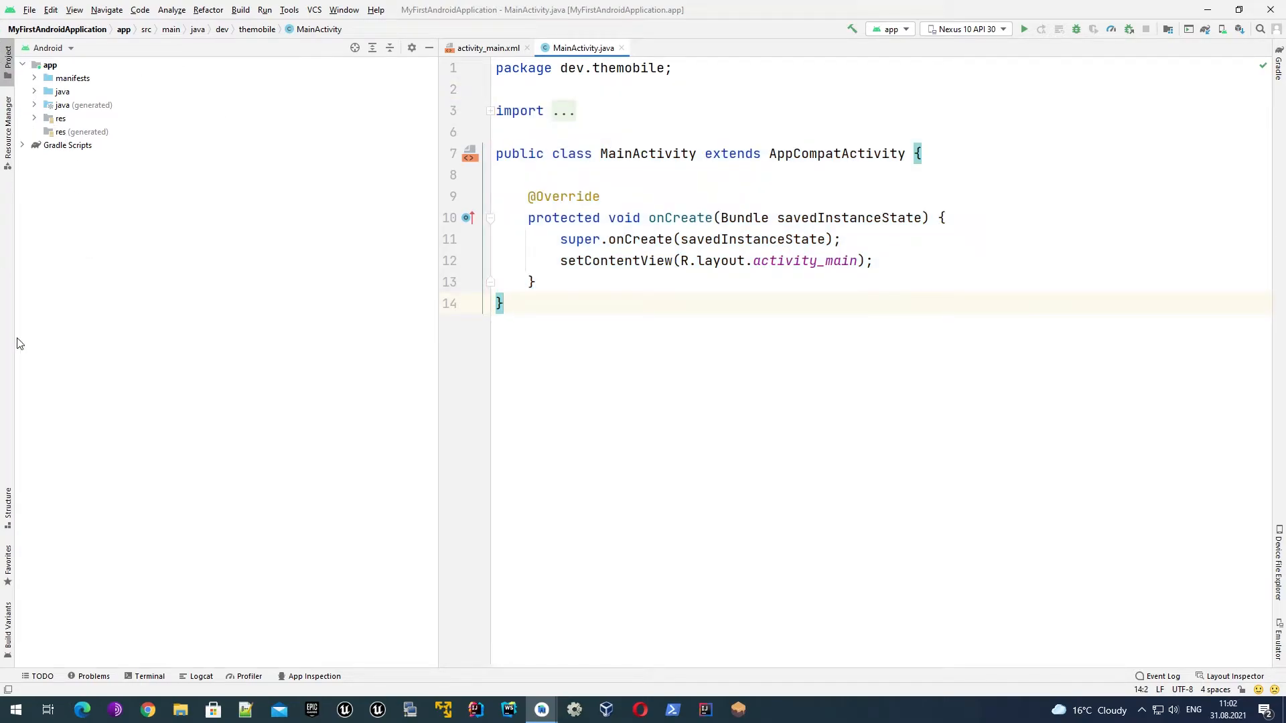
pyautogui.moveTo(8, 62)
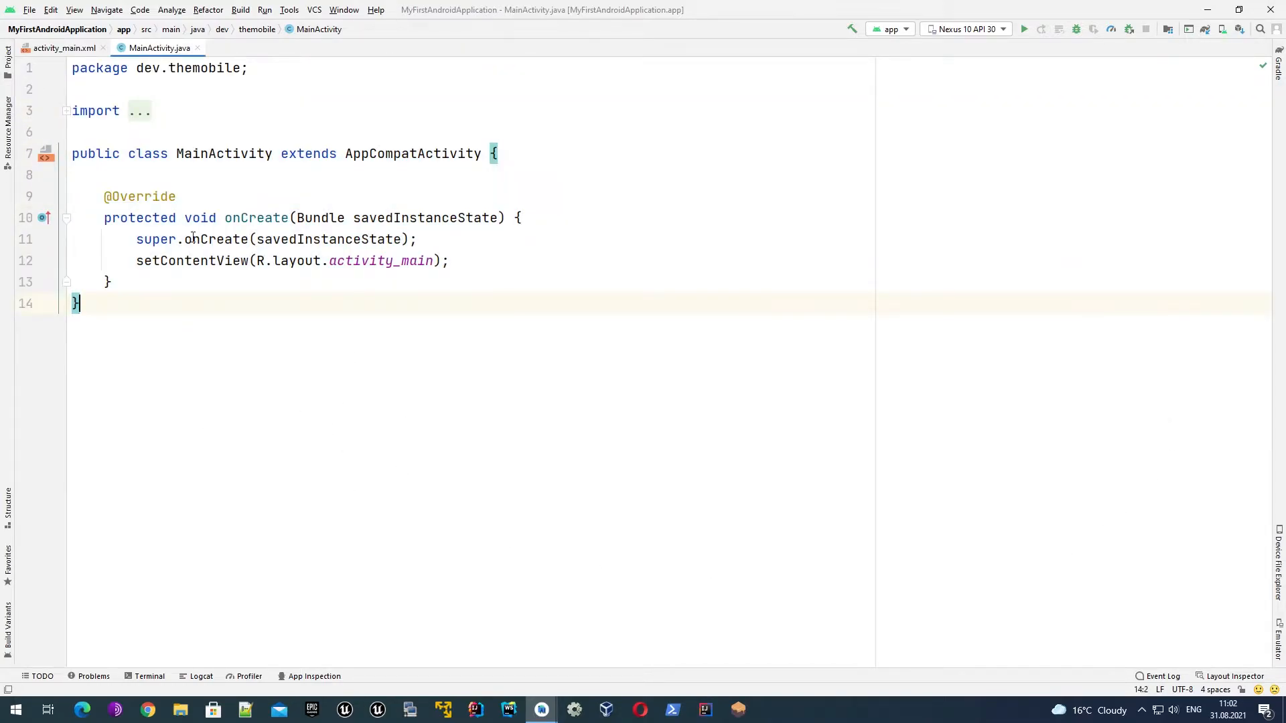
# Reopen the Project tool window from the left edge so the file tree shows again
pyautogui.click(64, 49)
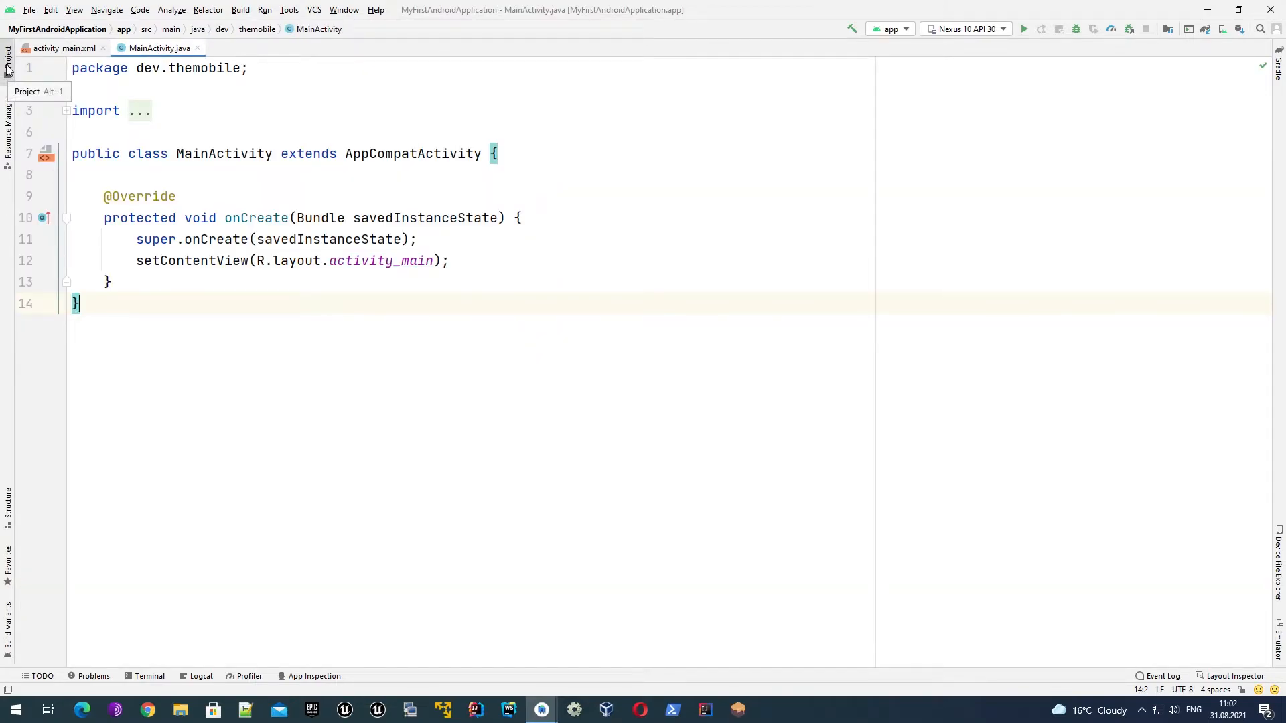
pyautogui.click(8, 58)
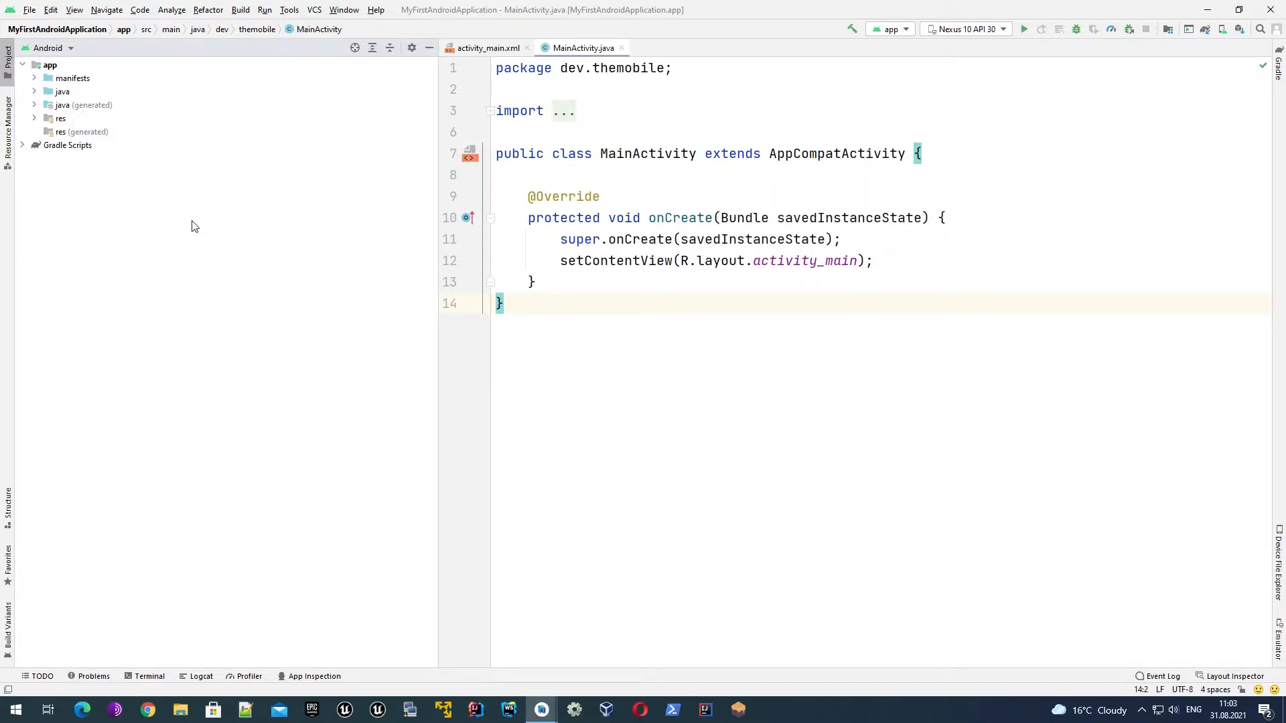
pyautogui.moveTo(173, 226)
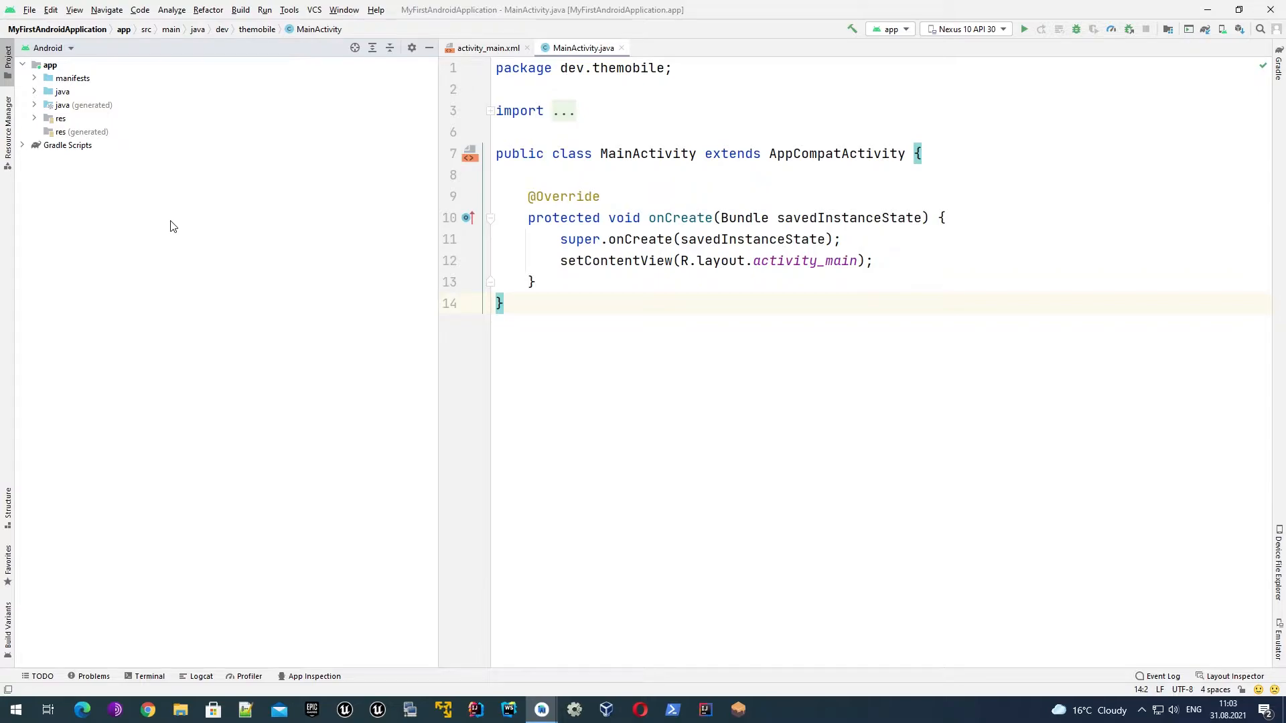
pyautogui.moveTo(162, 221)
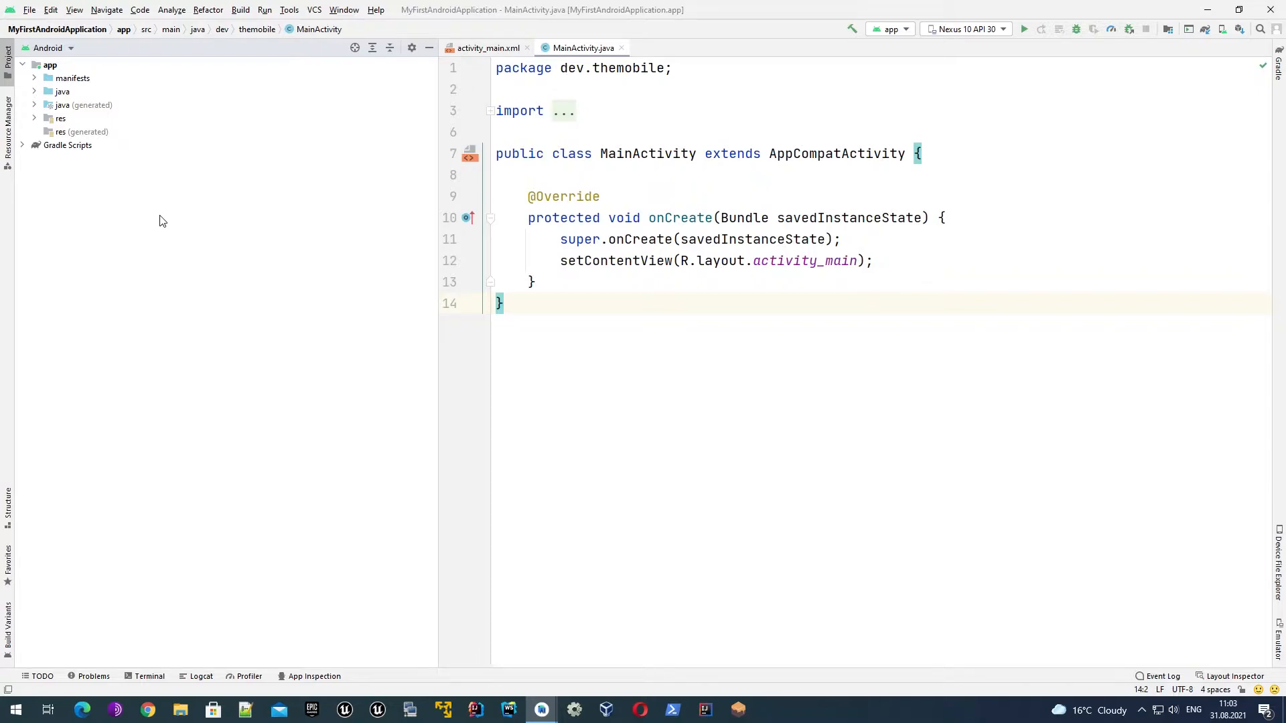
pyautogui.moveTo(158, 219)
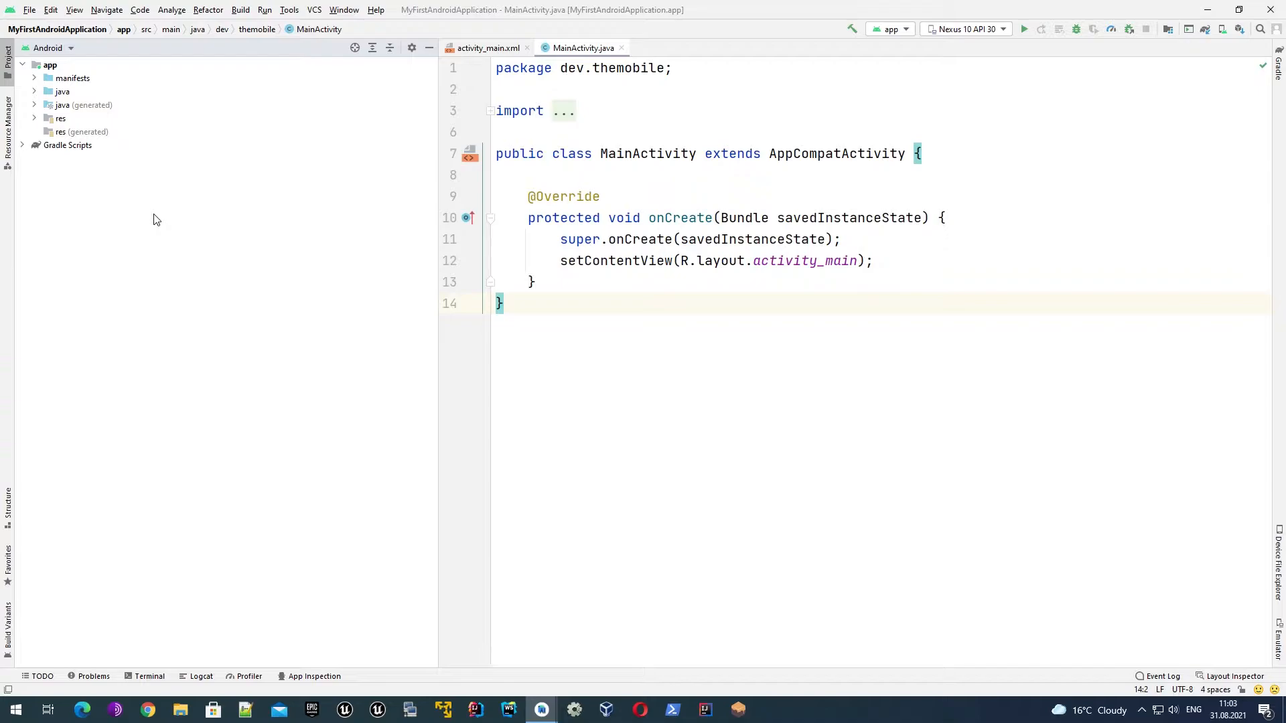
pyautogui.moveTo(107, 198)
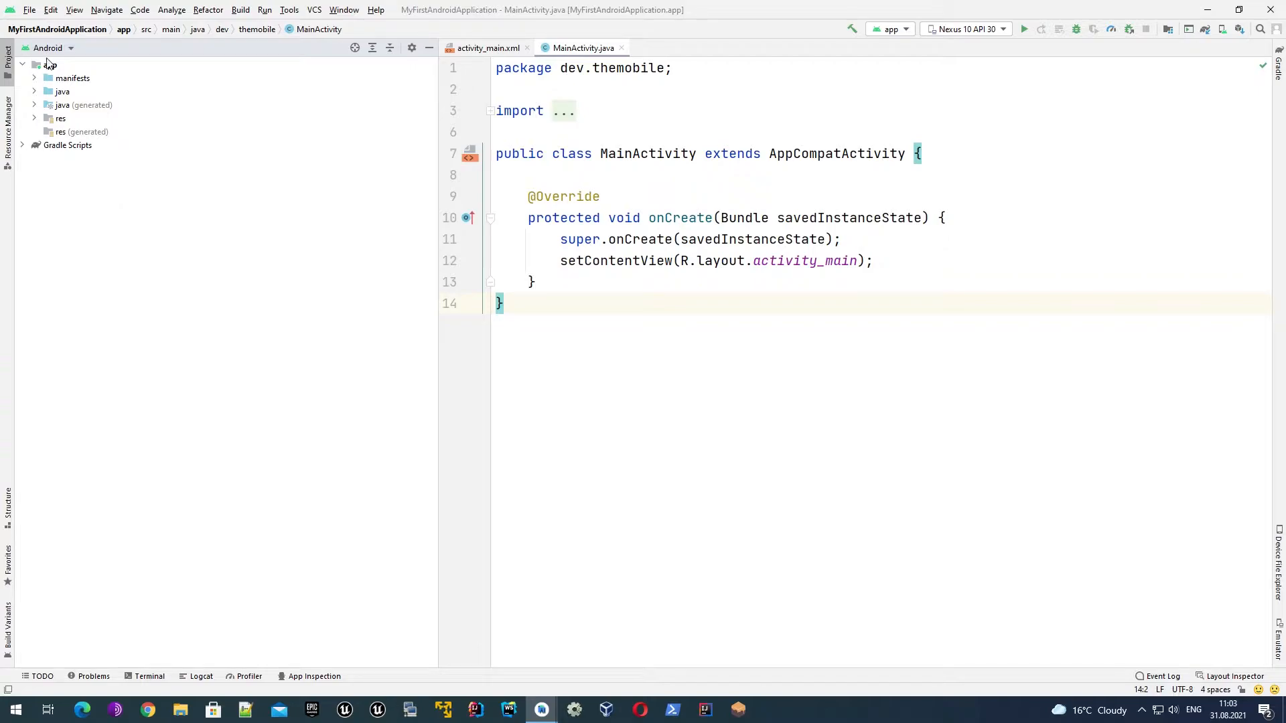
# Open the Project panel's view selector dropdown listing alternative tree views
pyautogui.click(49, 65)
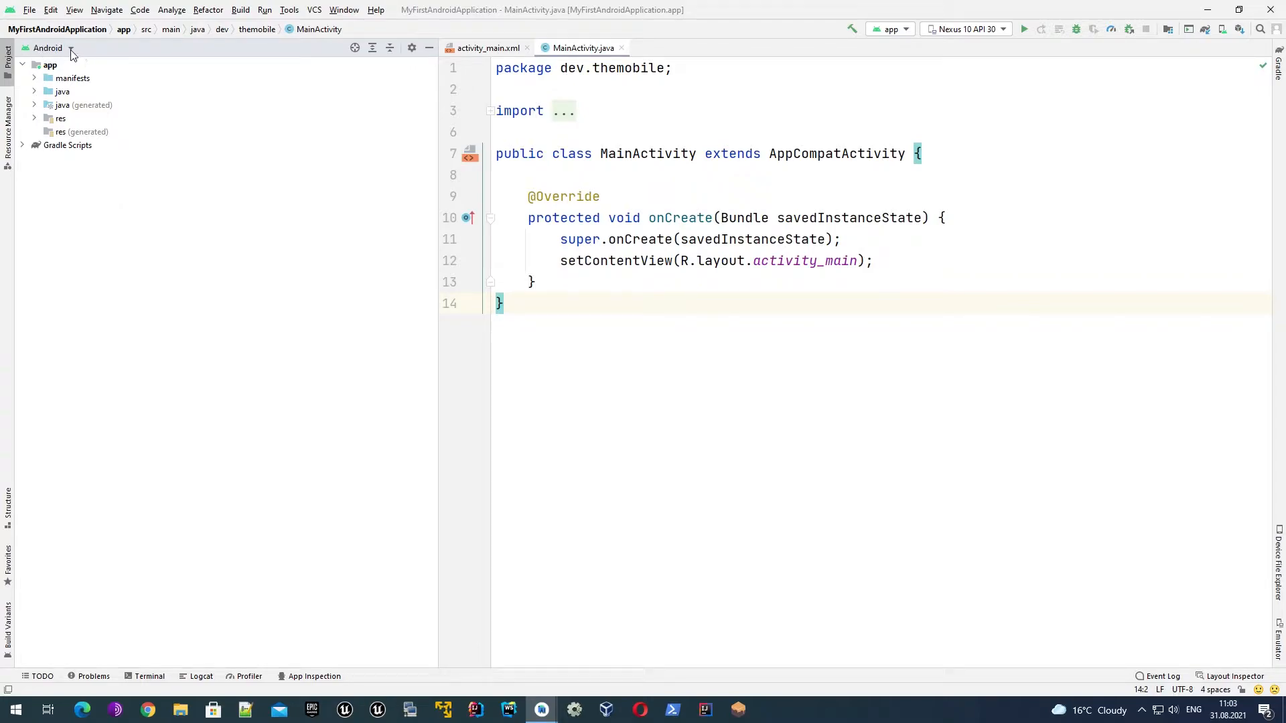
pyautogui.click(71, 48)
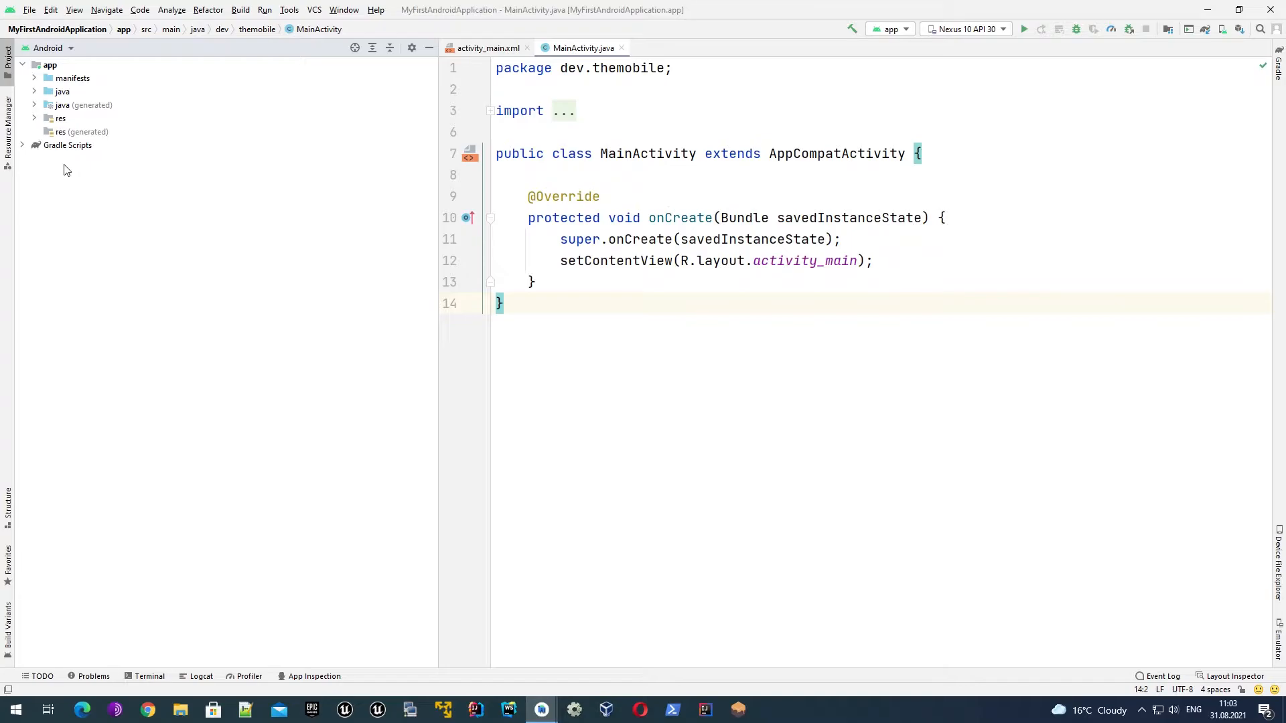
pyautogui.click(48, 48)
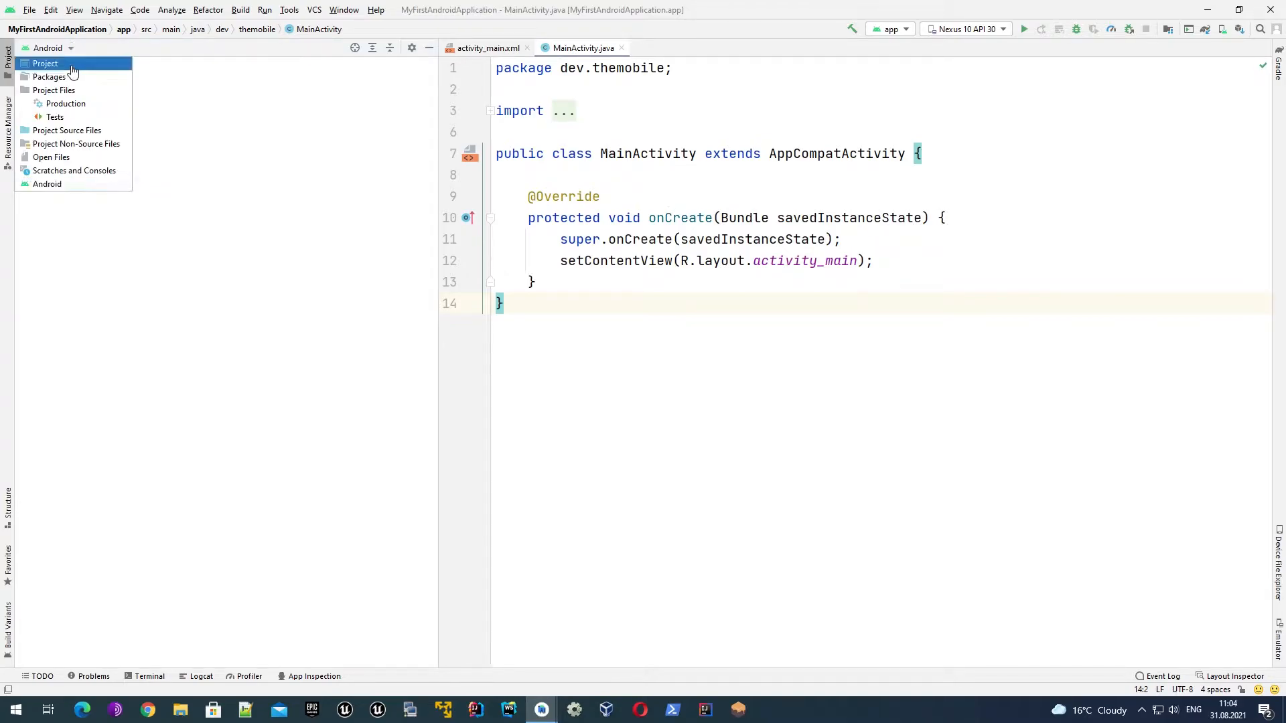
# Switch the project tree to the full on-disk Project view
pyautogui.click(45, 62)
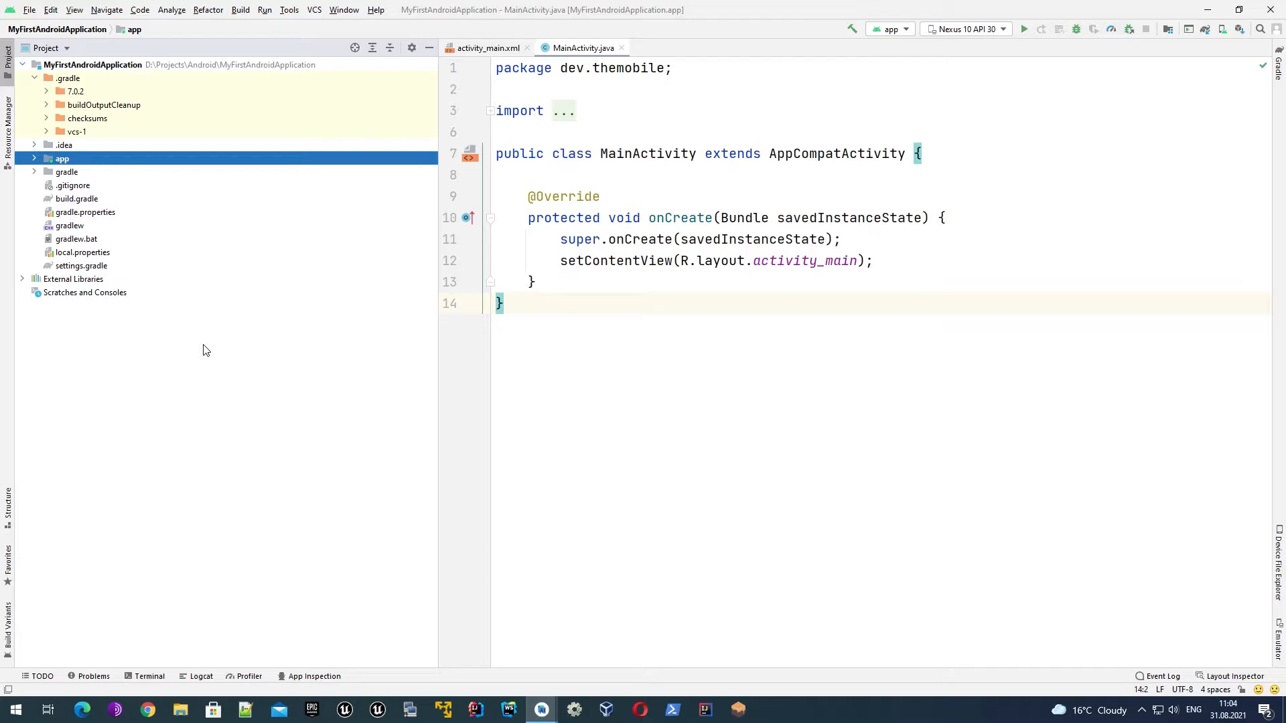
pyautogui.moveTo(200, 350)
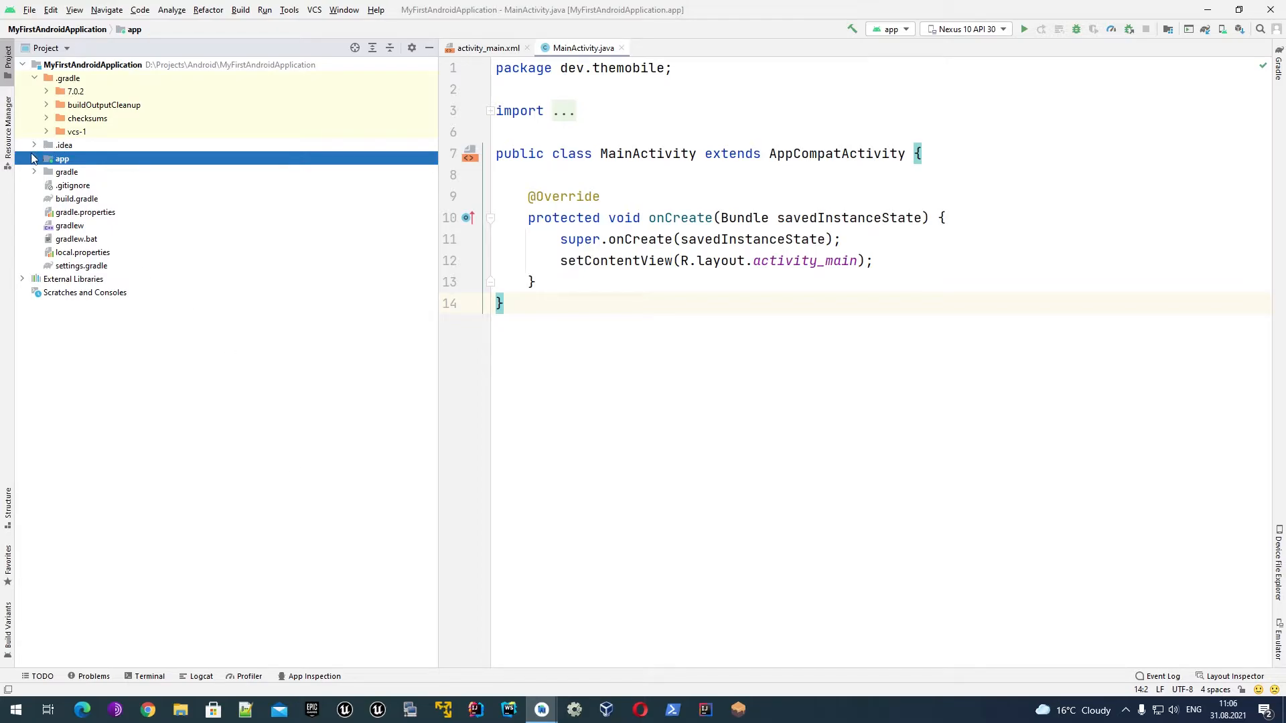
# Peek into the .idea folder, collapse it, then expand the app module folder
pyautogui.click(33, 145)
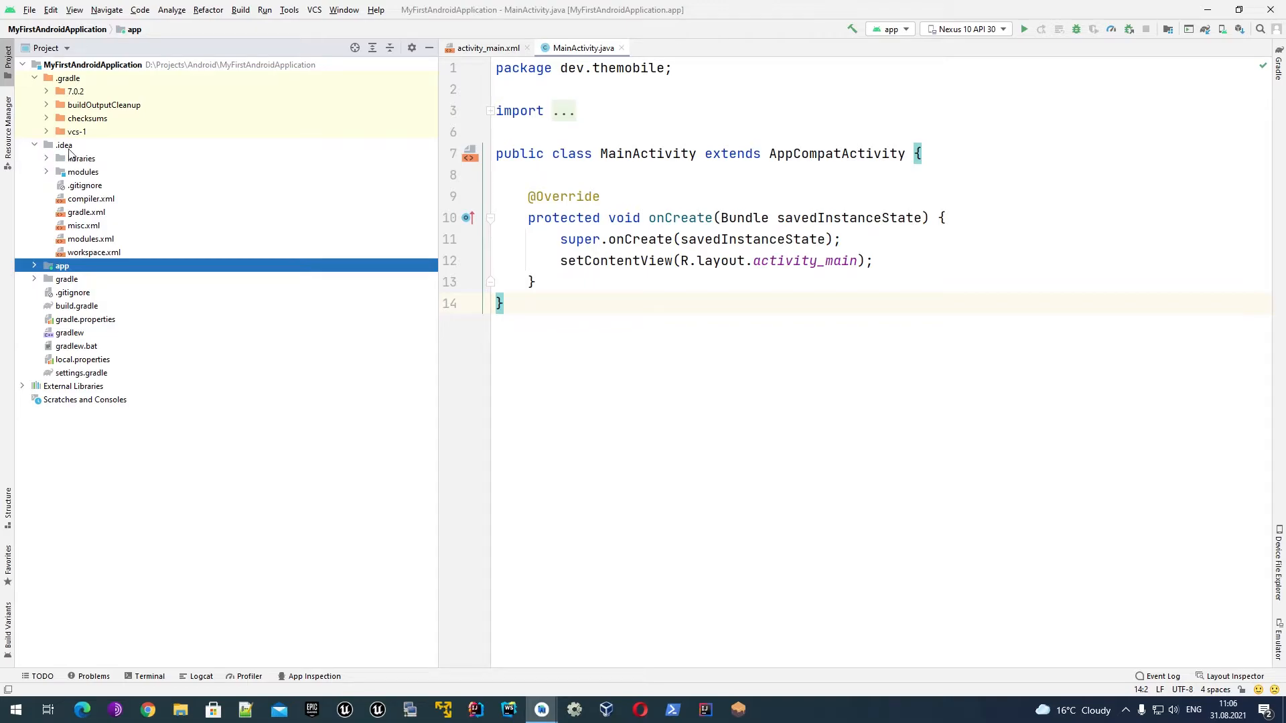
pyautogui.moveTo(104, 255)
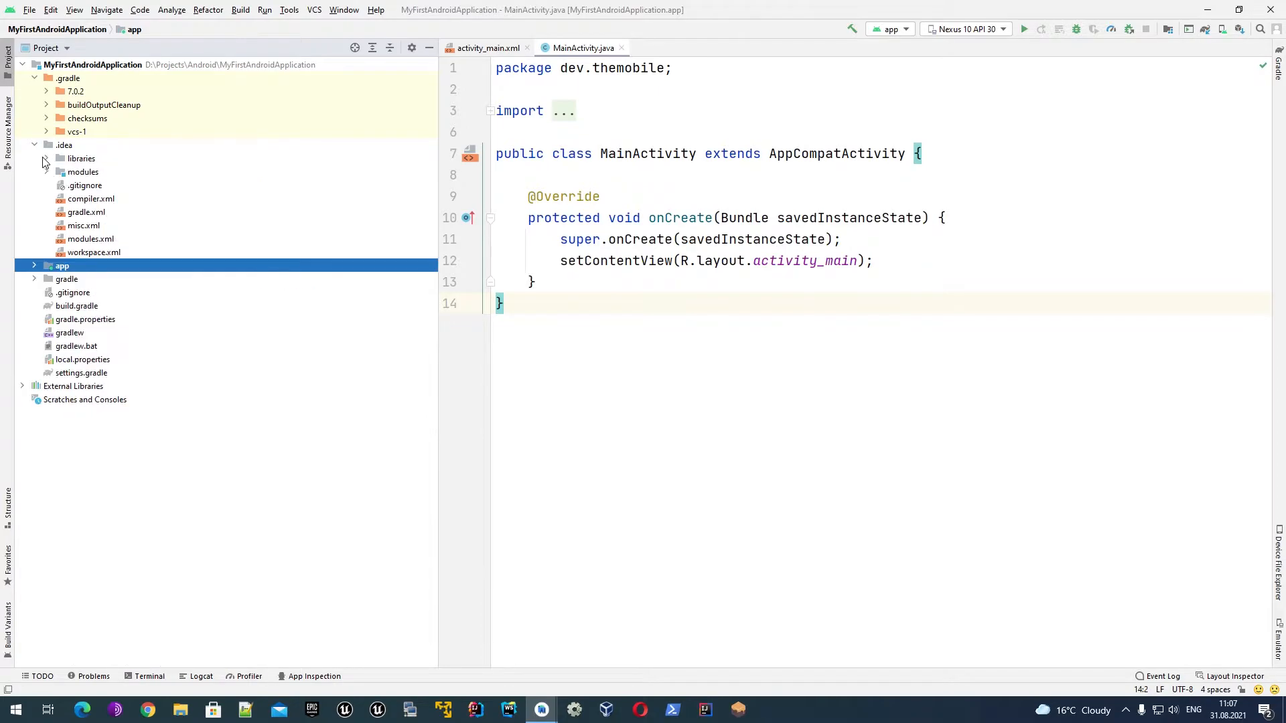
pyautogui.click(47, 144)
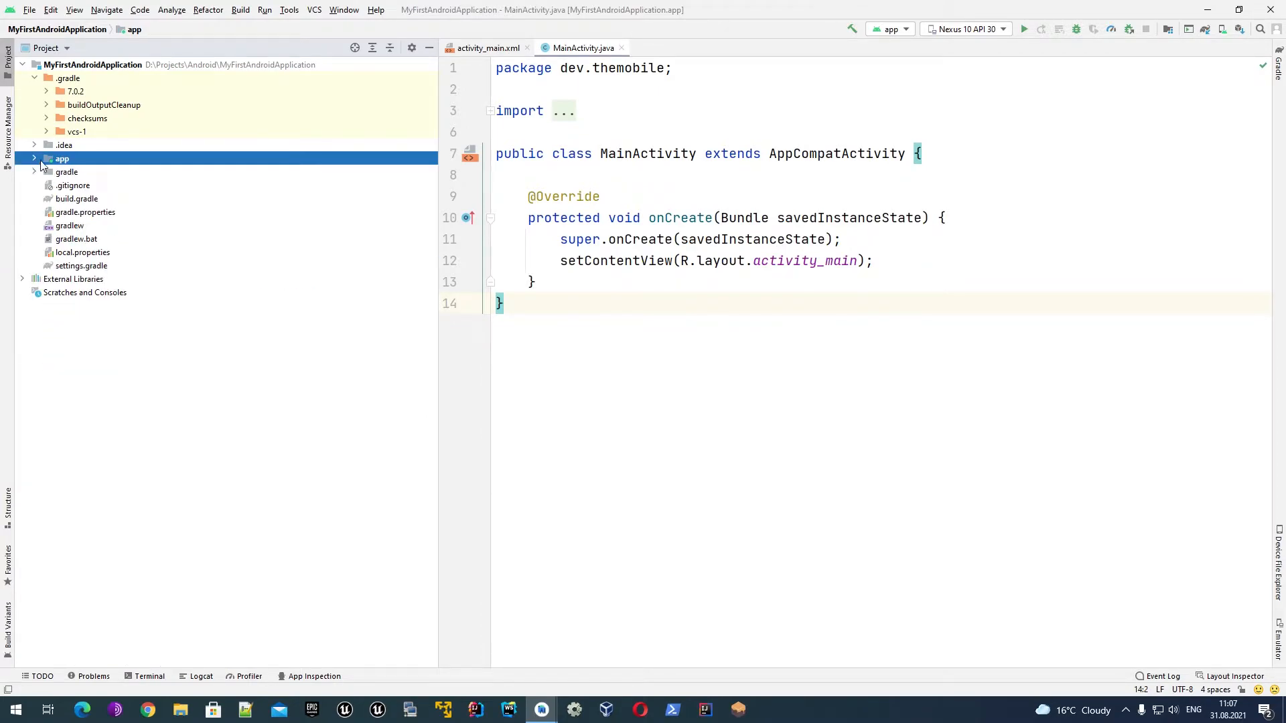
pyautogui.moveTo(45, 169)
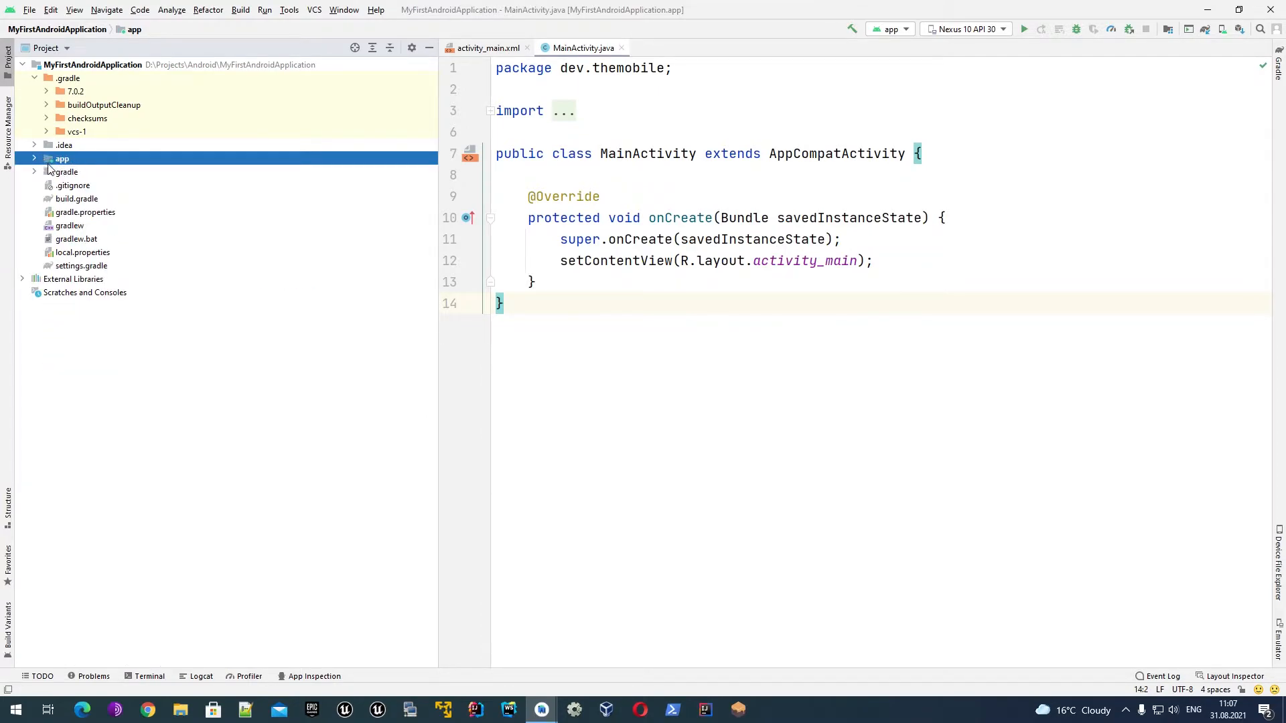
pyautogui.click(35, 158)
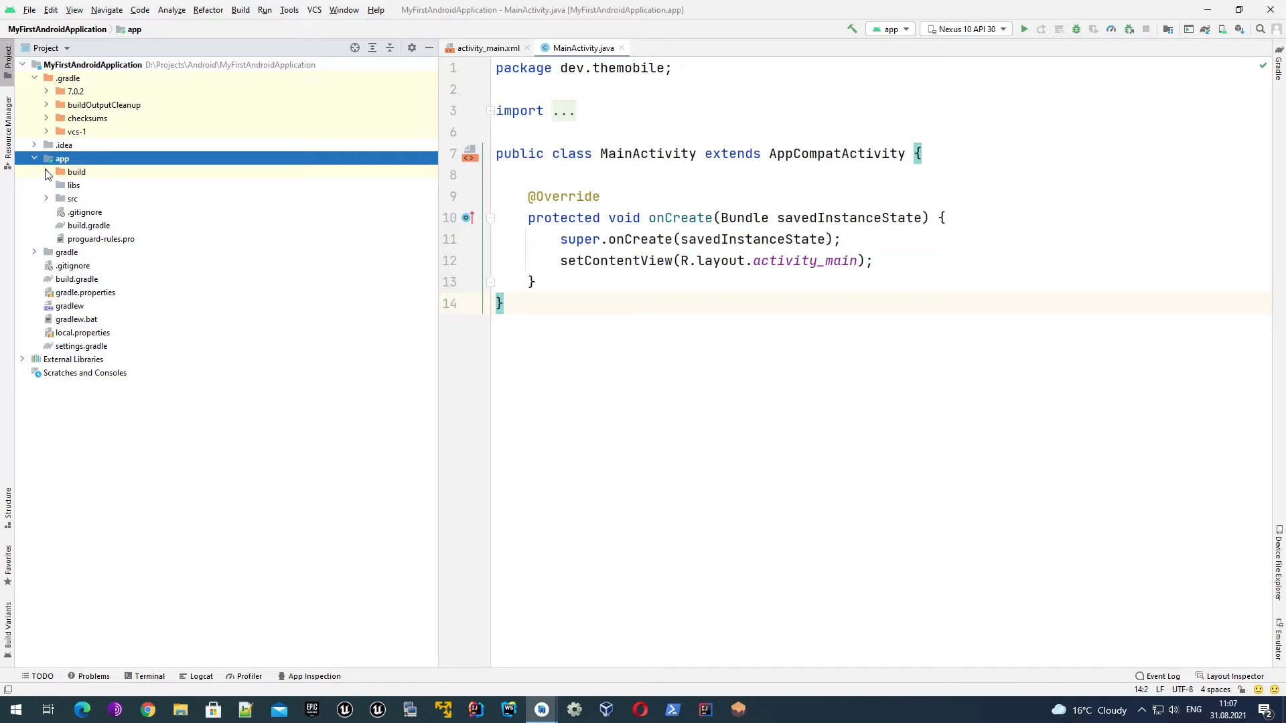
# Expand app's build folder down through outputs/apk to reveal app-debug.apk
pyautogui.click(46, 171)
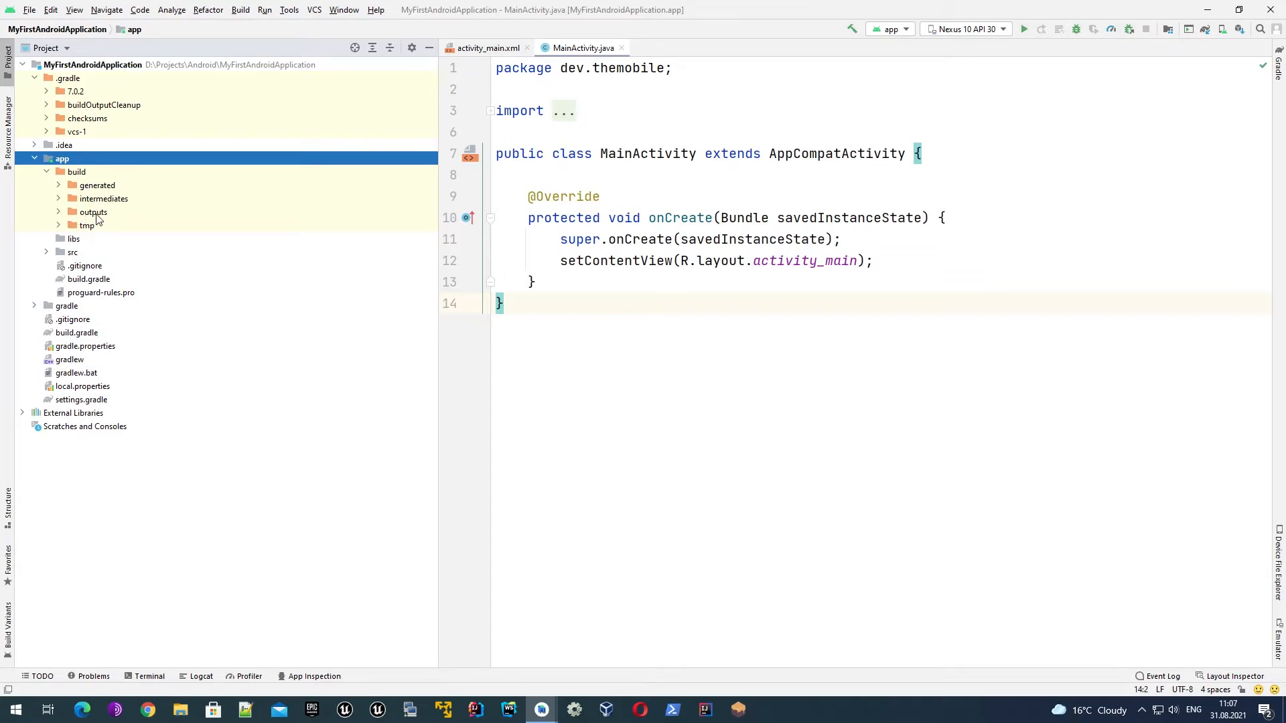
pyautogui.click(59, 212)
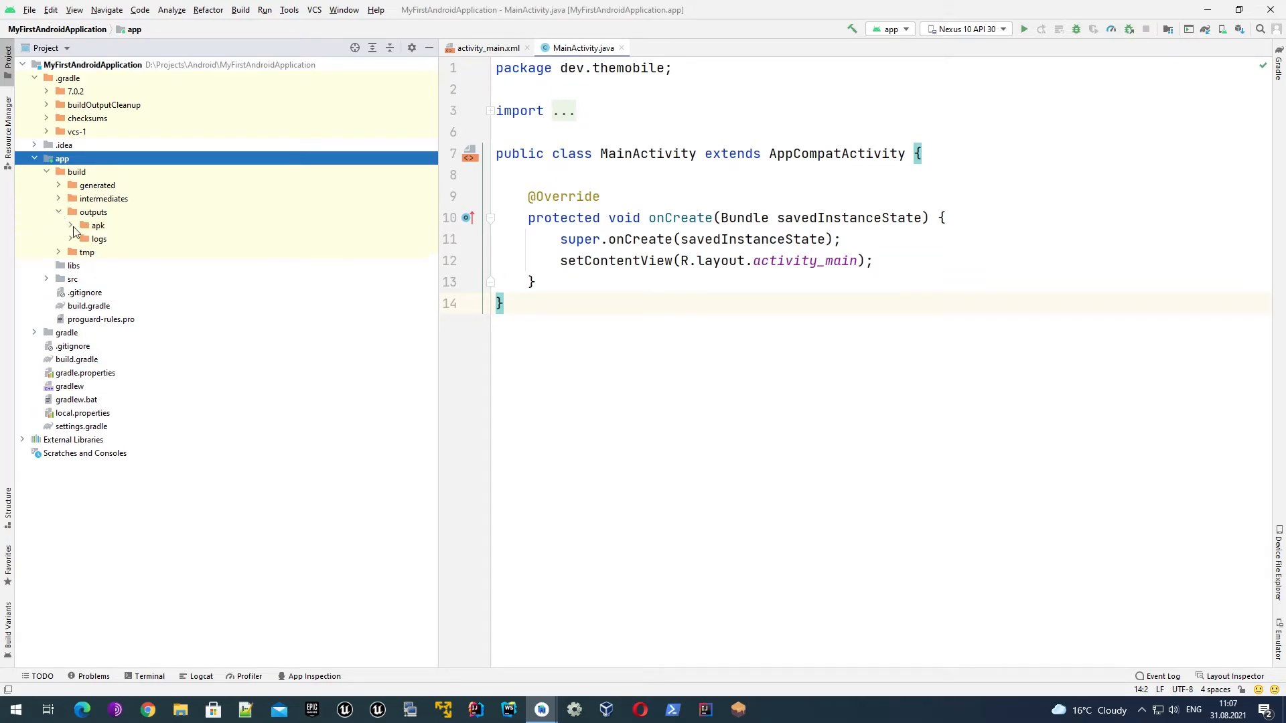
pyautogui.click(97, 225)
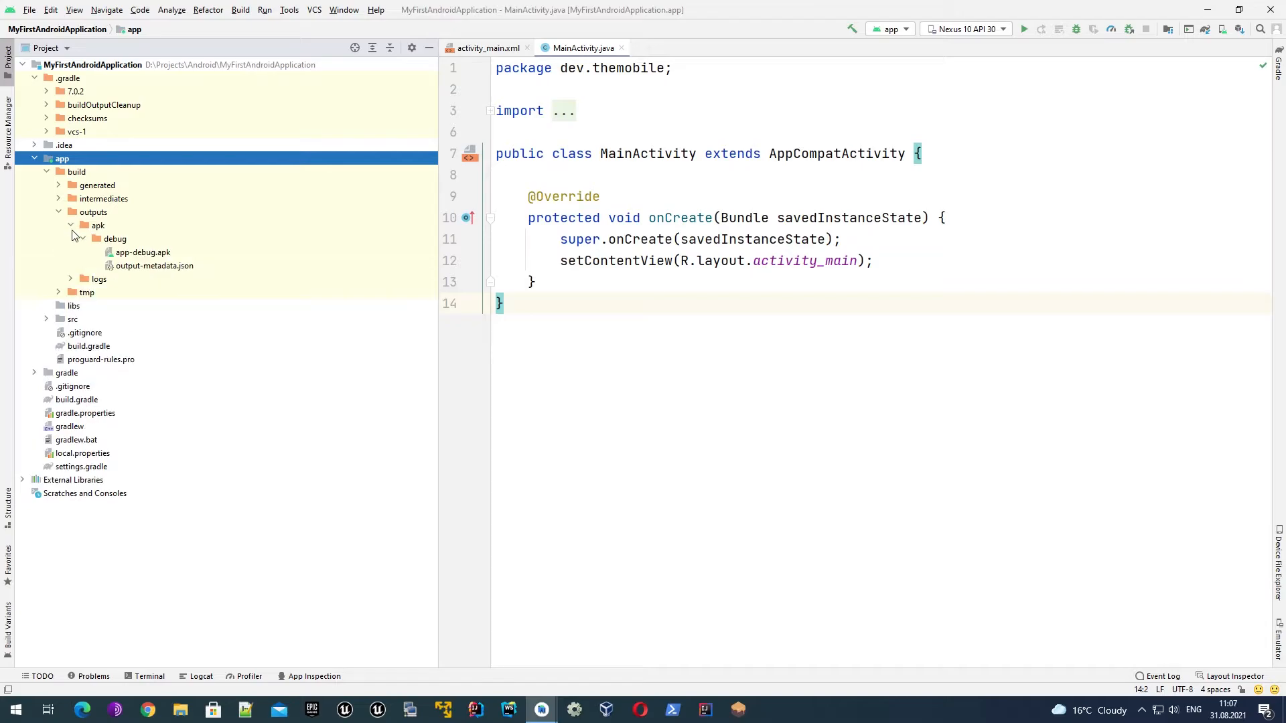
pyautogui.click(144, 253)
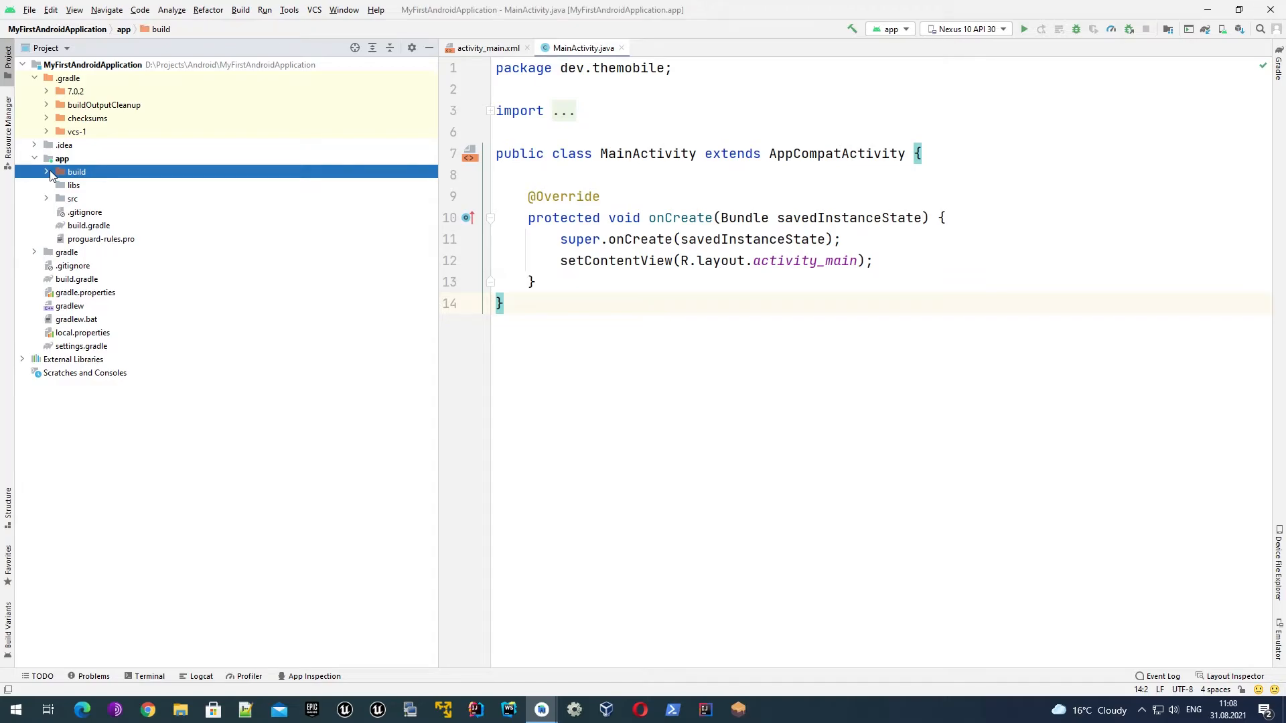
pyautogui.moveTo(93, 179)
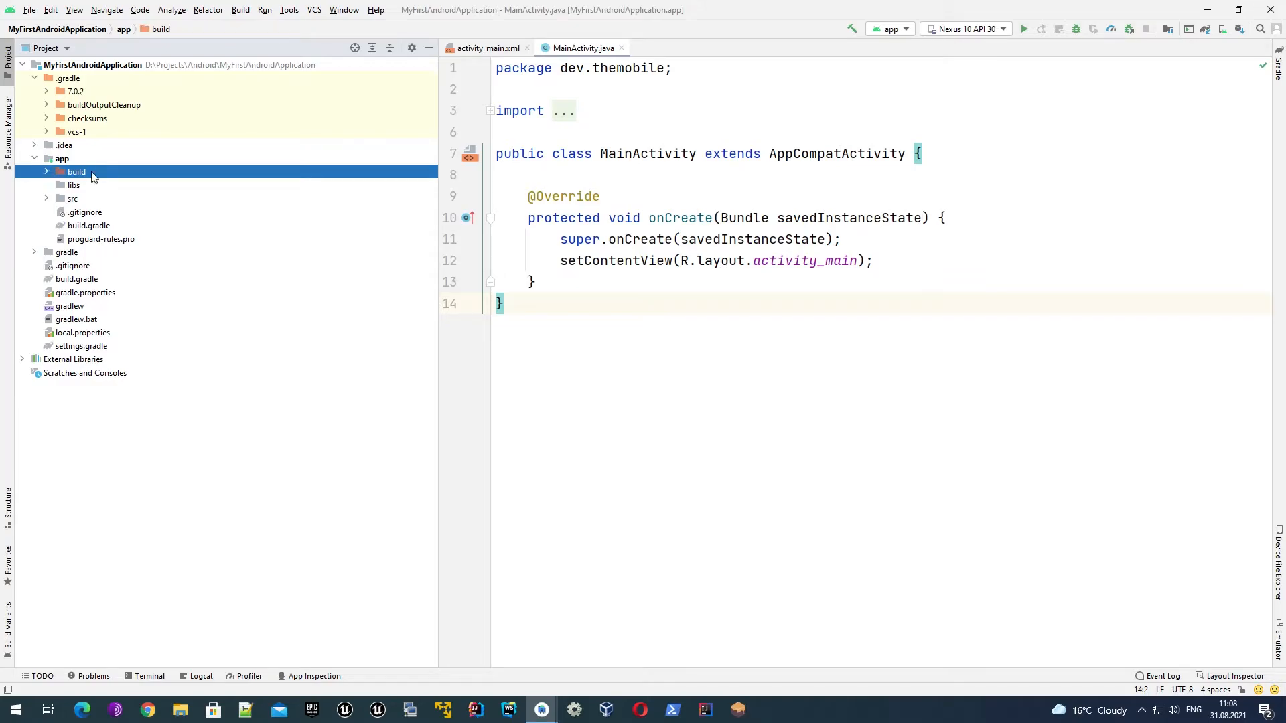
# Collapse build, select libs, then expand the src folder
pyautogui.click(45, 172)
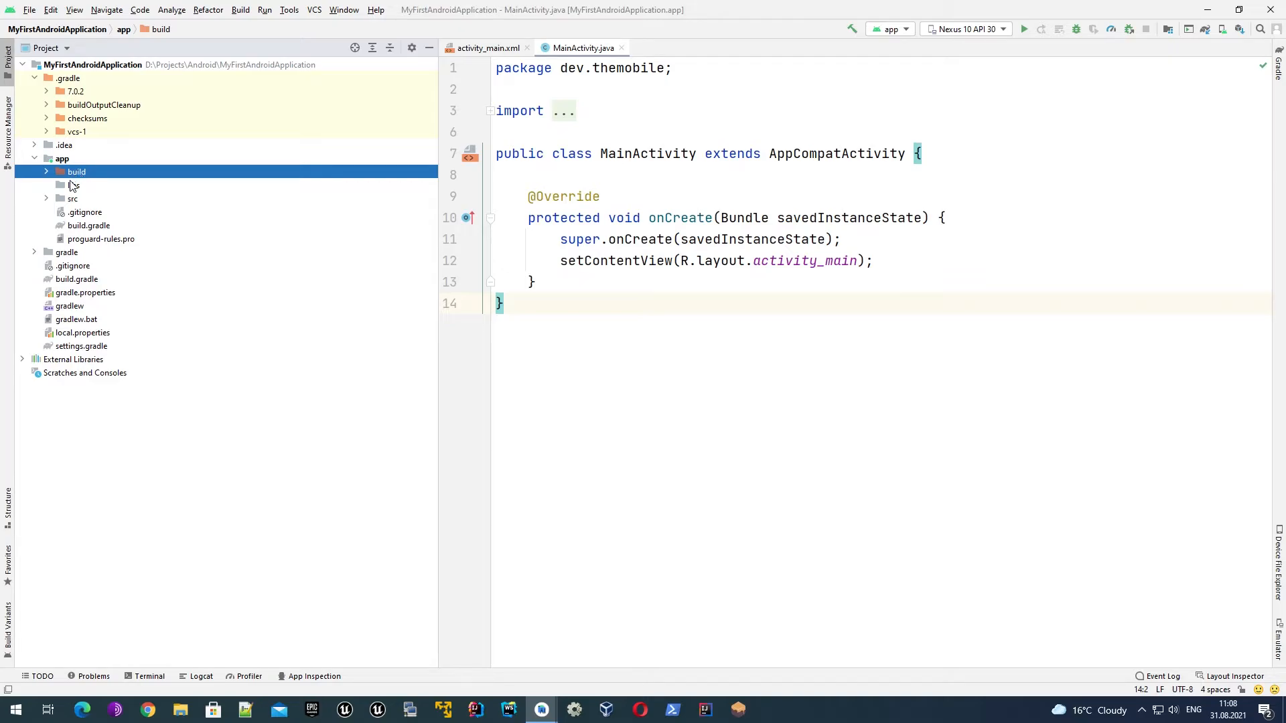
pyautogui.click(72, 185)
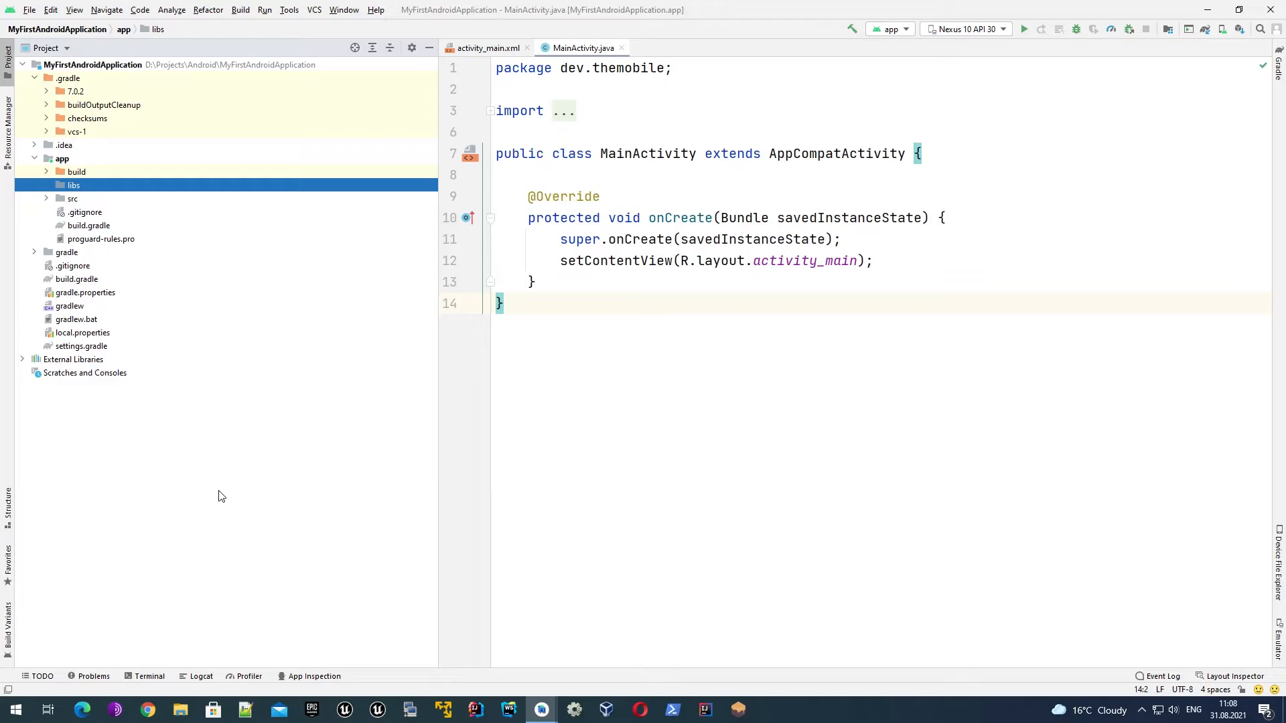
pyautogui.click(46, 199)
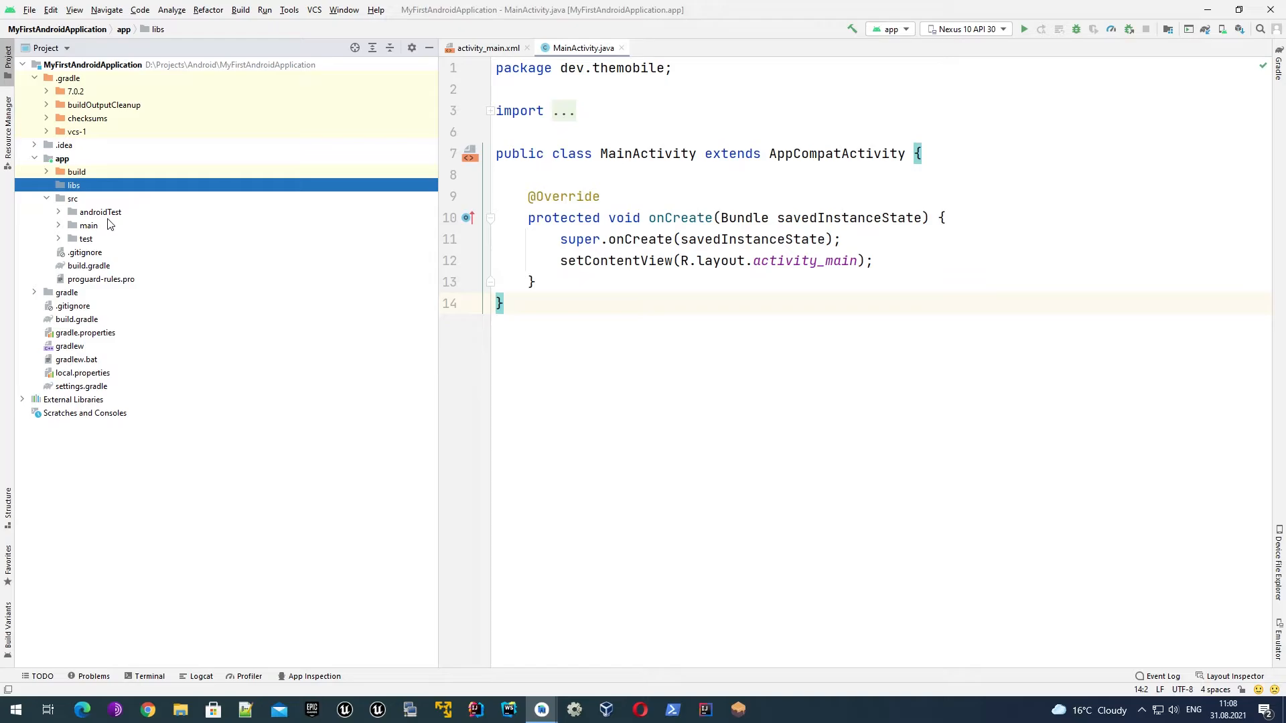
pyautogui.moveTo(92, 247)
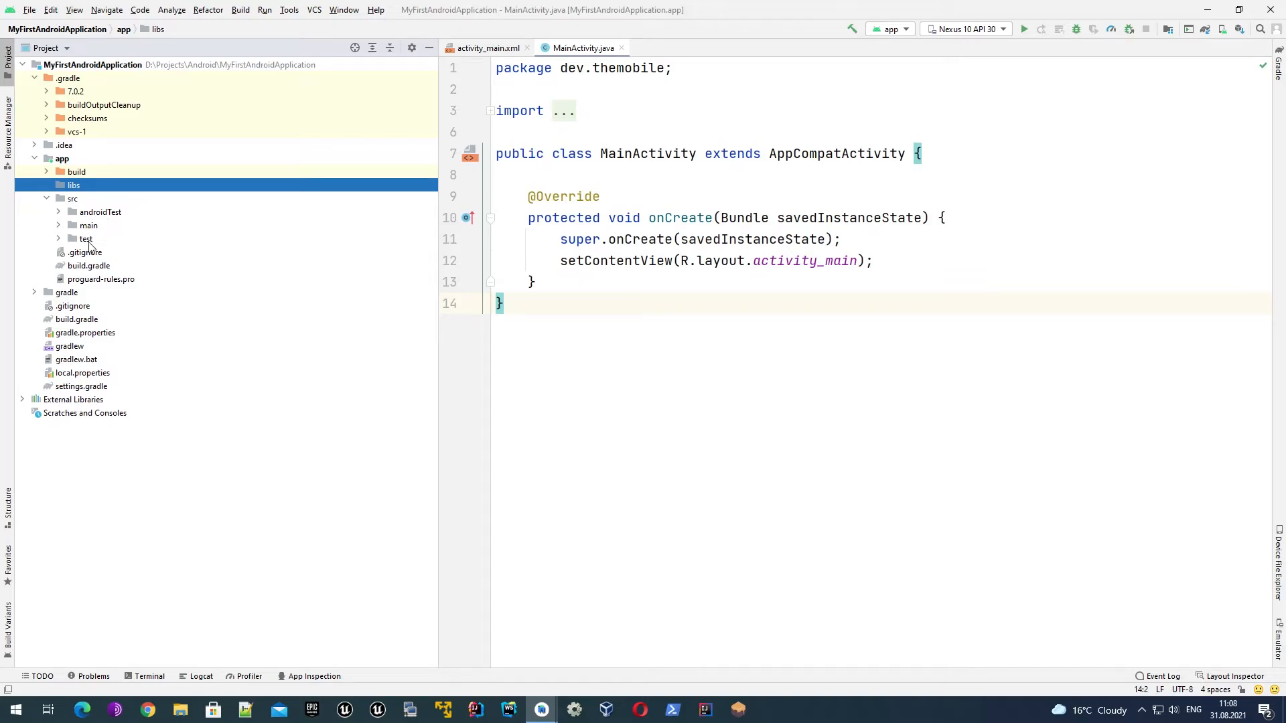
# Select the test and androidTest folders under src
pyautogui.click(87, 238)
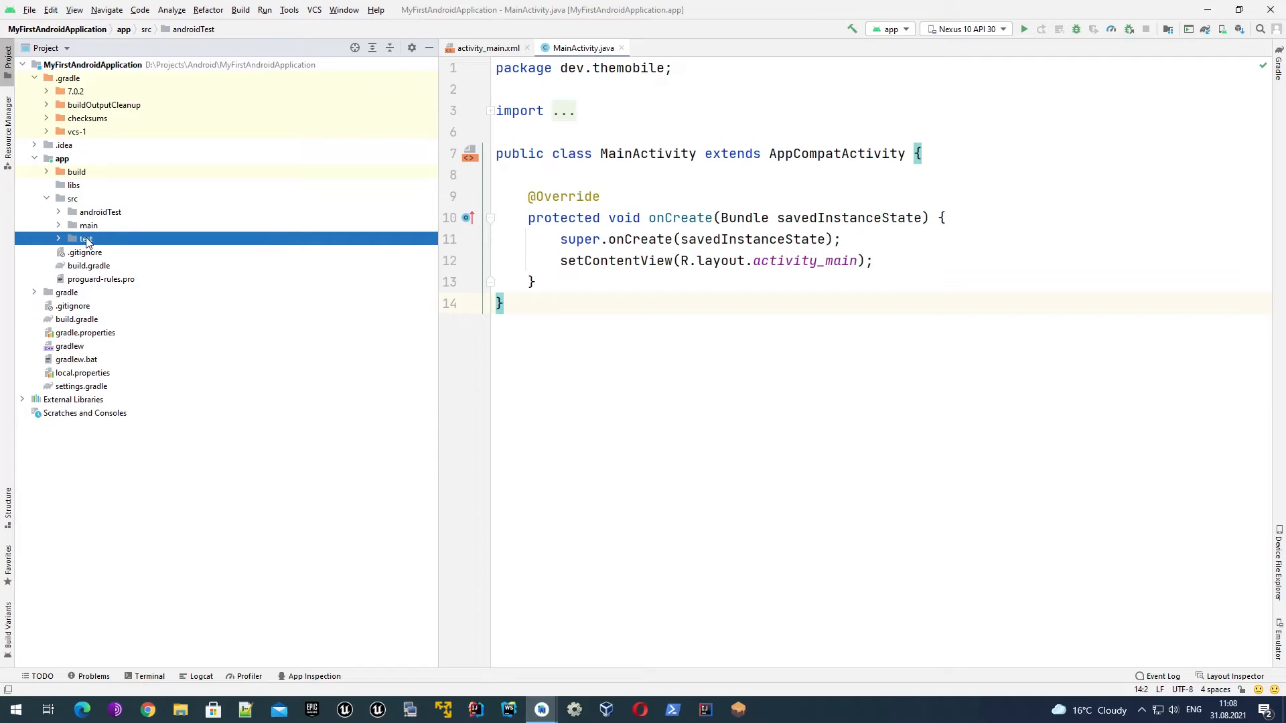
pyautogui.click(84, 239)
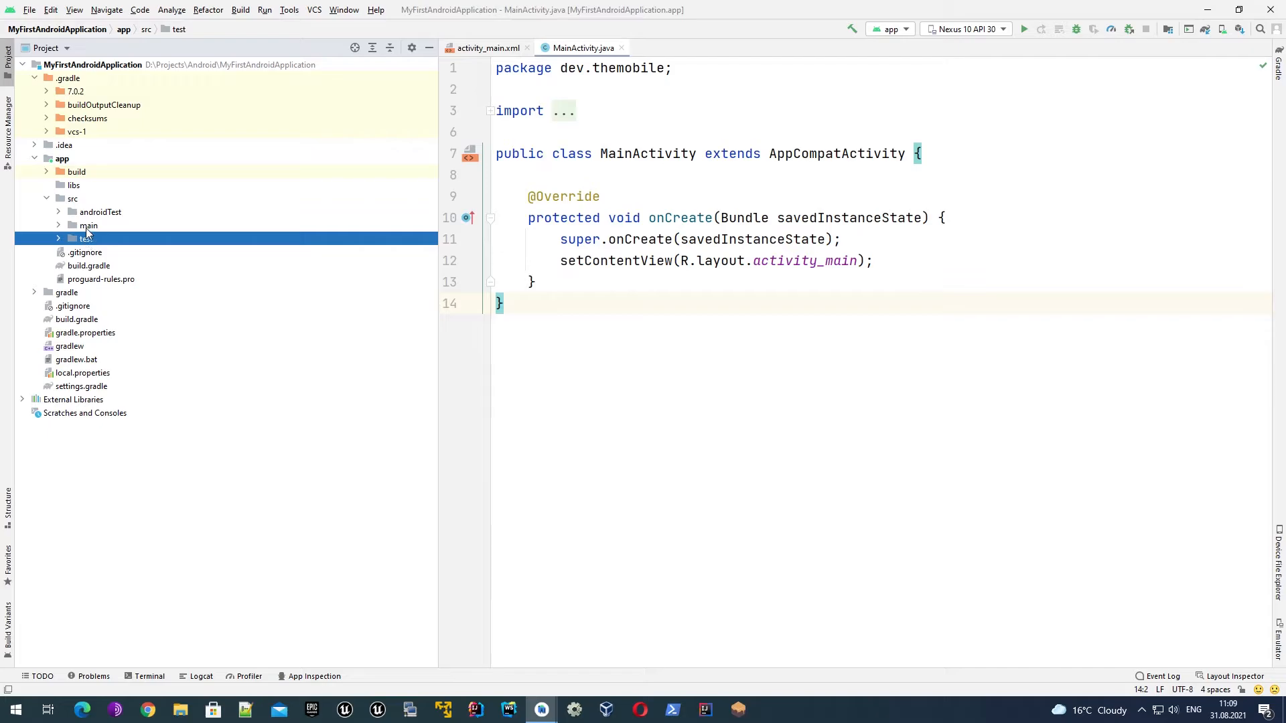
pyautogui.click(101, 212)
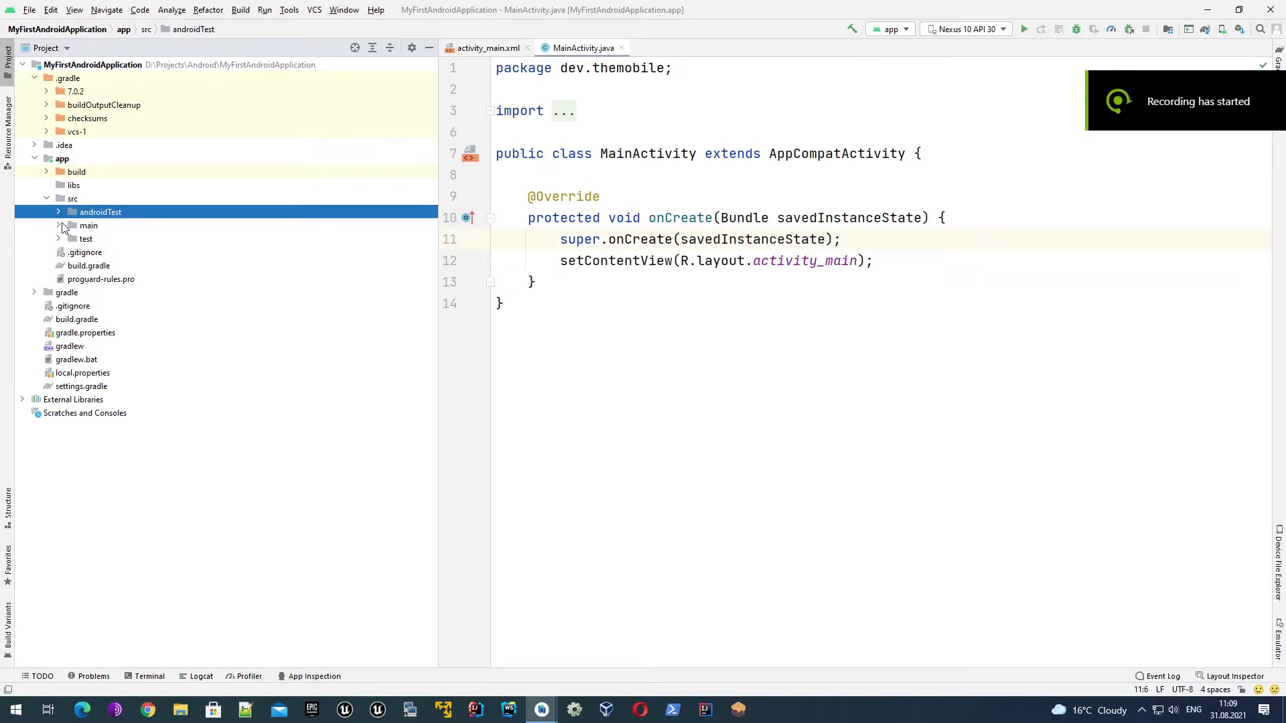
# Expand main and java to reveal the dev.themobile package and MainActivity
pyautogui.click(59, 225)
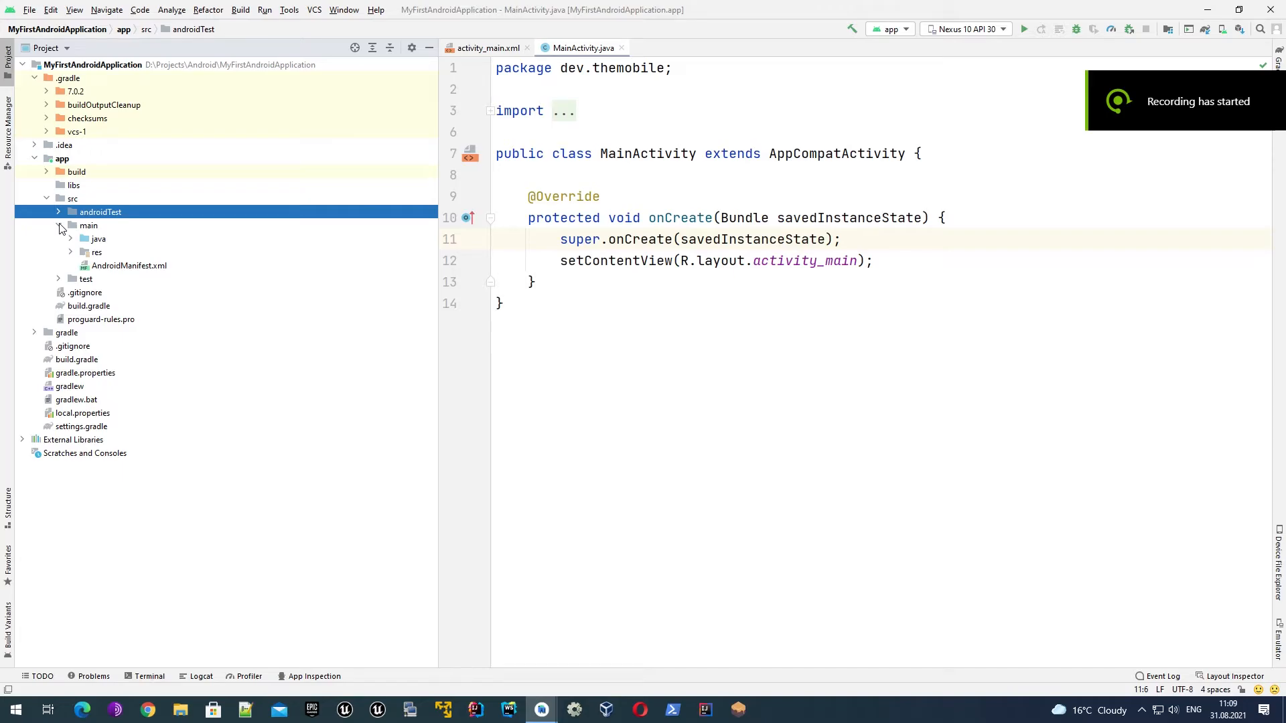
pyautogui.click(88, 225)
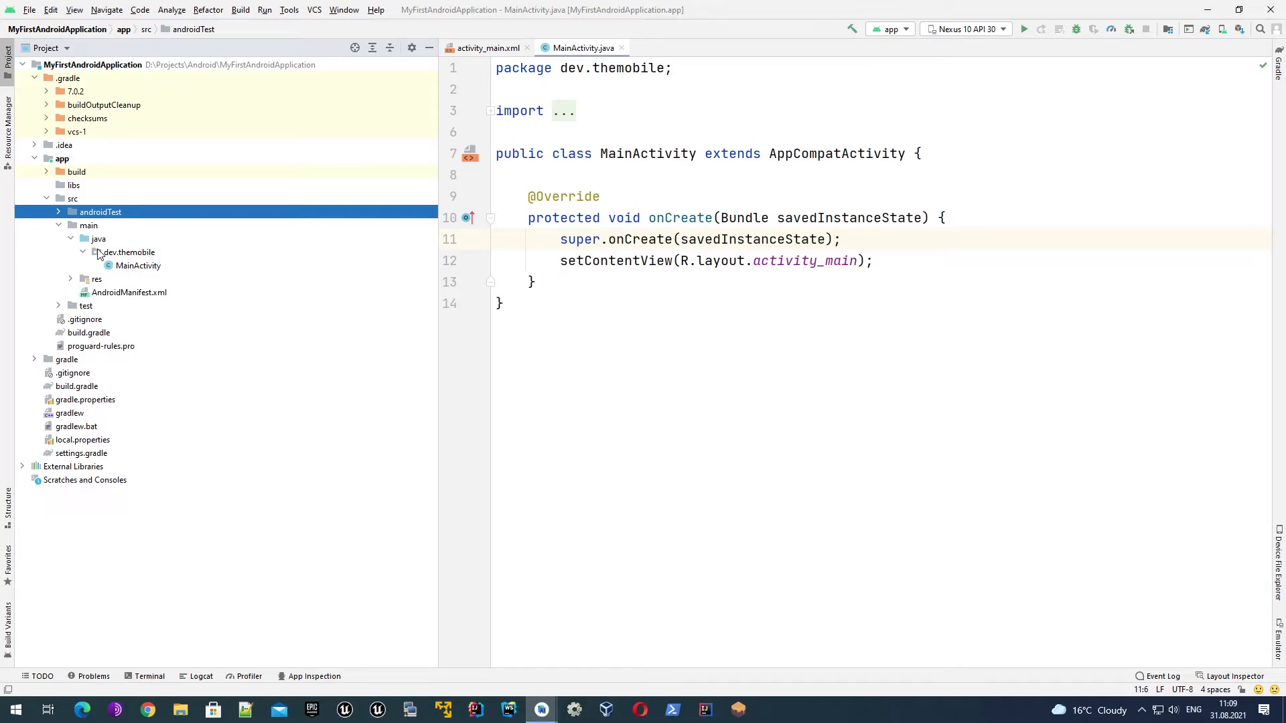
pyautogui.click(128, 252)
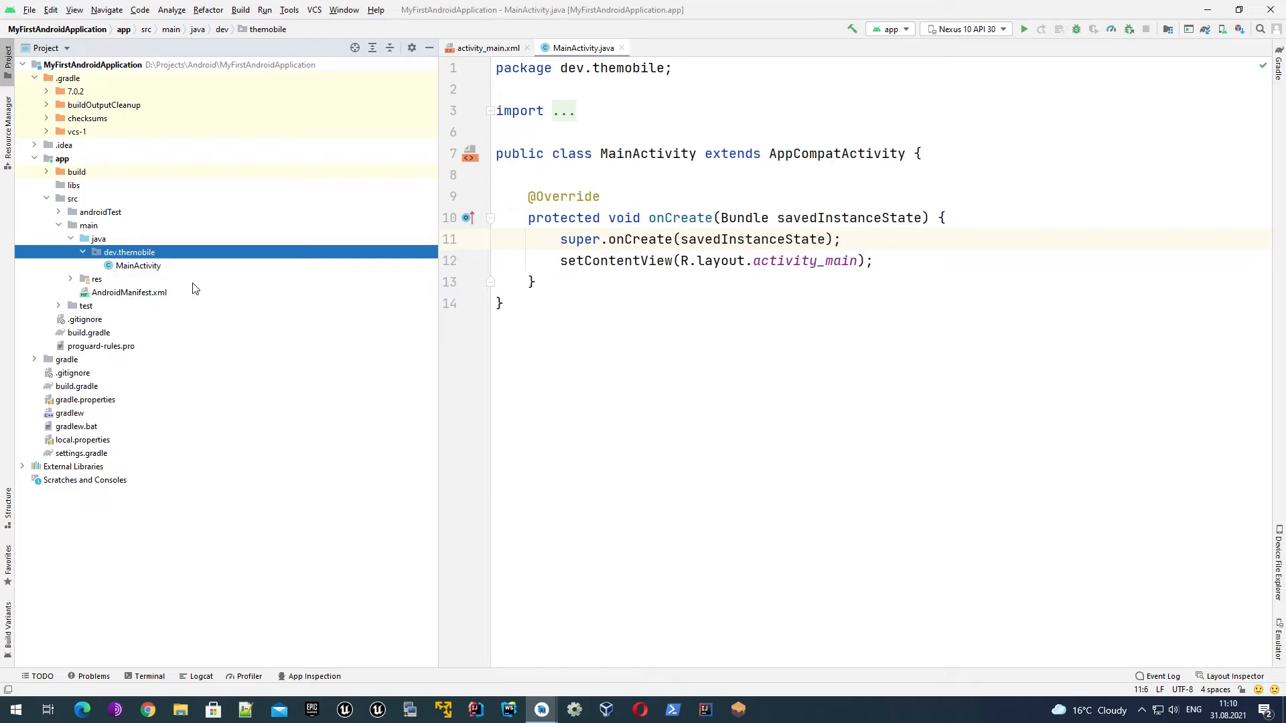
pyautogui.click(138, 265)
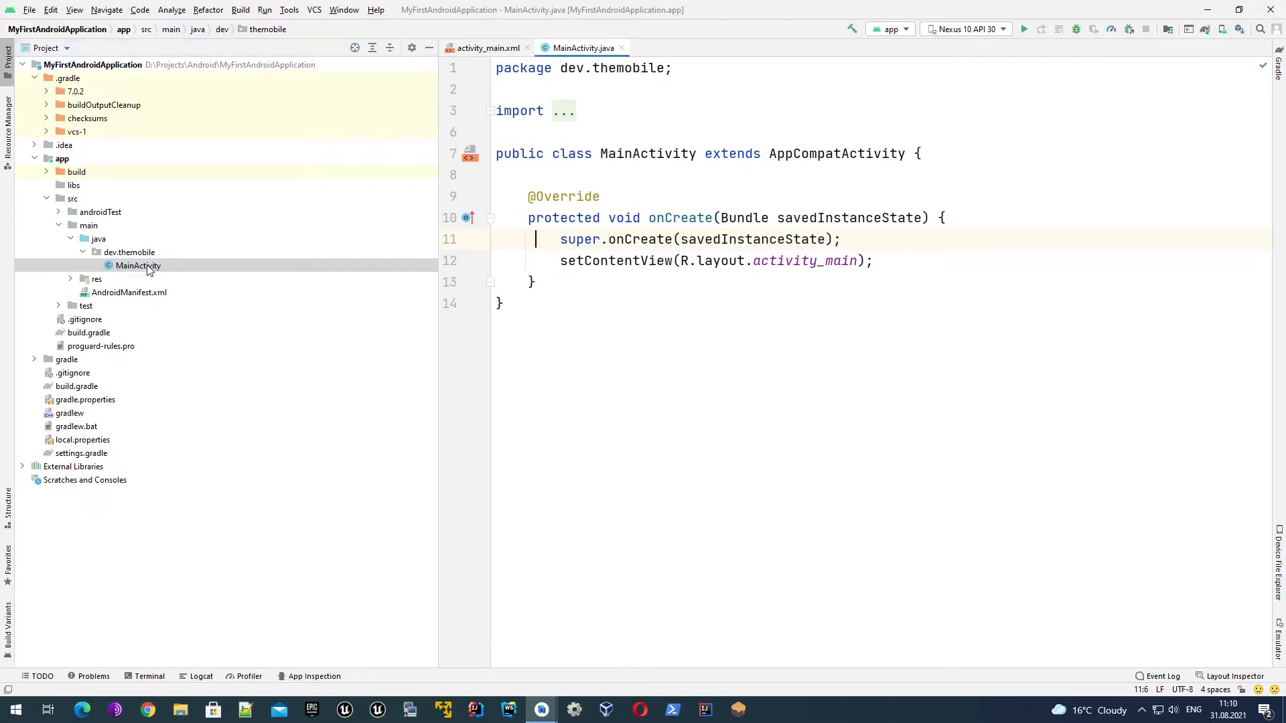
pyautogui.press('ctrl+a')
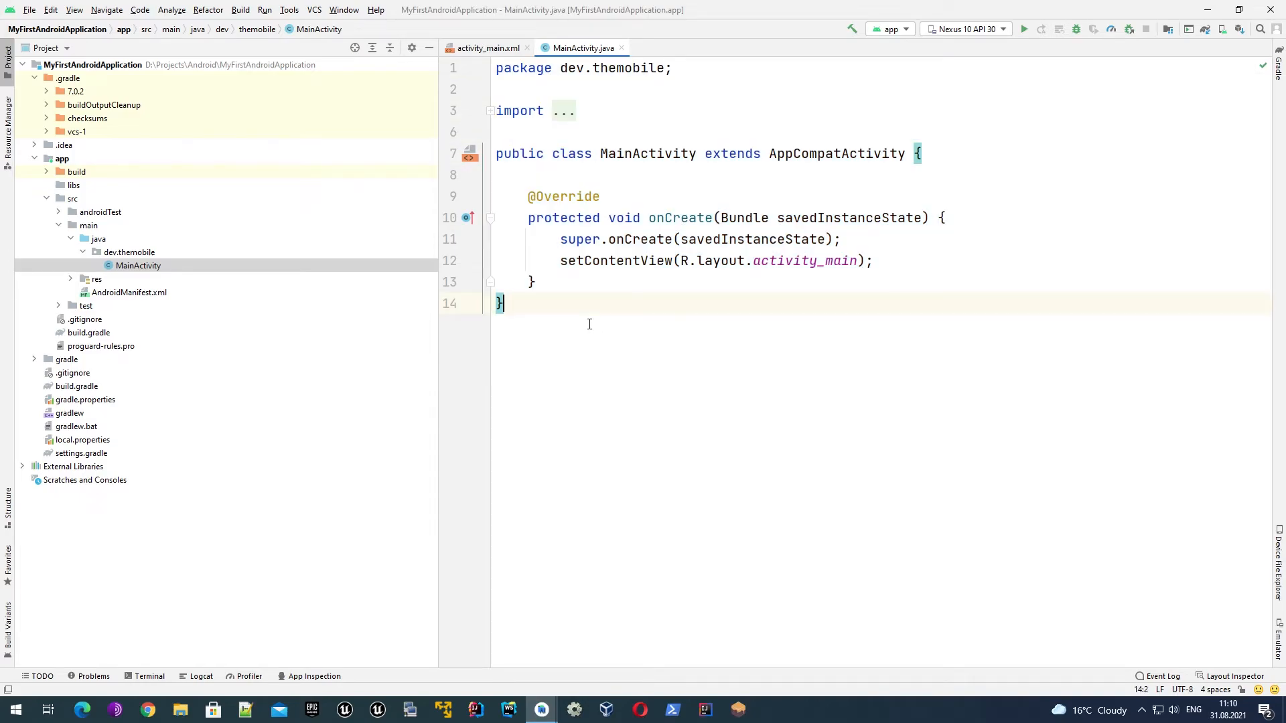
pyautogui.moveTo(534, 314)
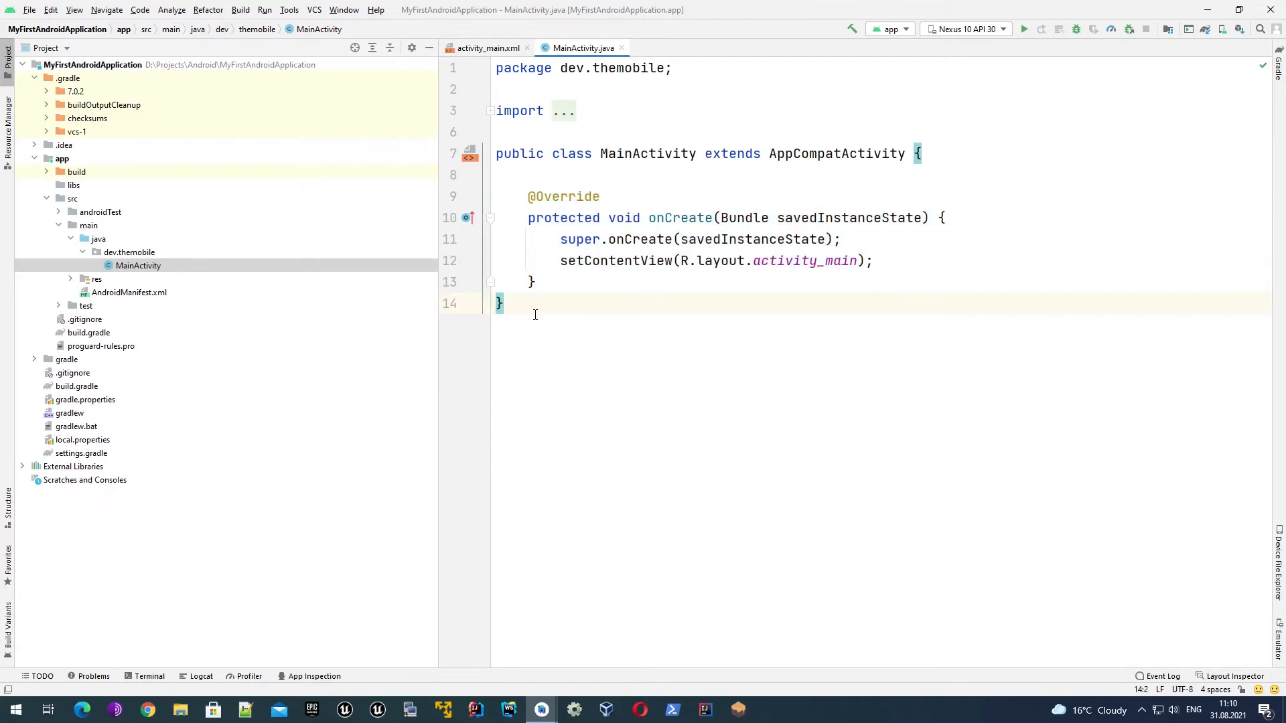
pyautogui.click(499, 302)
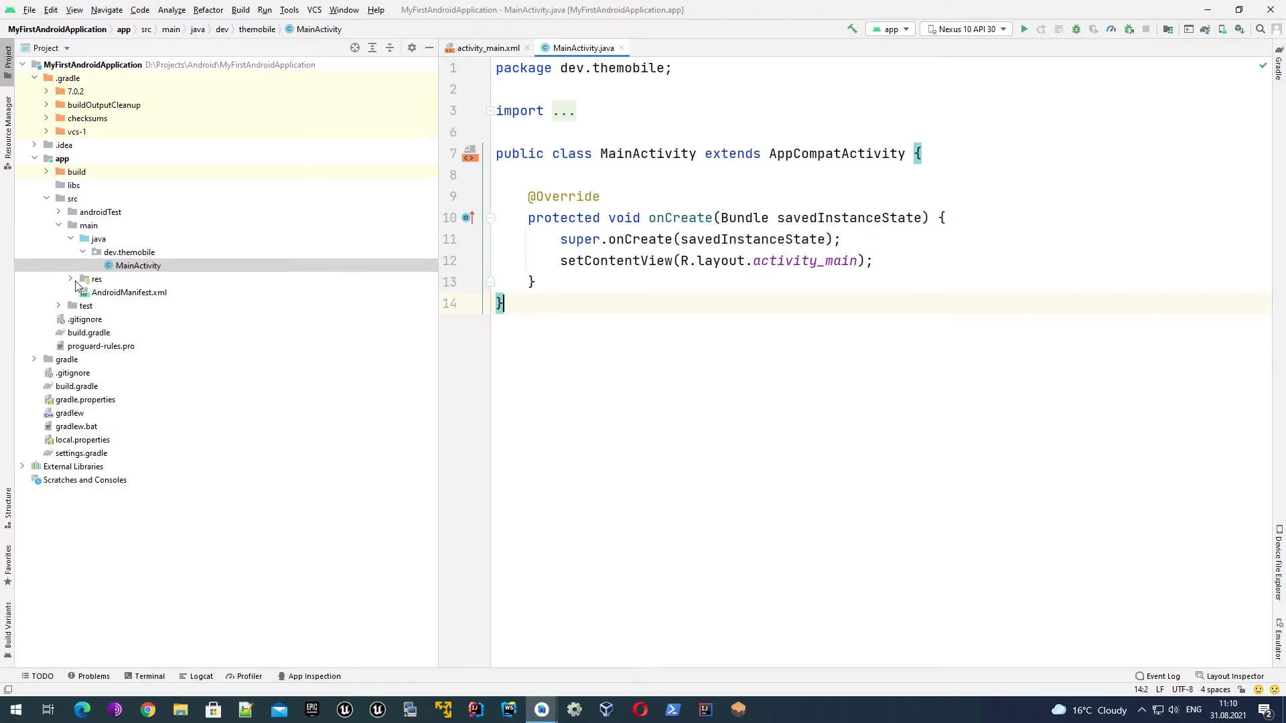
# Expand res, browse the drawable and mipmap folders, then expand values
pyautogui.click(71, 278)
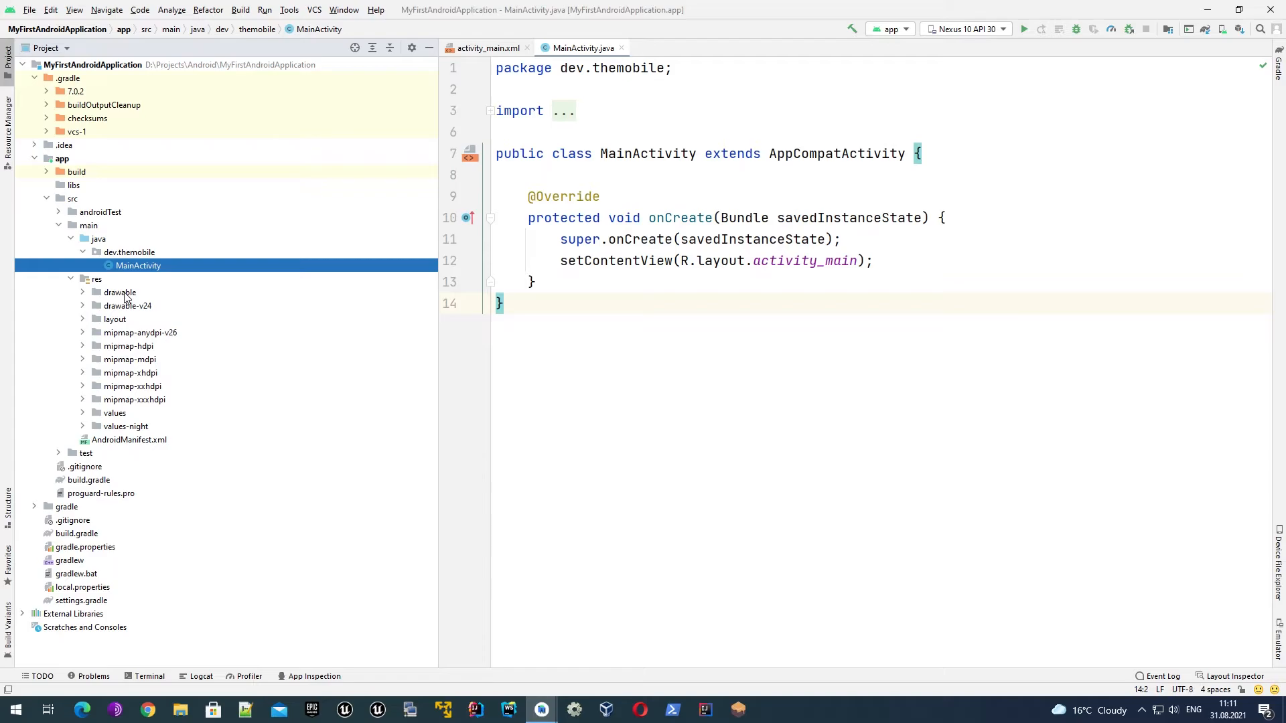
pyautogui.click(139, 332)
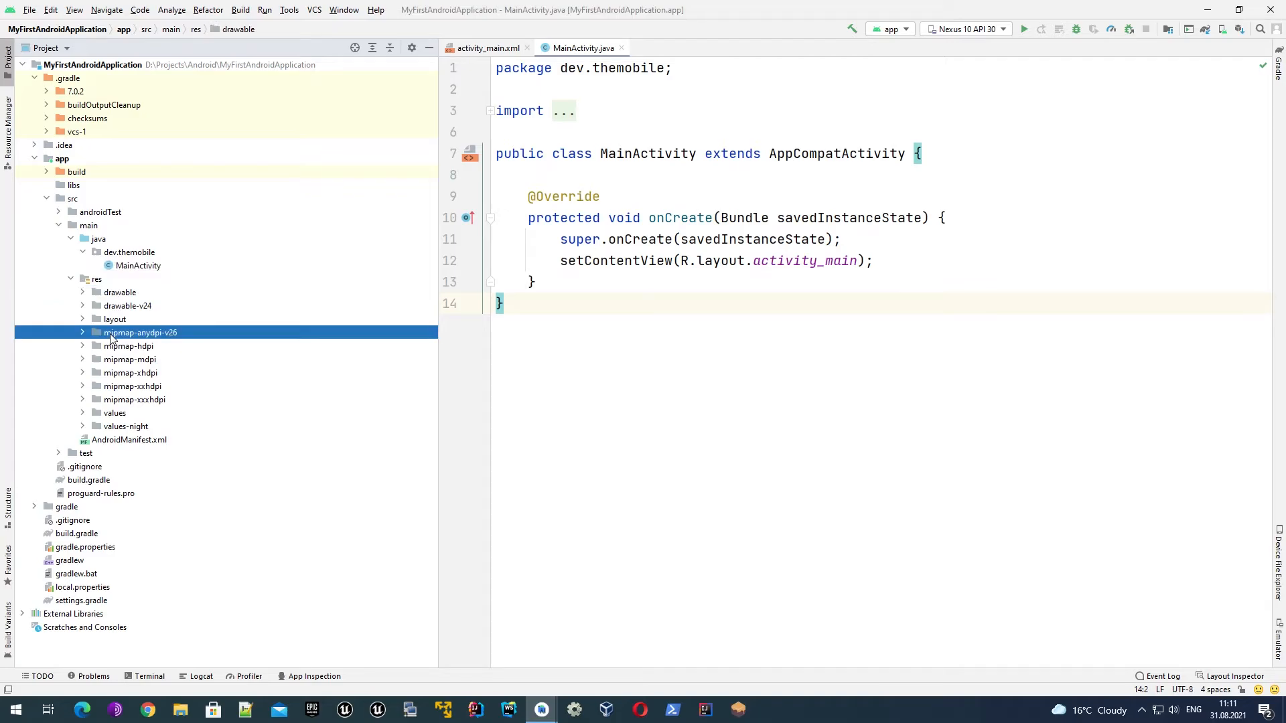
pyautogui.click(140, 332)
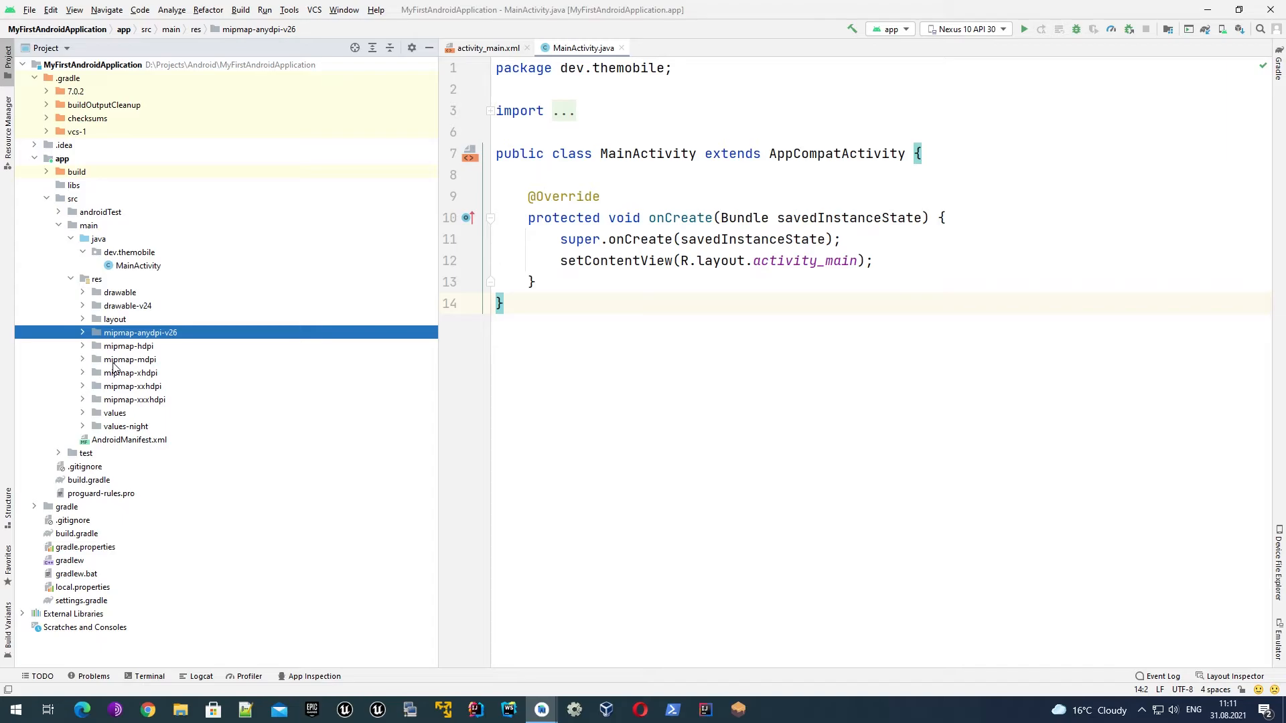
pyautogui.click(129, 345)
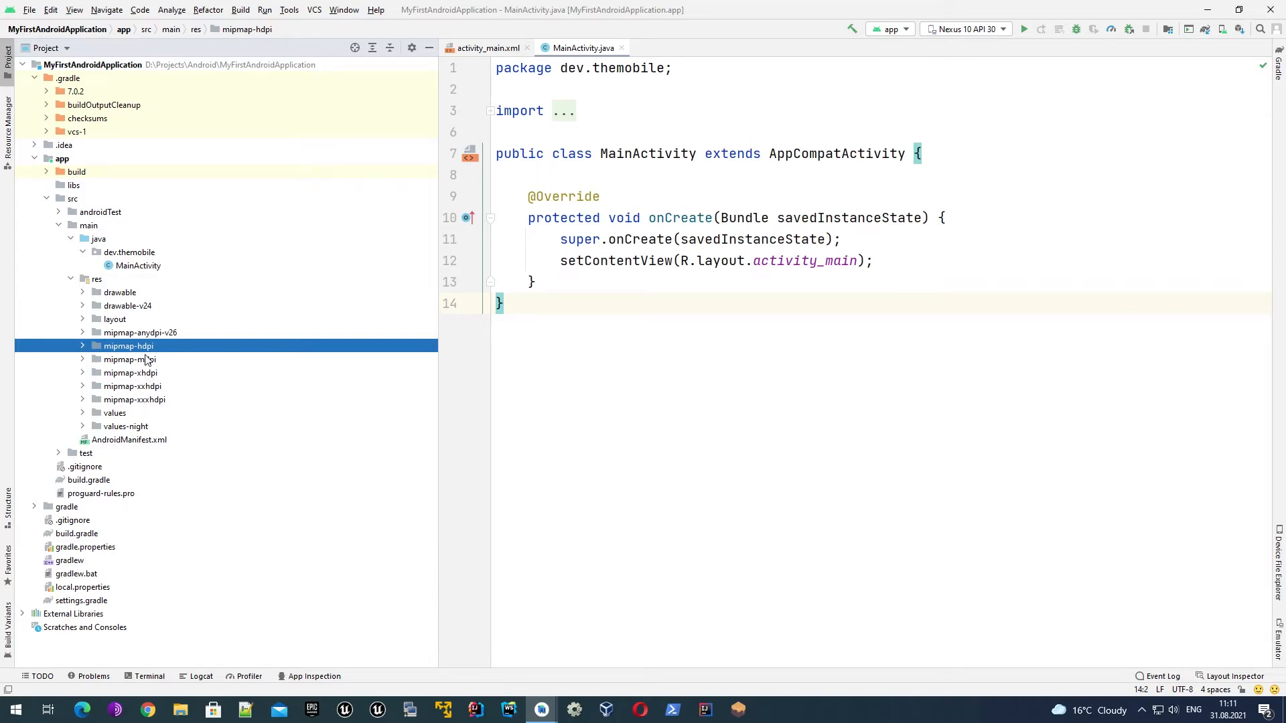
pyautogui.moveTo(146, 367)
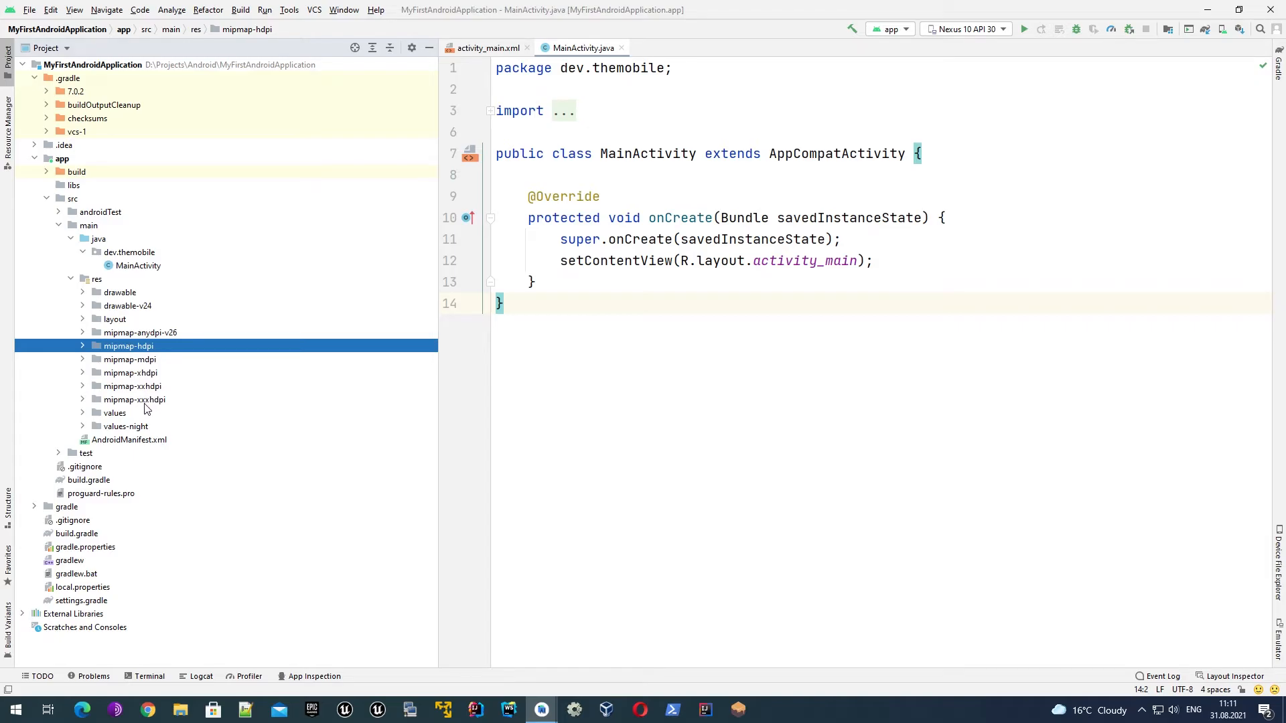
pyautogui.moveTo(152, 408)
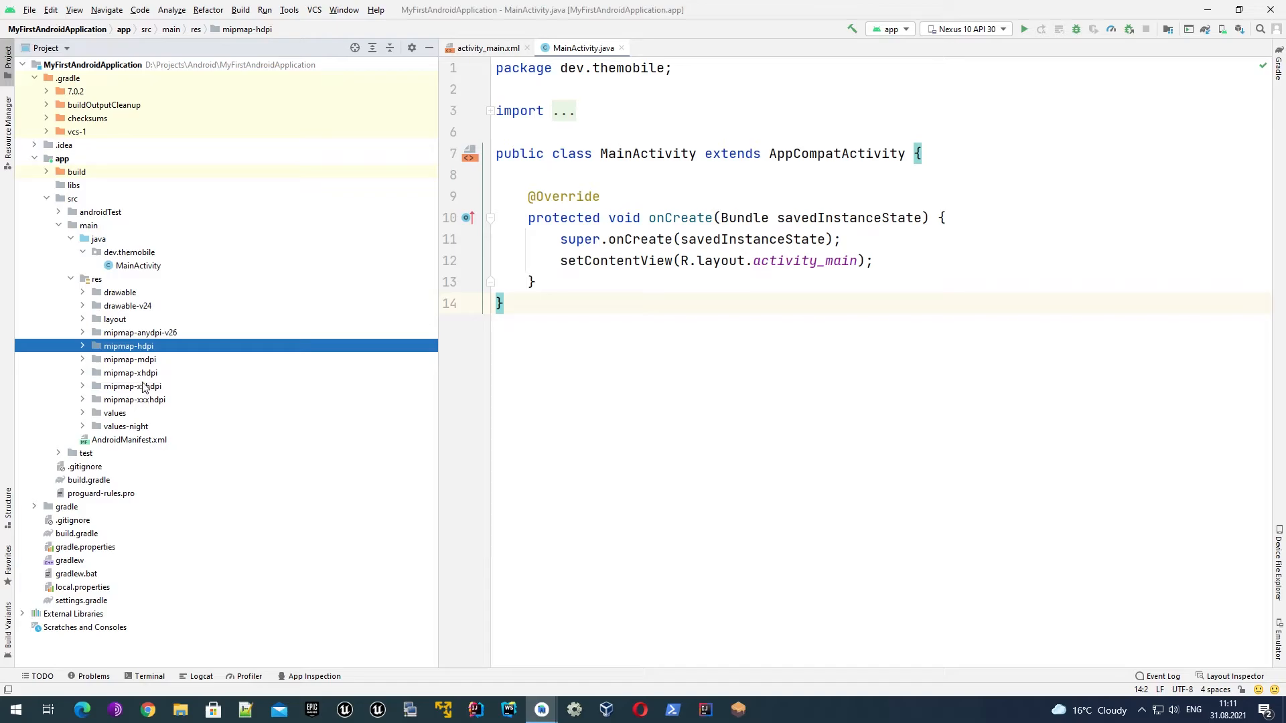
pyautogui.moveTo(138, 356)
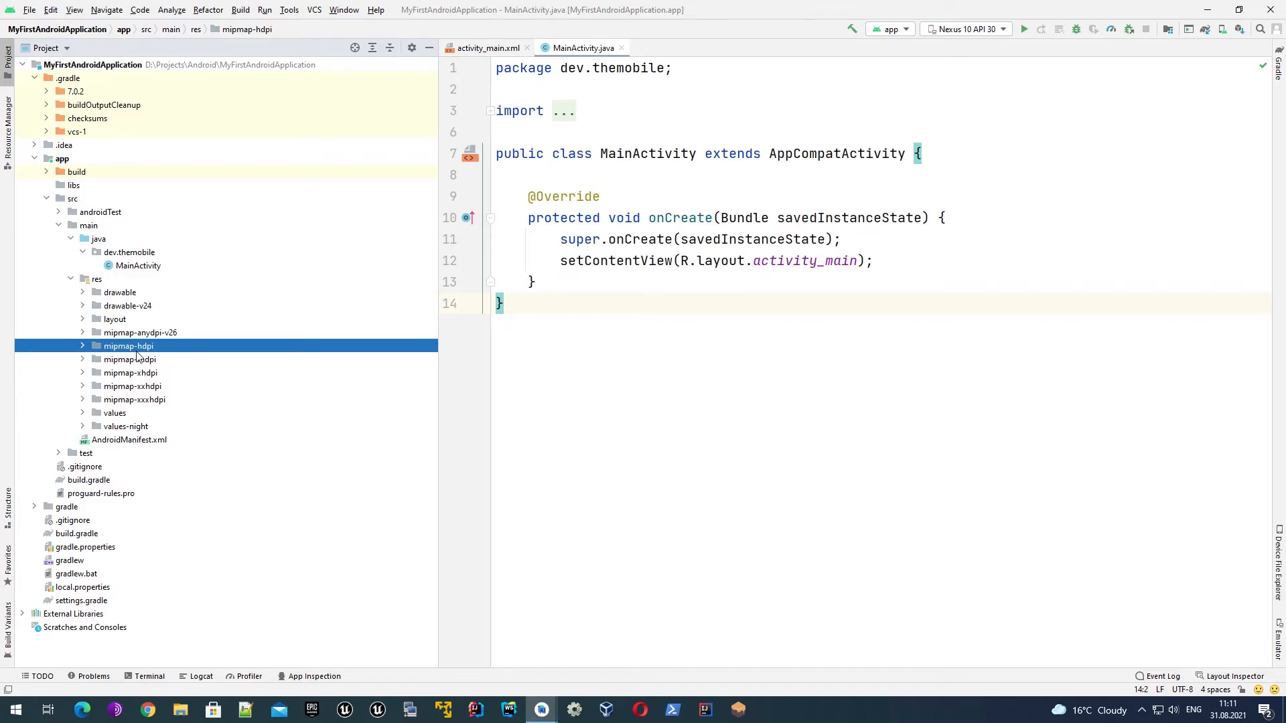
pyautogui.moveTo(139, 355)
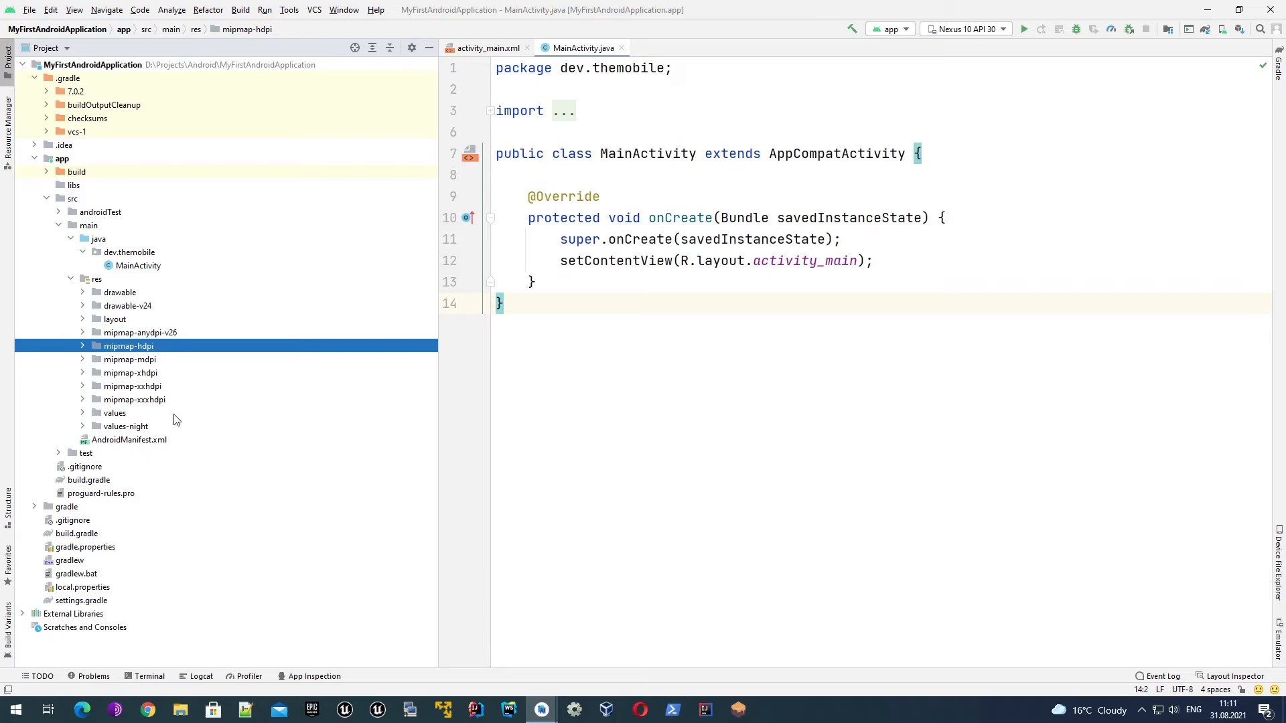
pyautogui.click(83, 413)
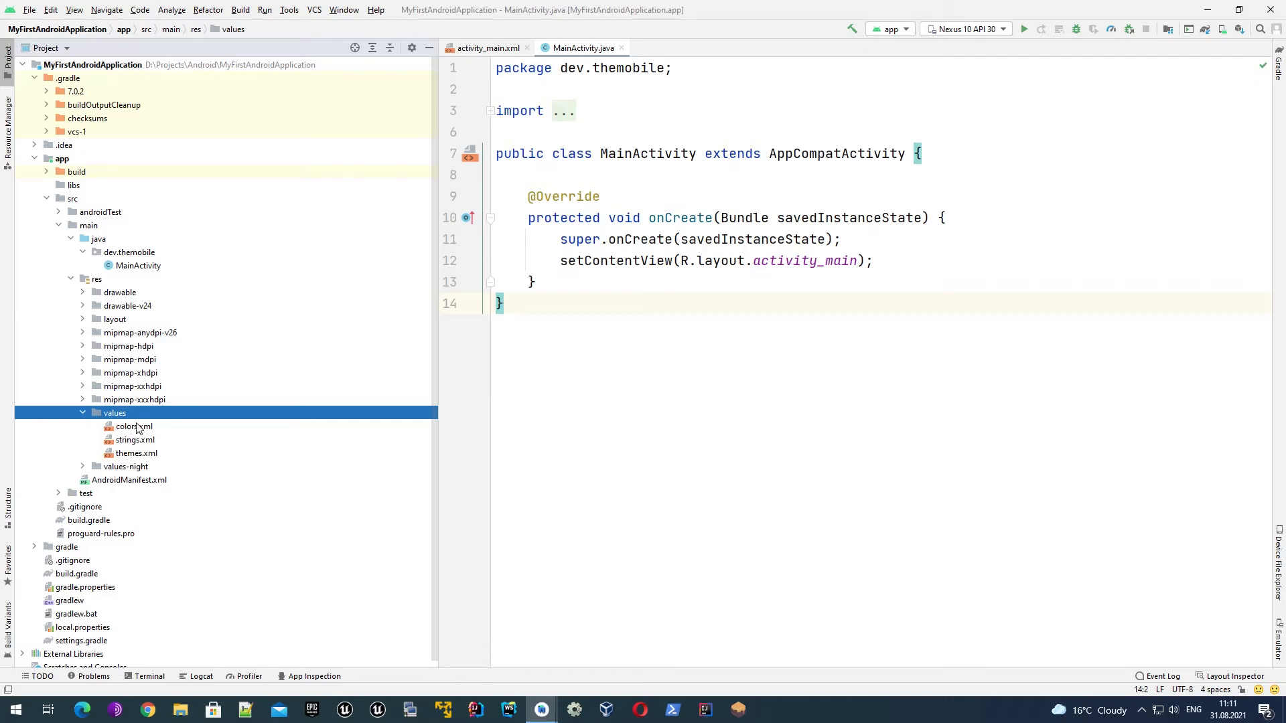
# Open colors.xml and strings.xml in the editor and select the app_name resource name
pyautogui.doubleClick(132, 426)
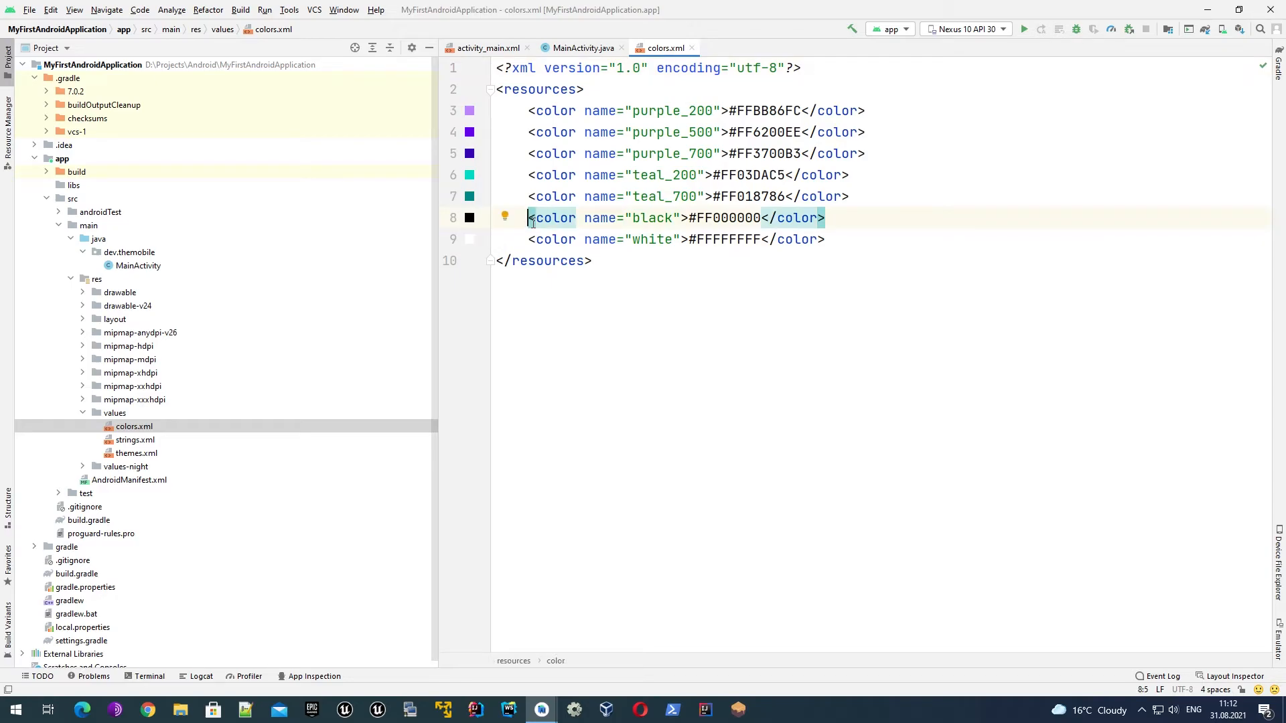
pyautogui.doubleClick(134, 439)
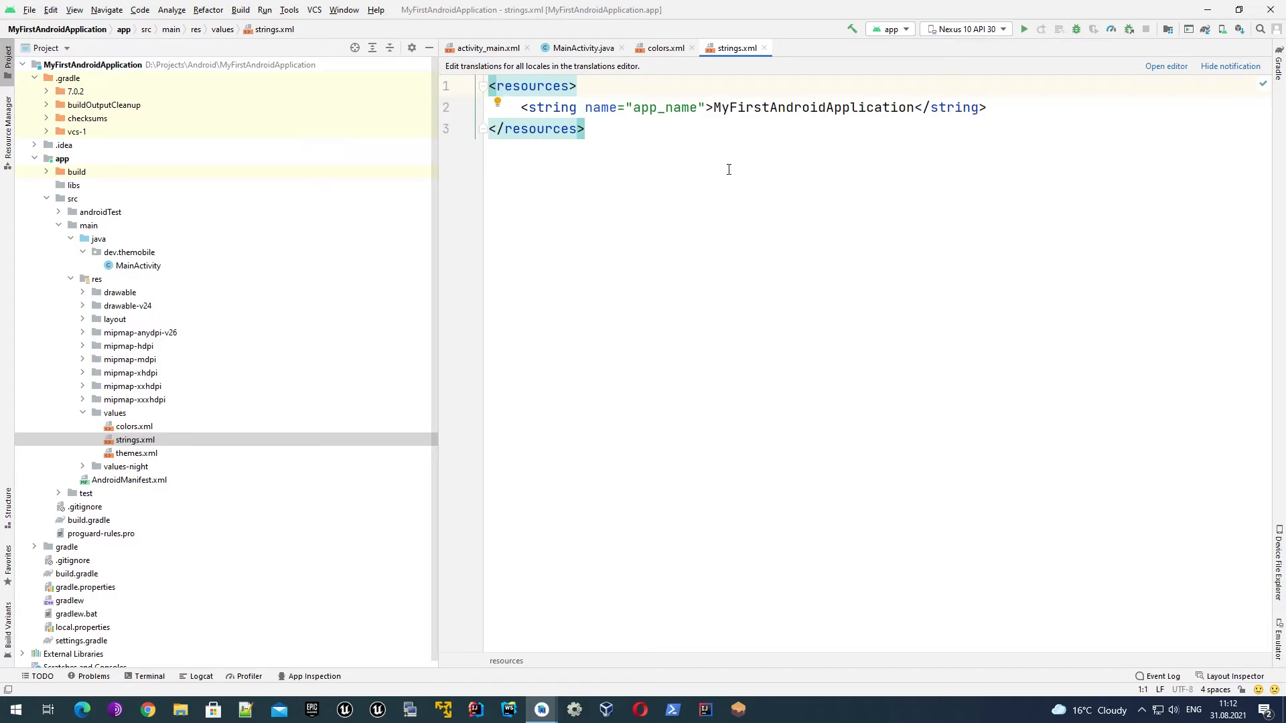
pyautogui.doubleClick(660, 107)
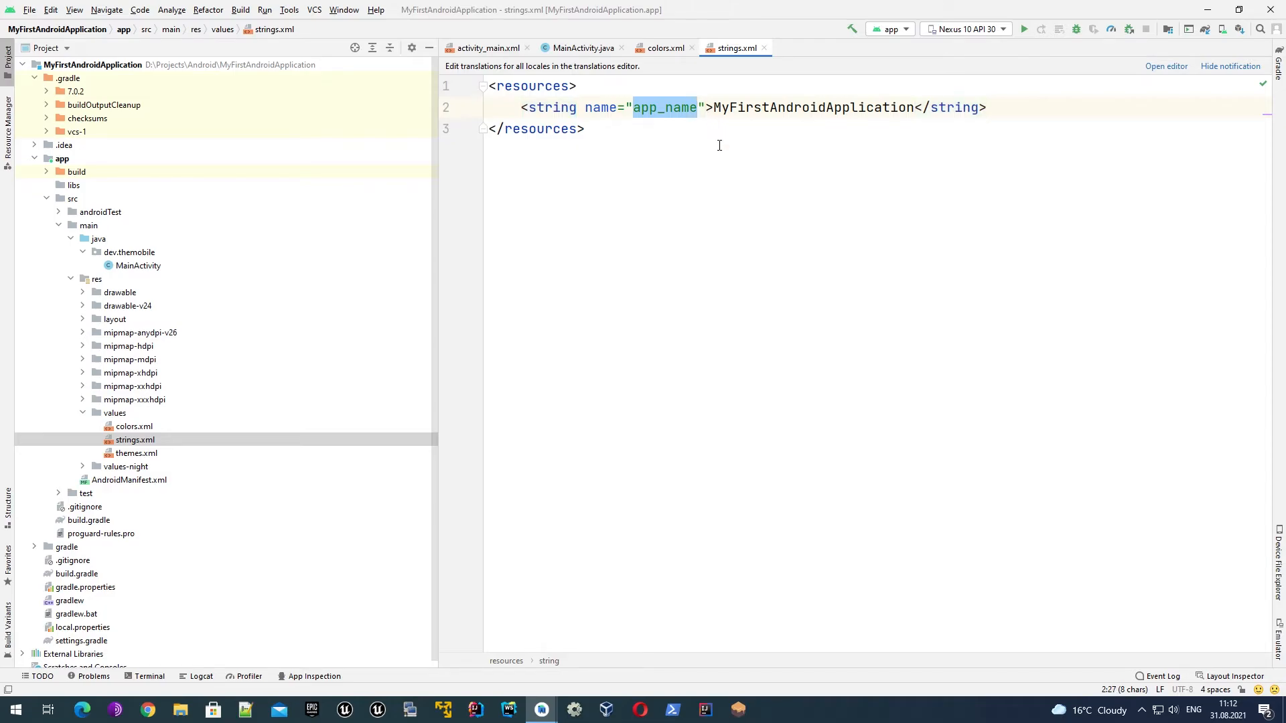
pyautogui.doubleClick(739, 108)
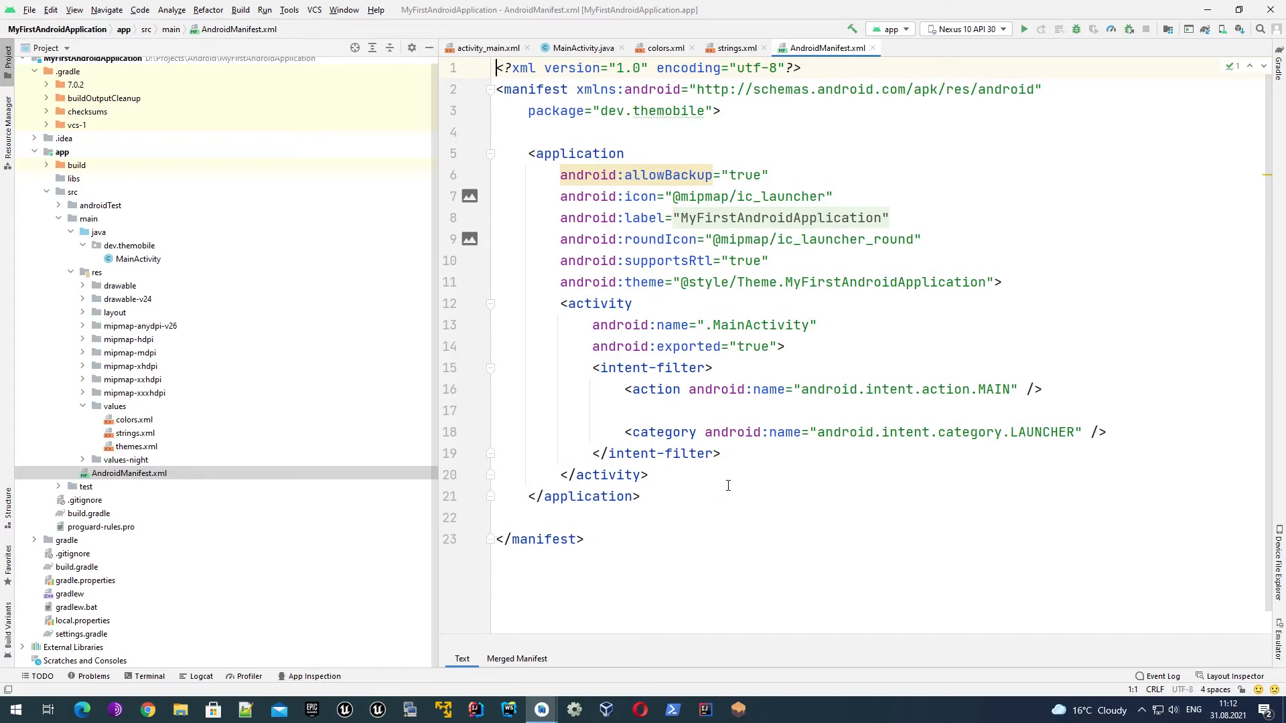
pyautogui.moveTo(799, 503)
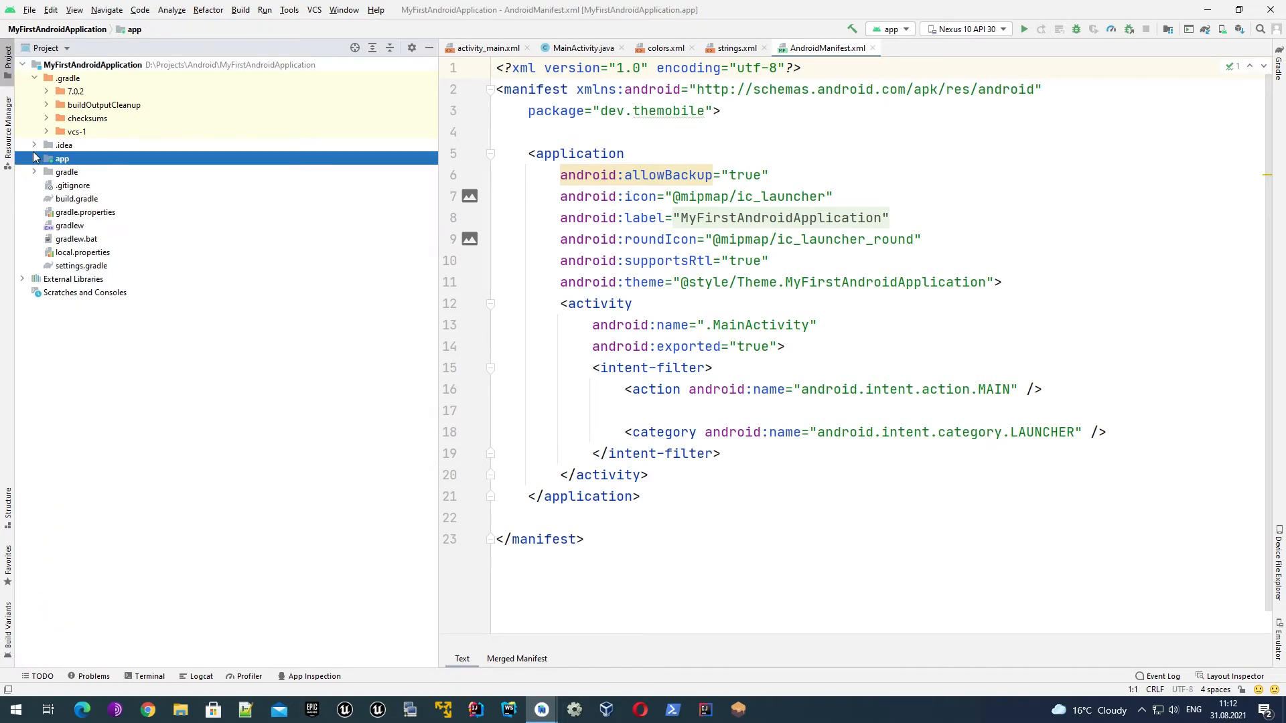
# Expand the app module and open its build.gradle showing compileSdk 30 and minSdk 26
pyautogui.click(35, 158)
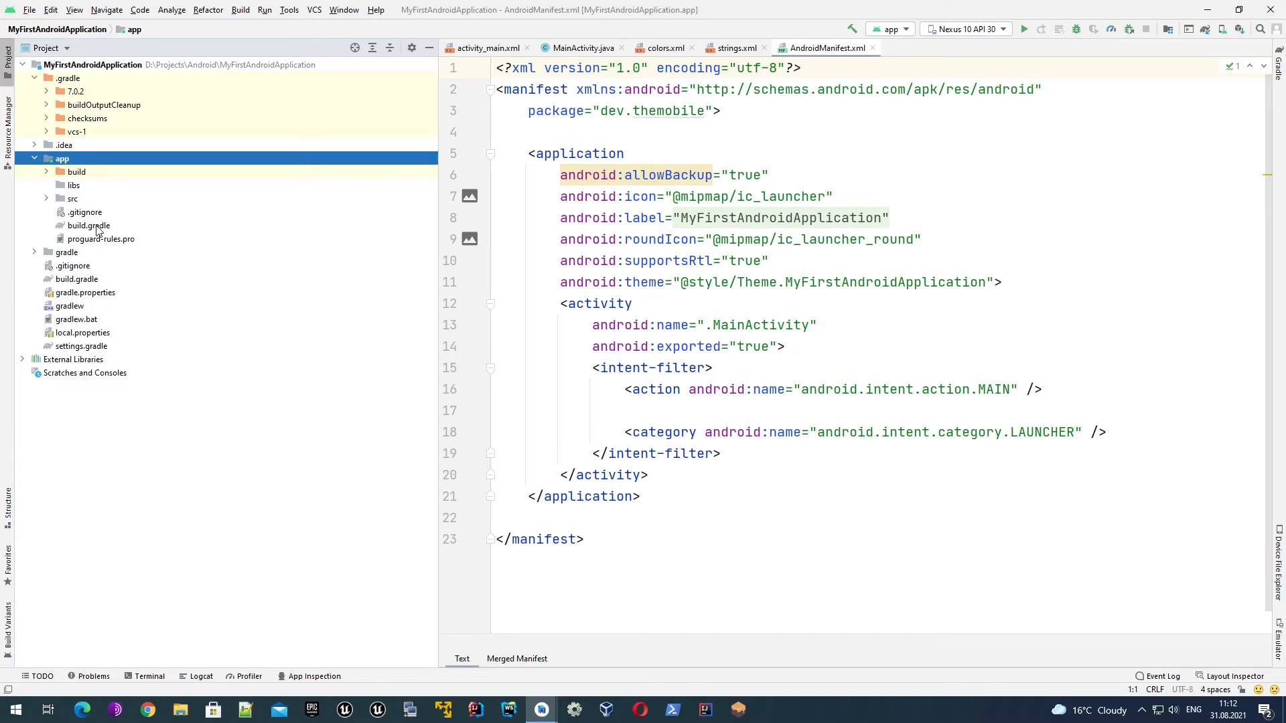
pyautogui.doubleClick(89, 225)
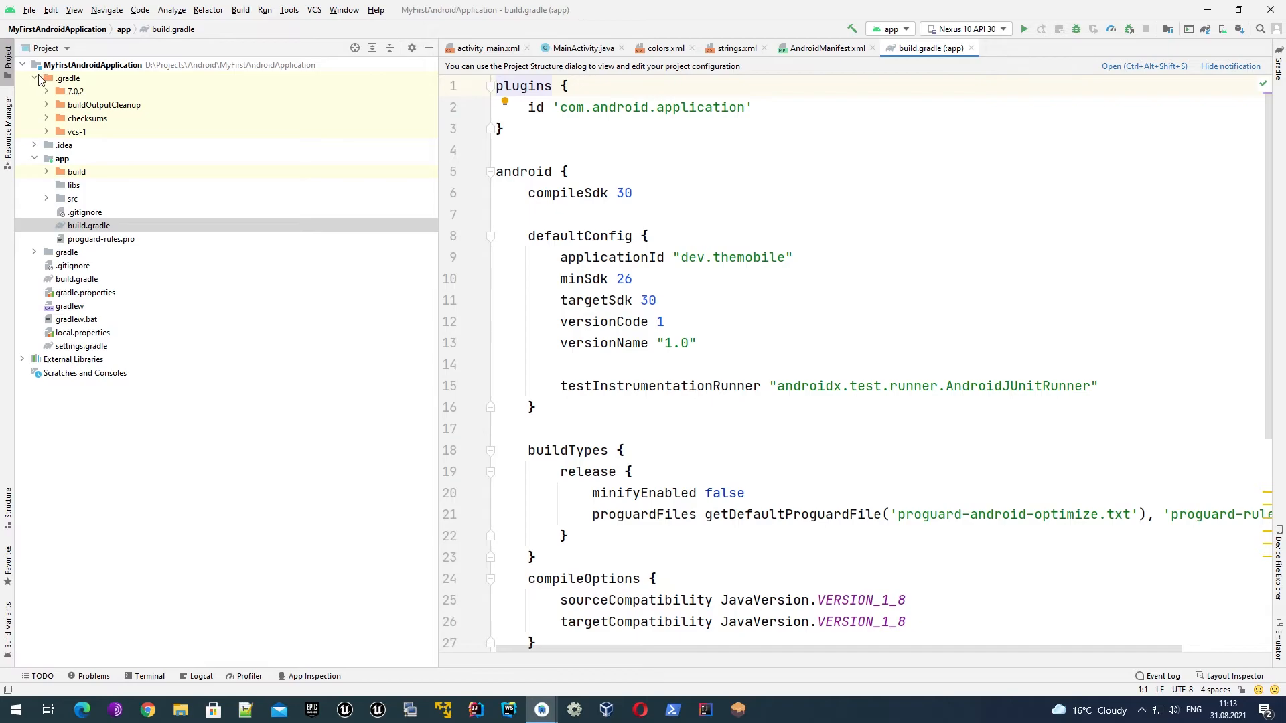
pyautogui.click(63, 158)
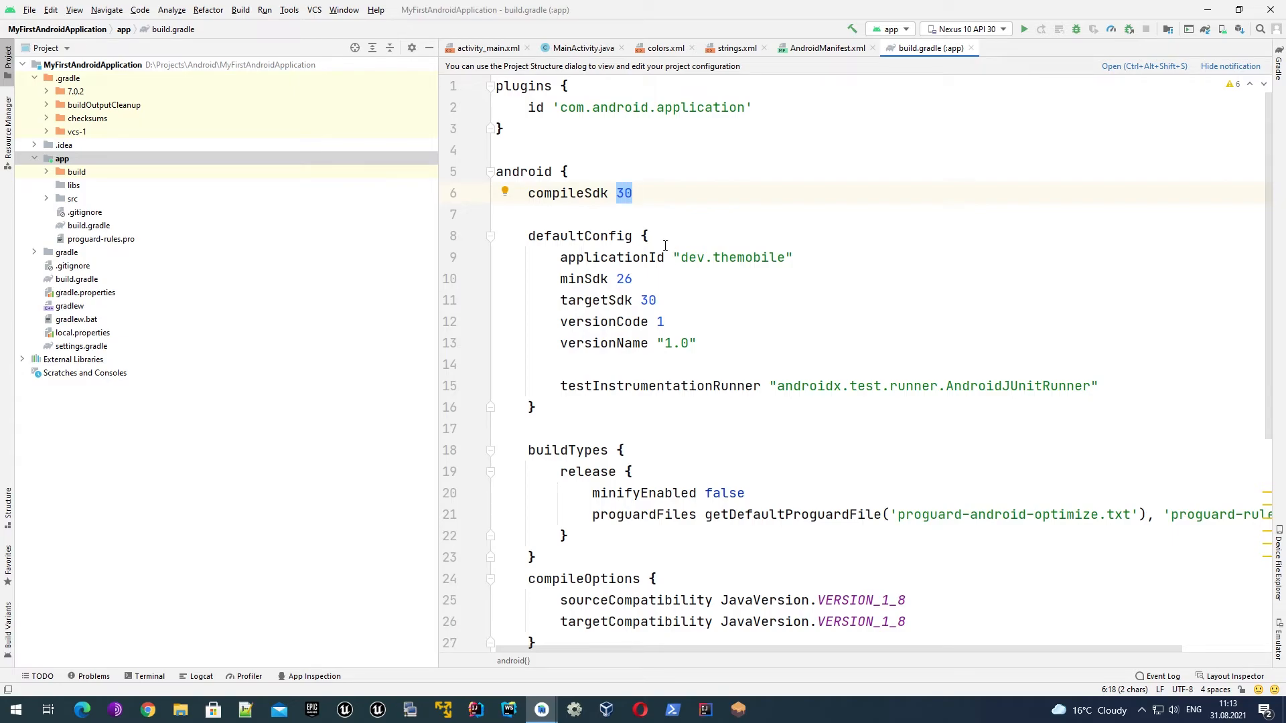
pyautogui.click(634, 193)
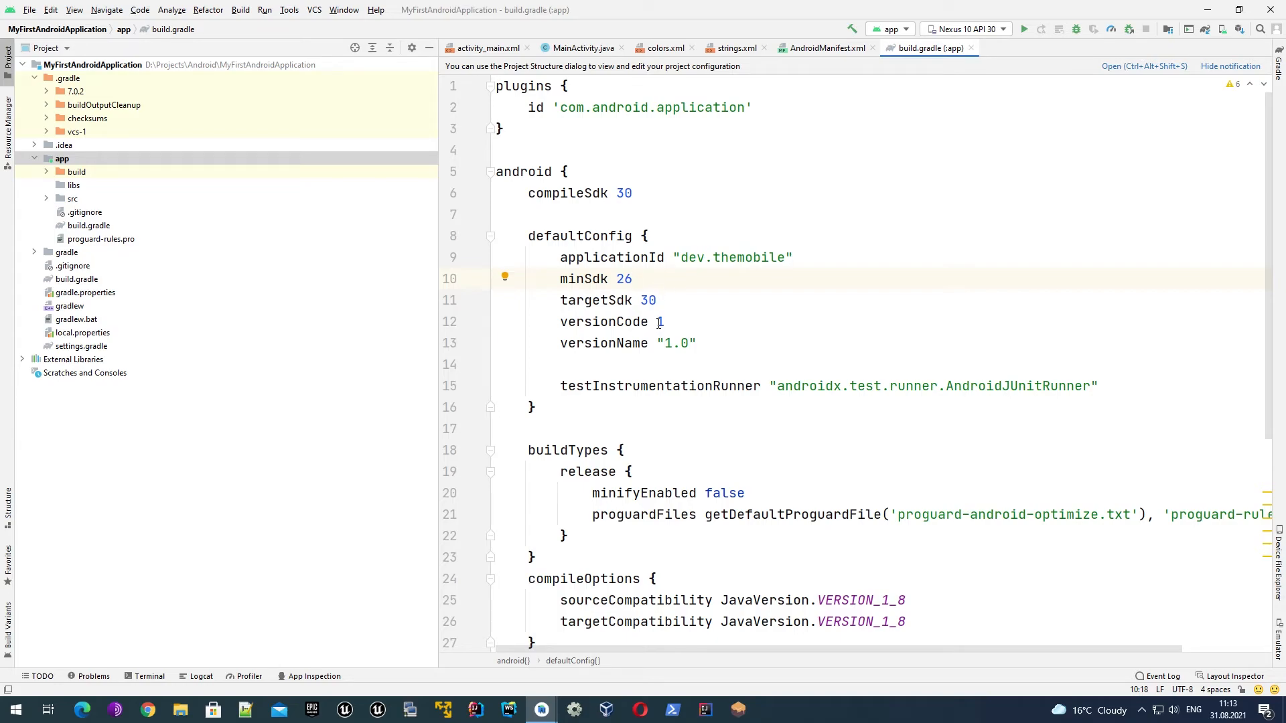
pyautogui.click(660, 322)
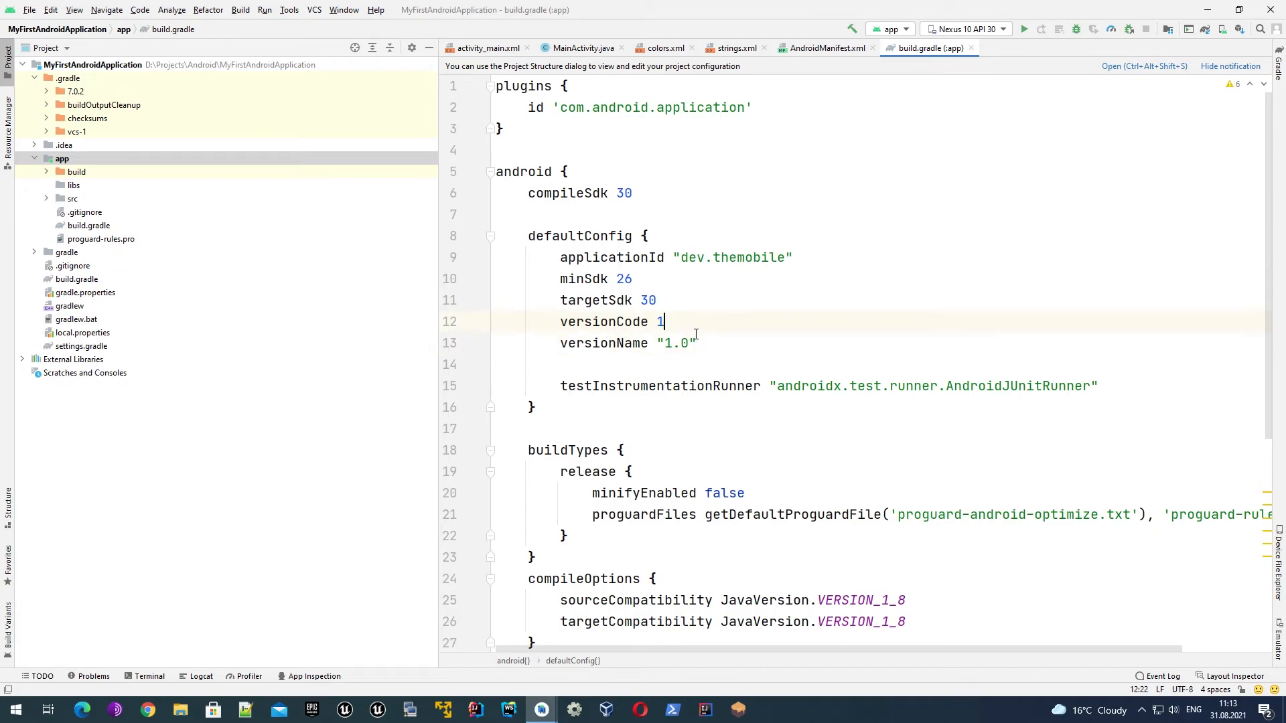
pyautogui.click(714, 342)
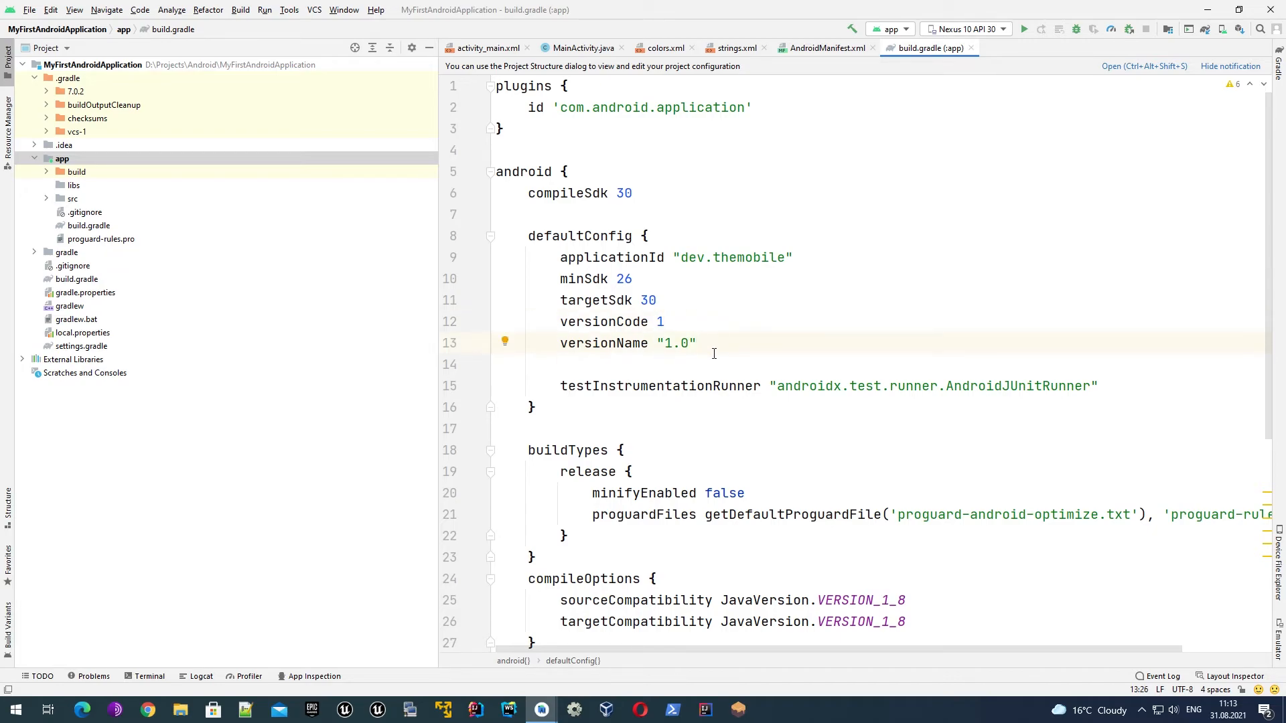
pyautogui.scroll(-3)
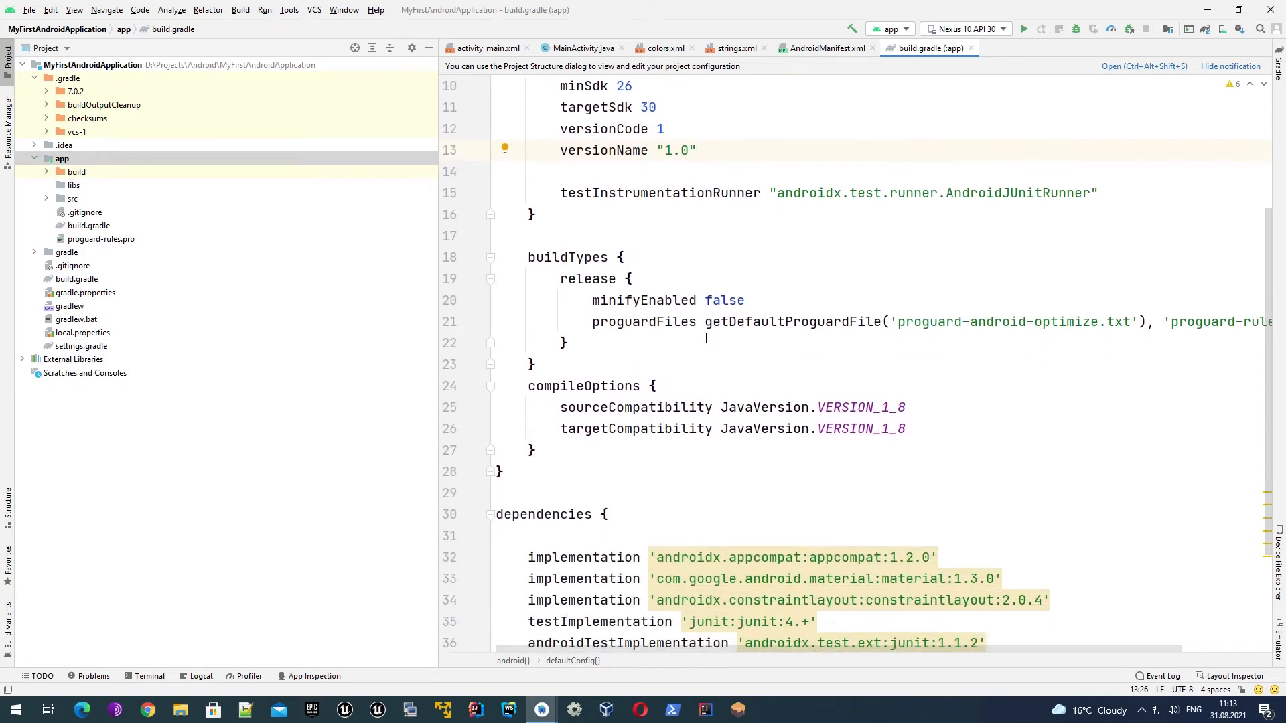
pyautogui.scroll(-3)
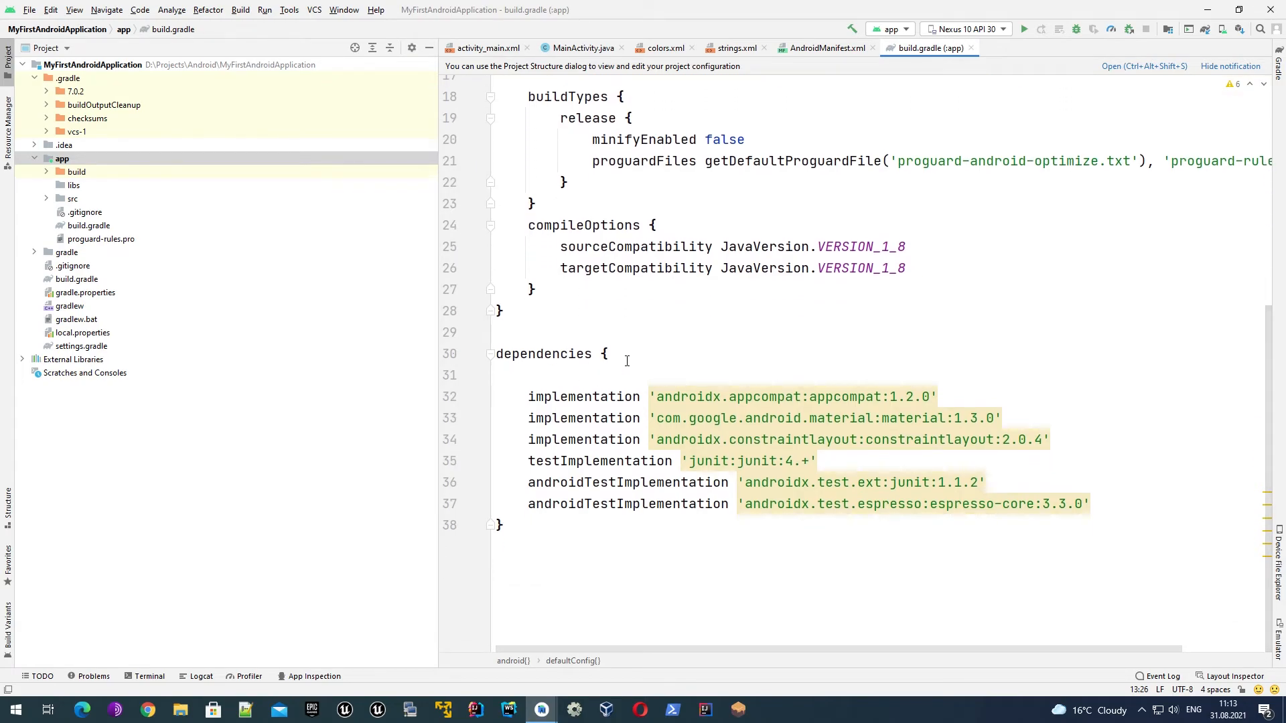
pyautogui.click(603, 354)
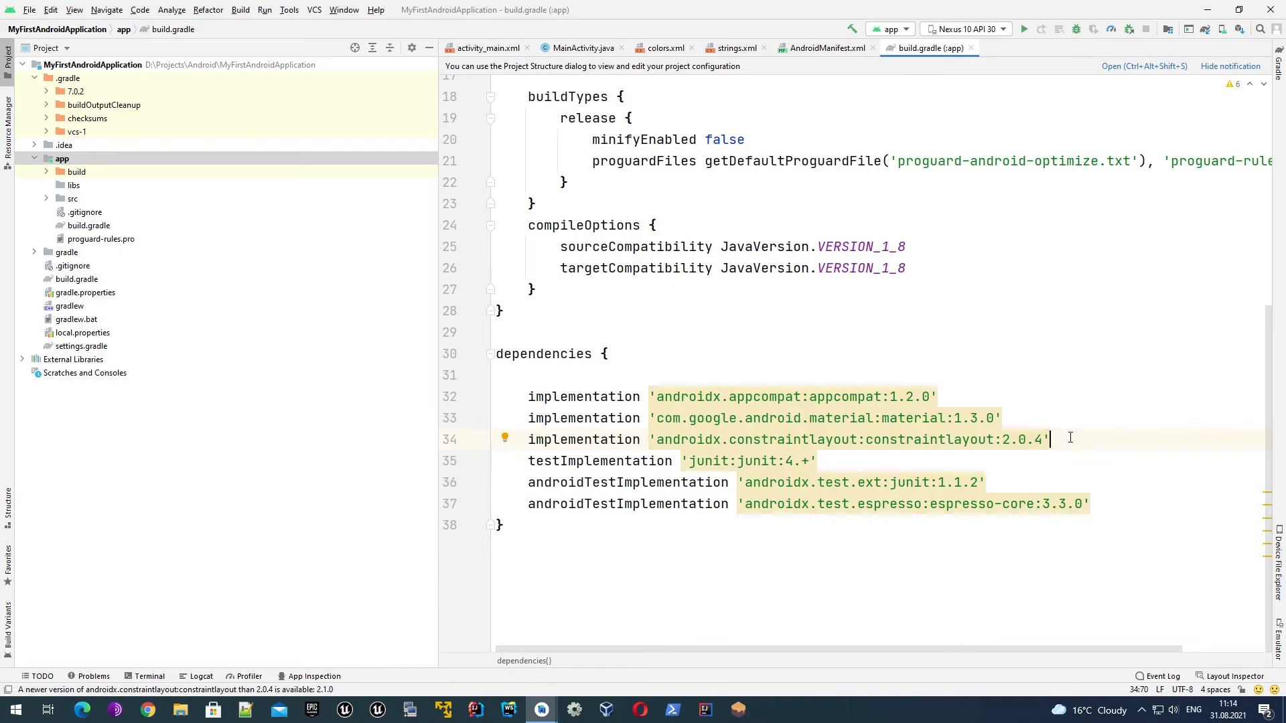
pyautogui.moveTo(579, 444)
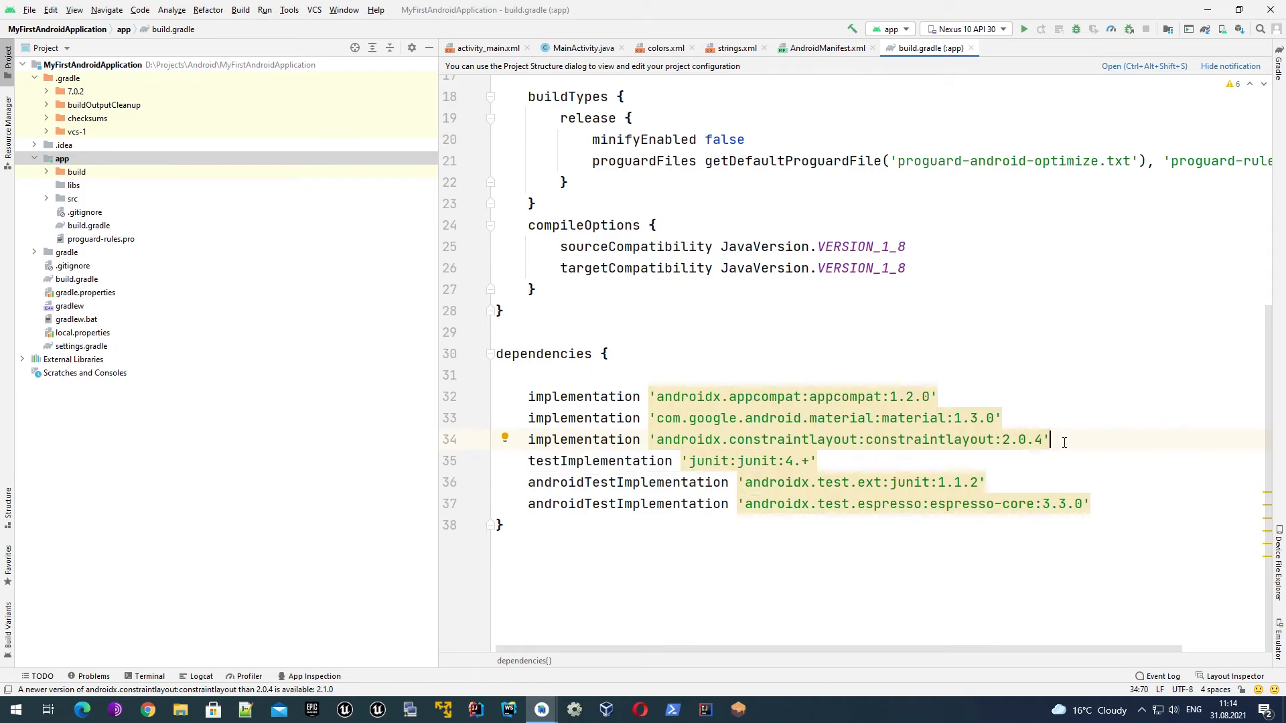
pyautogui.doubleClick(600, 459)
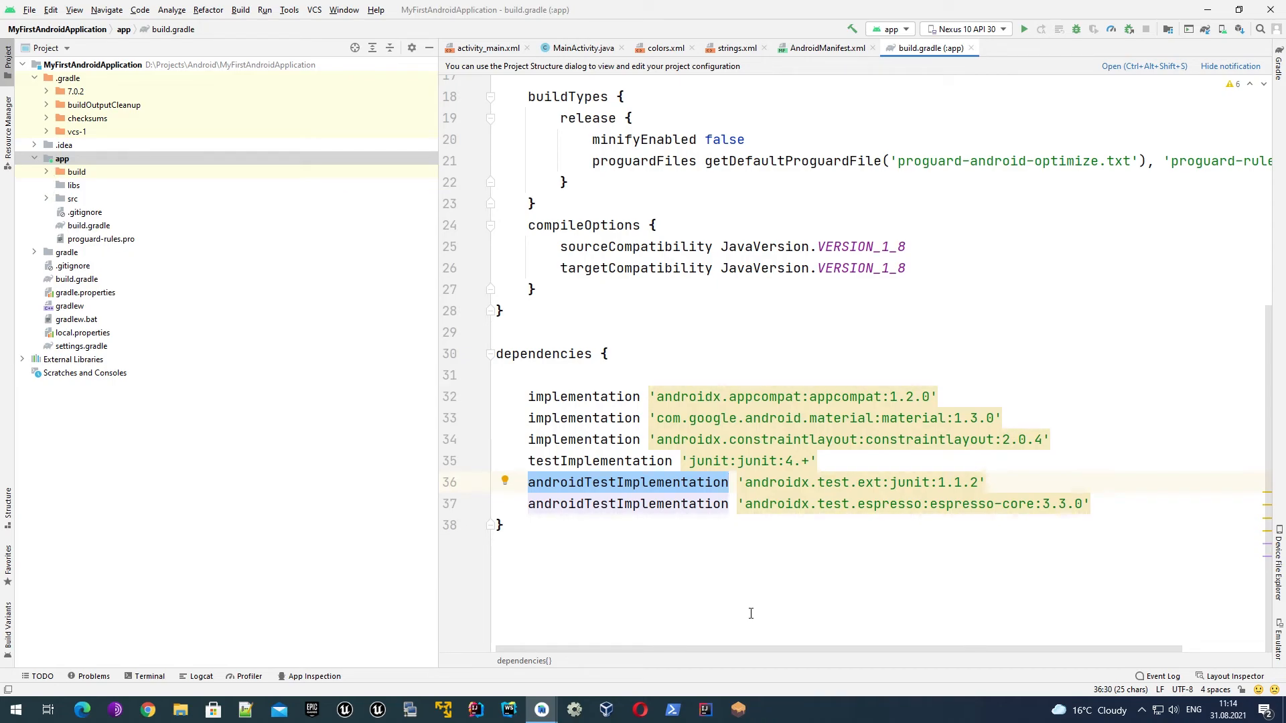
pyautogui.click(726, 482)
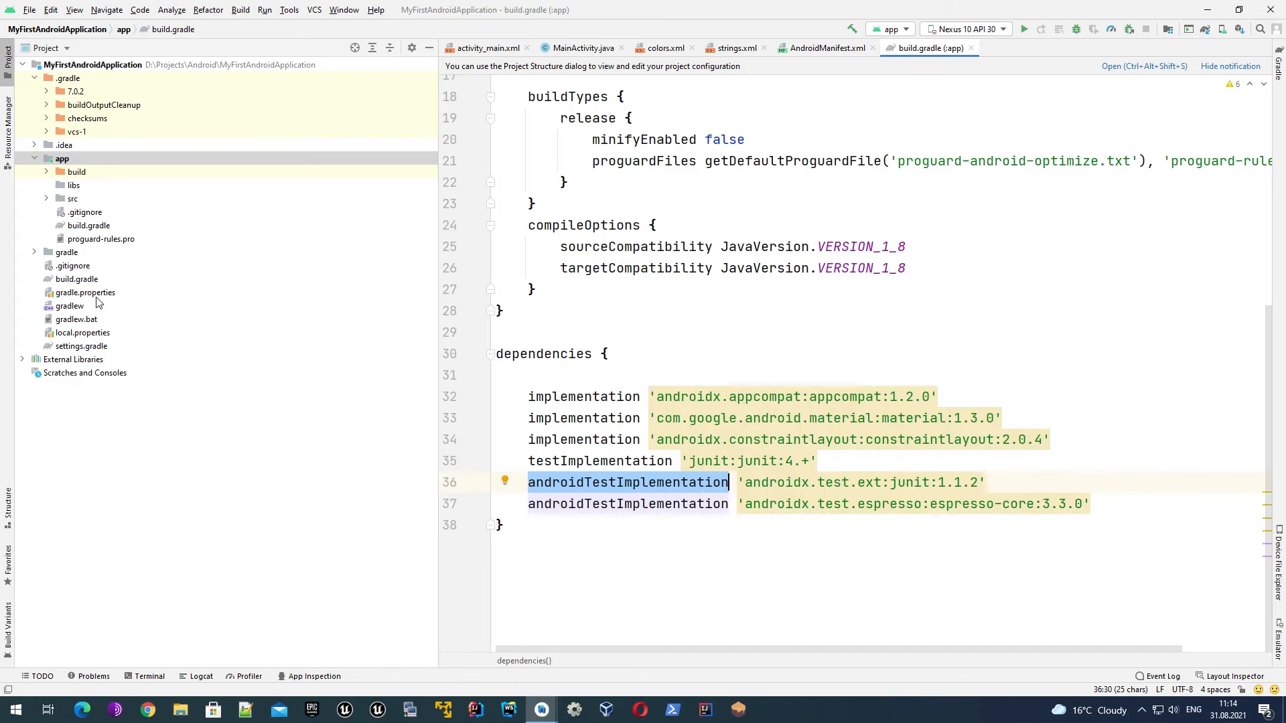
# Peek at the gradle wrapper folder, then open the project-level build.gradle from the Project pane
pyautogui.click(35, 251)
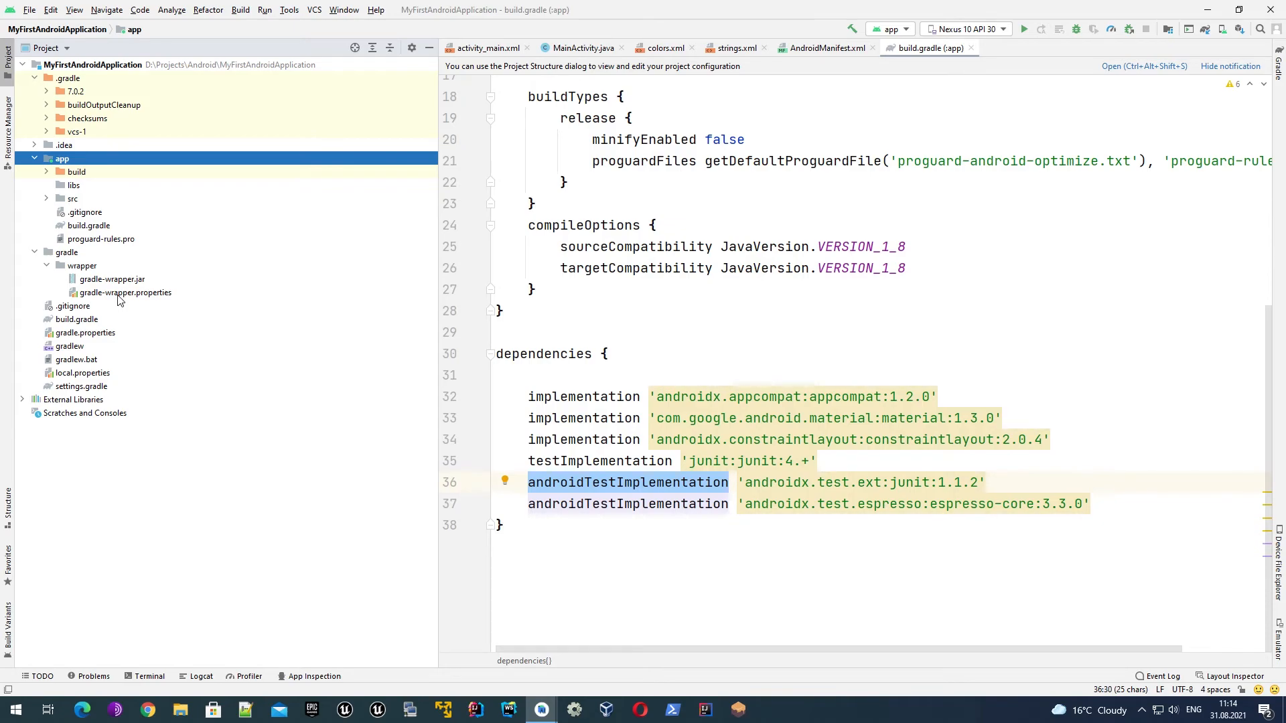
pyautogui.click(47, 266)
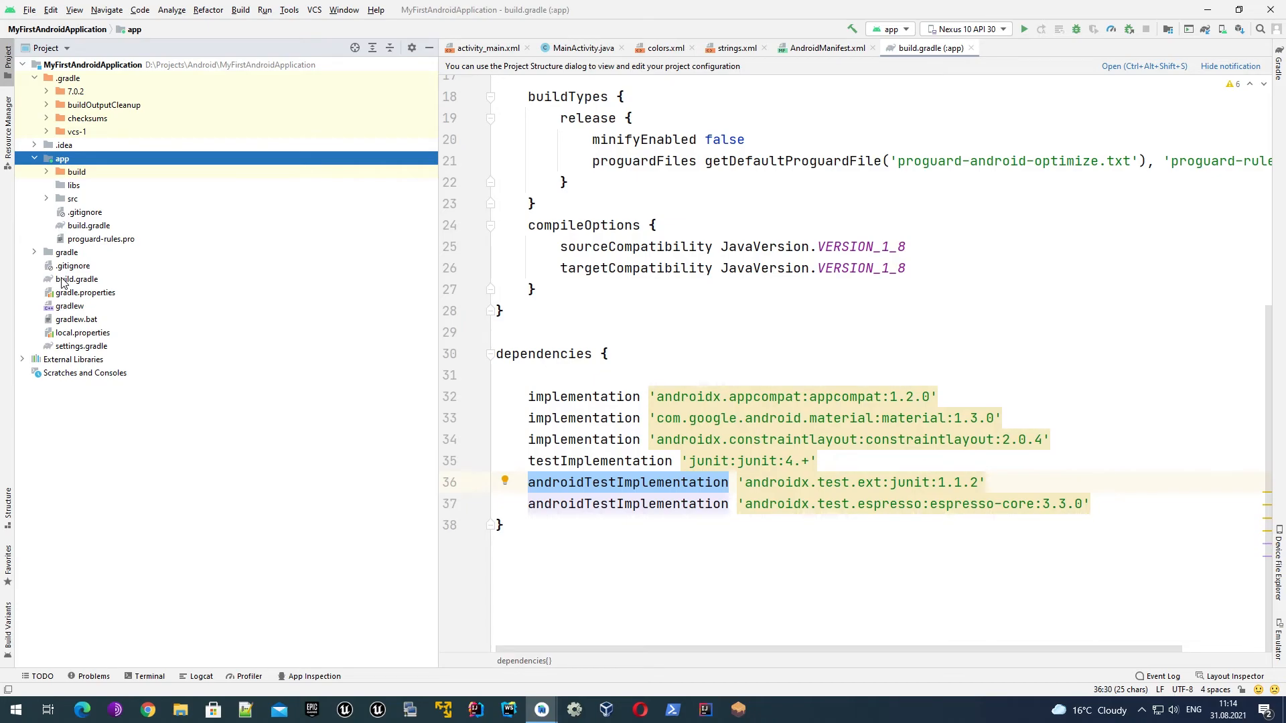
pyautogui.doubleClick(78, 279)
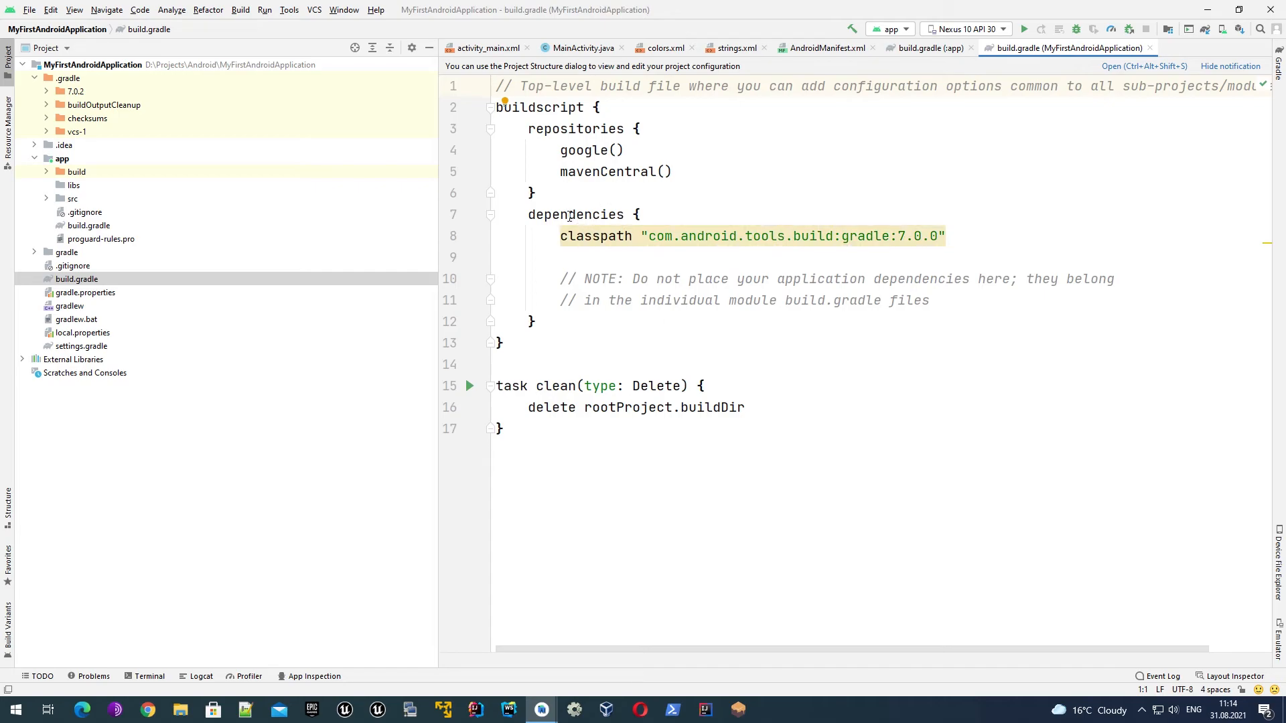
pyautogui.moveTo(555, 196)
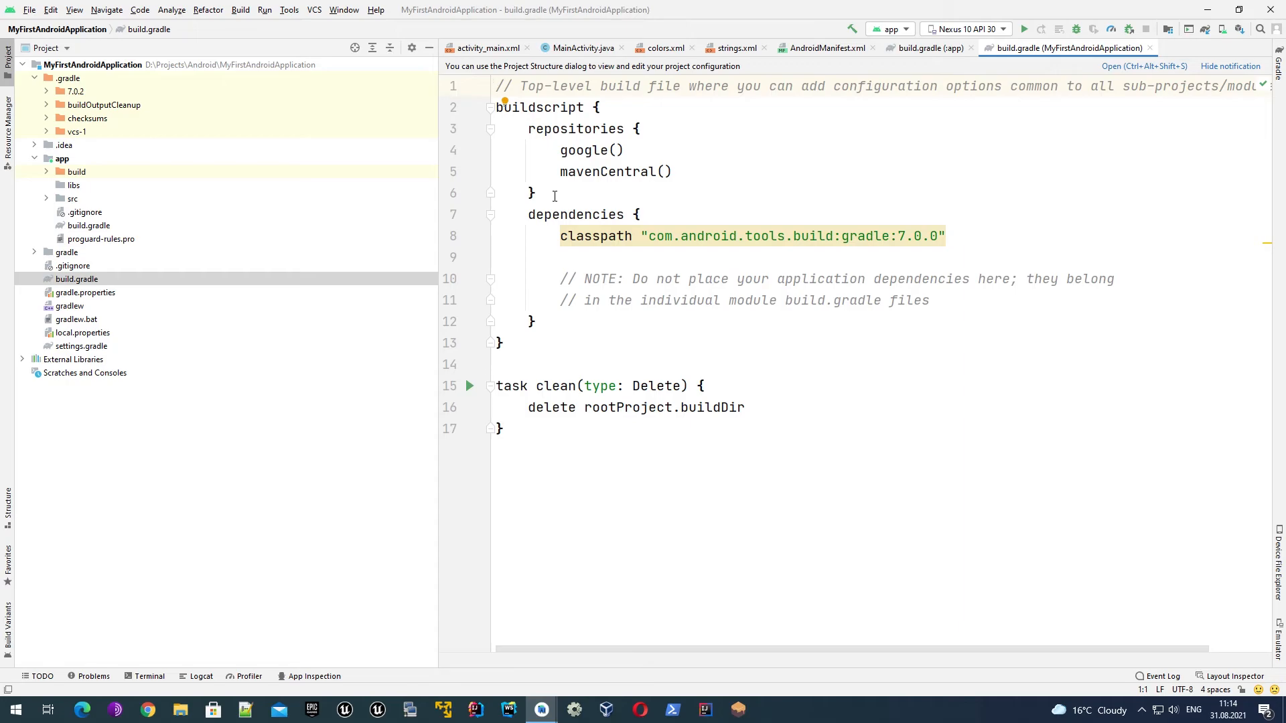
pyautogui.moveTo(168, 275)
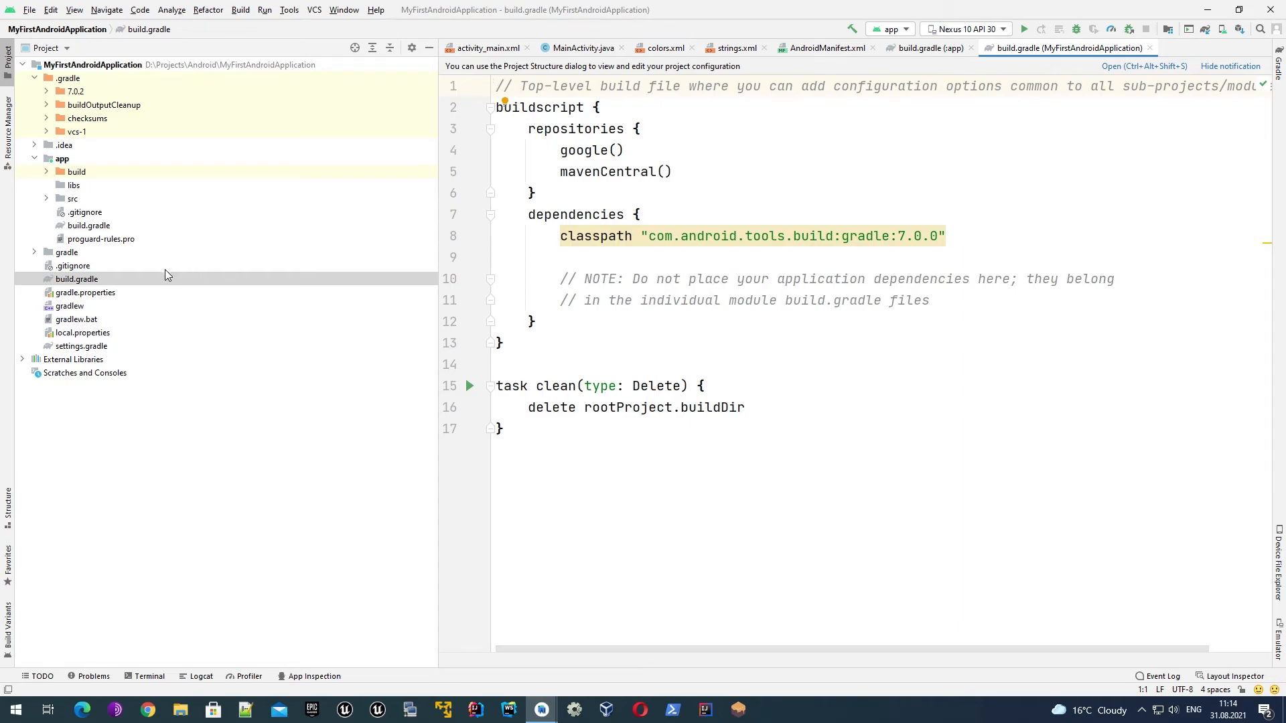
pyautogui.click(83, 293)
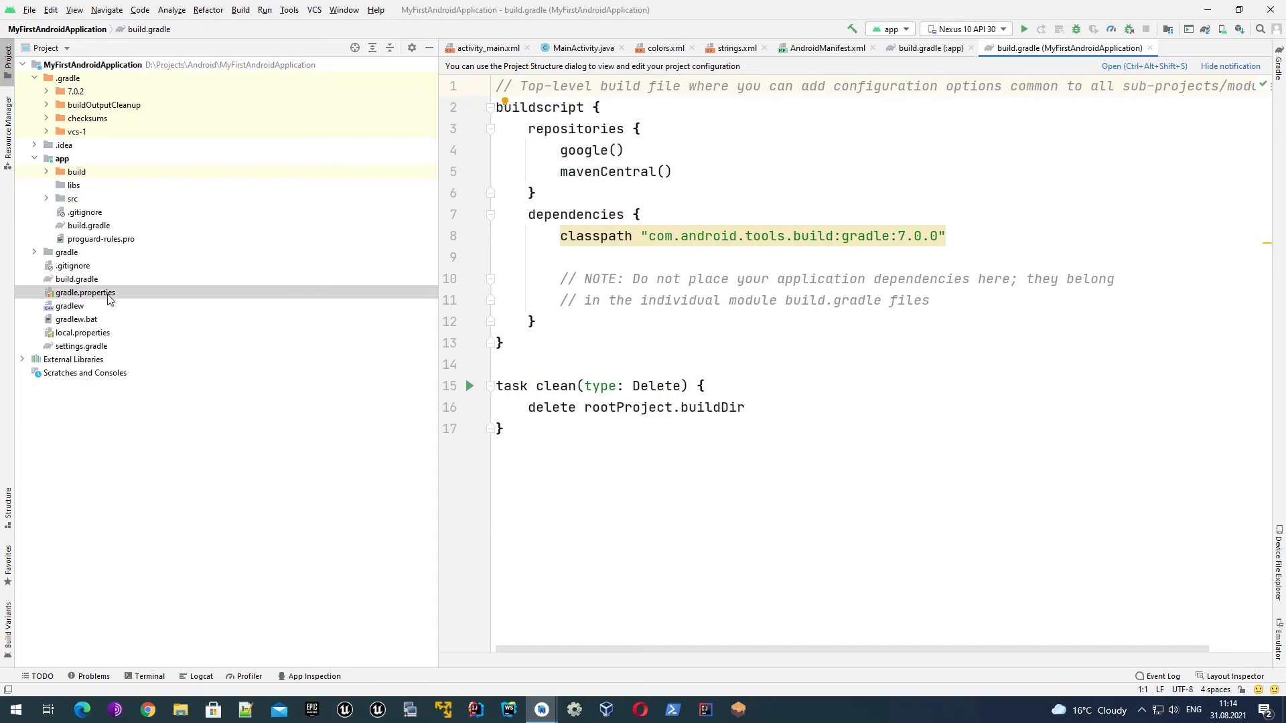
pyautogui.doubleClick(83, 294)
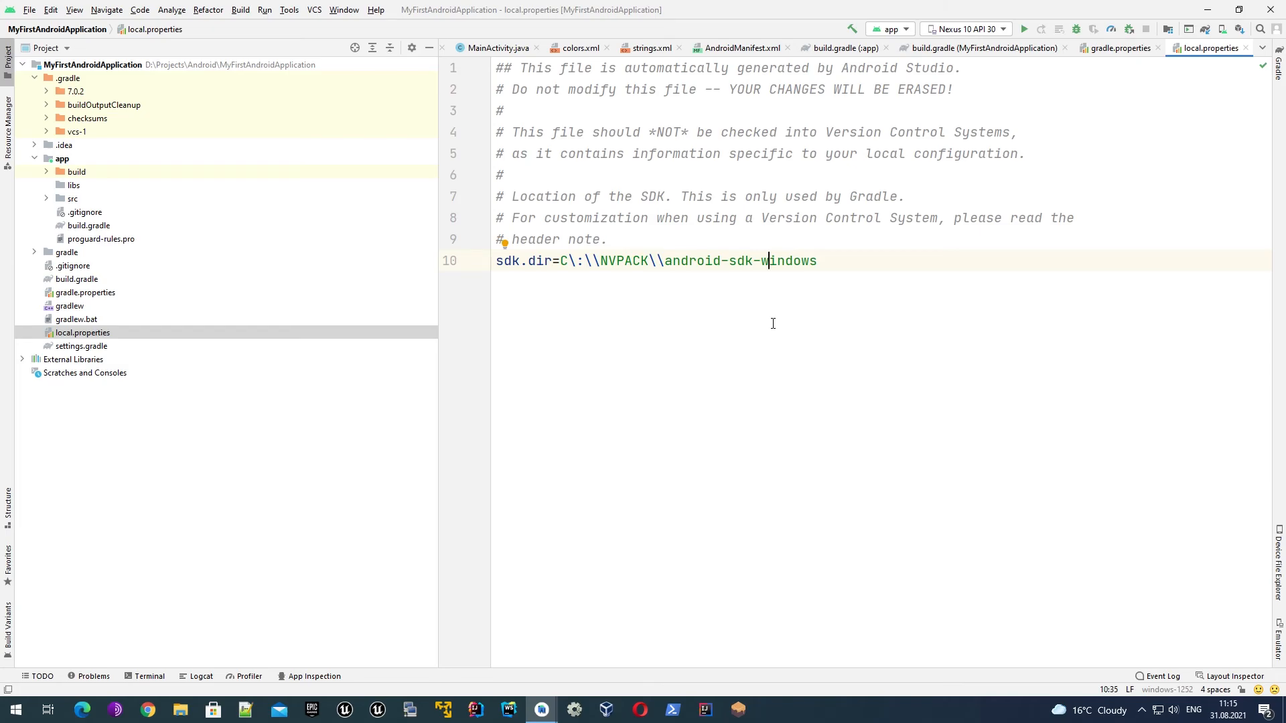
pyautogui.moveTo(72, 332)
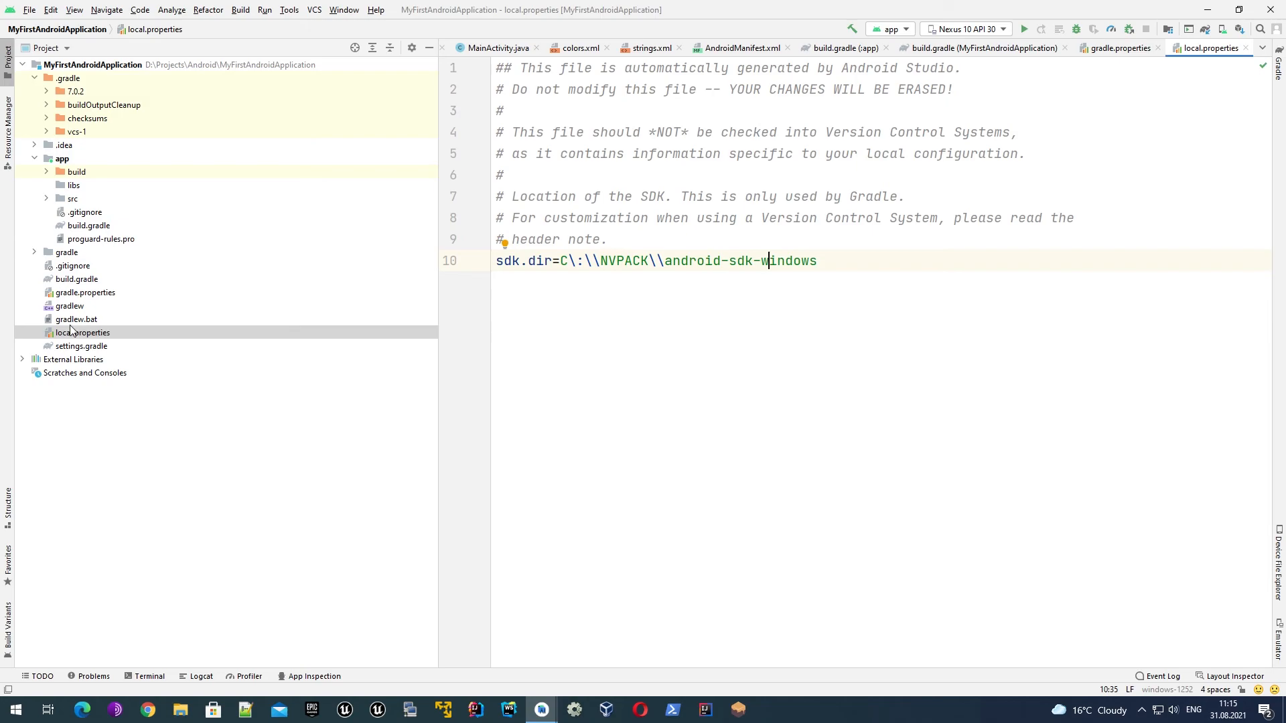
pyautogui.moveTo(570, 404)
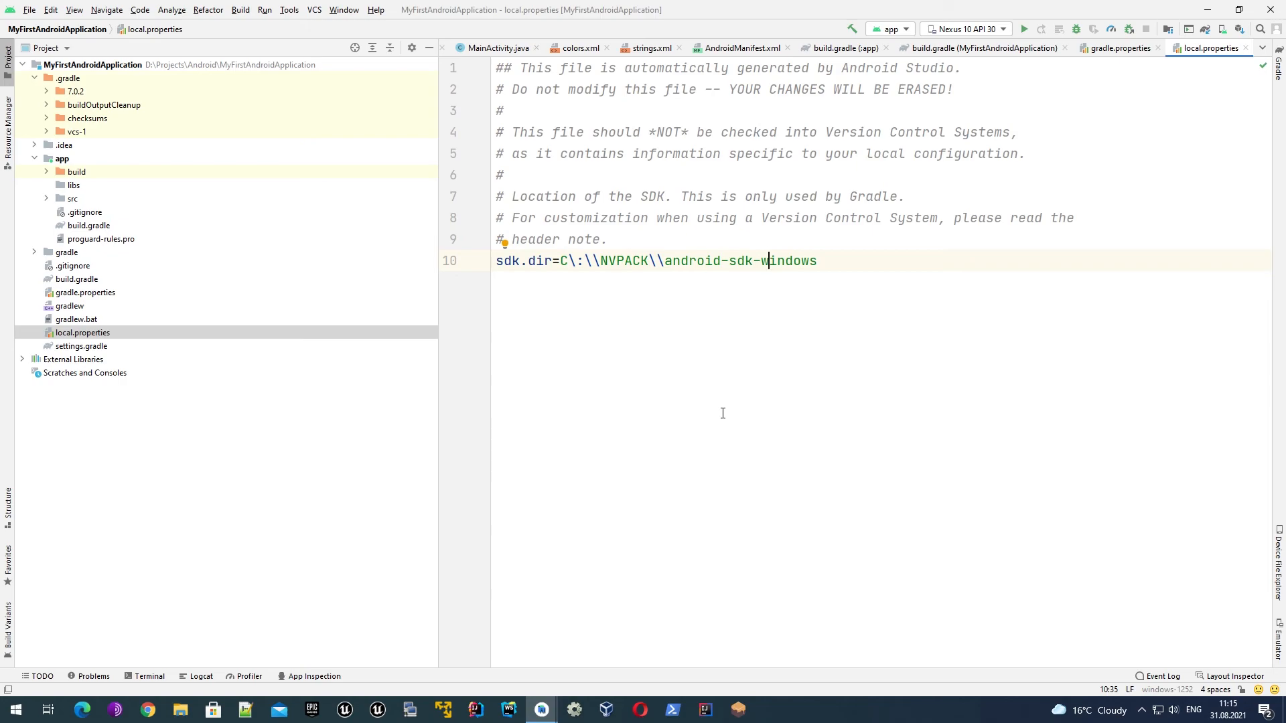
pyautogui.moveTo(744, 419)
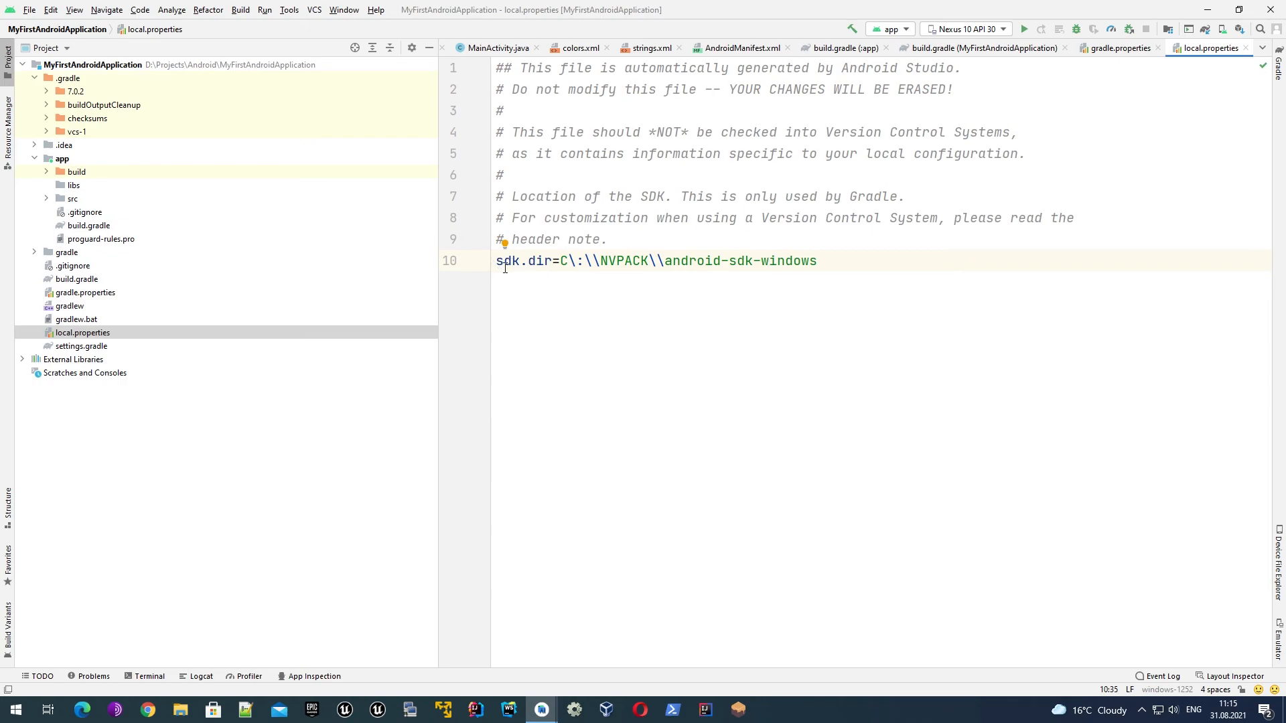
# Highlight the sdk.dir SDK location entry in local.properties
pyautogui.doubleClick(524, 261)
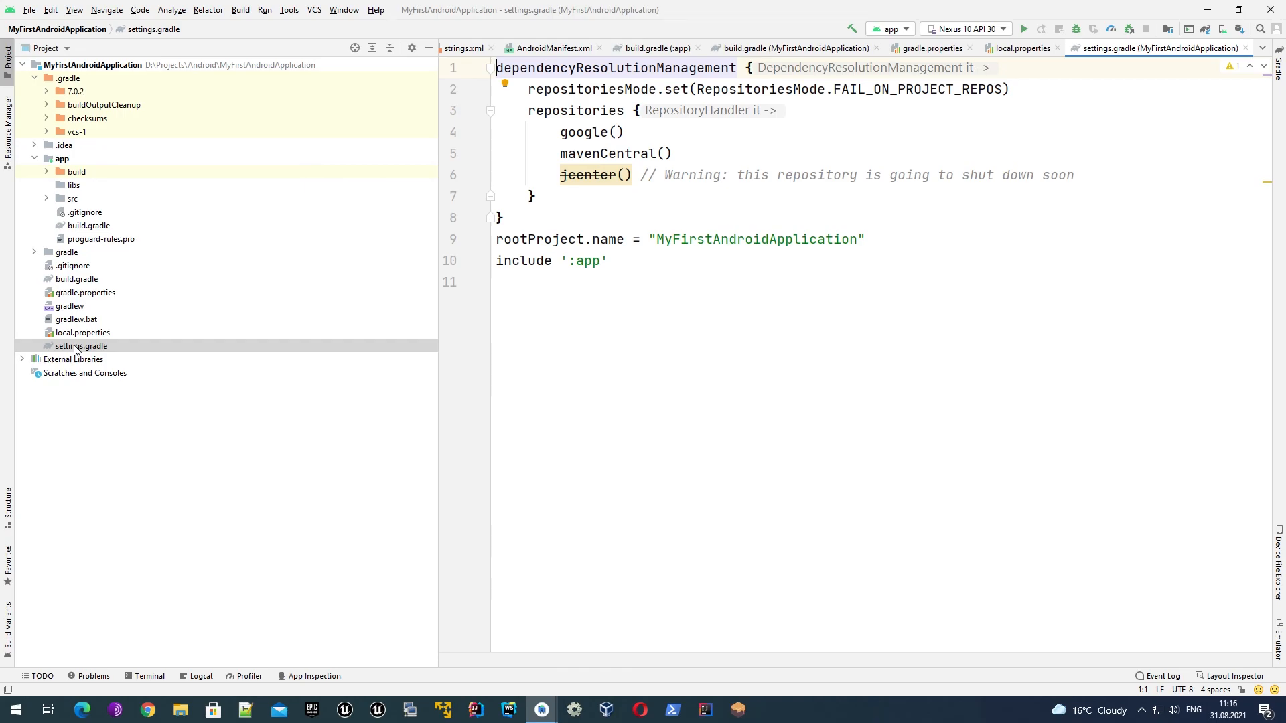
pyautogui.moveTo(153, 433)
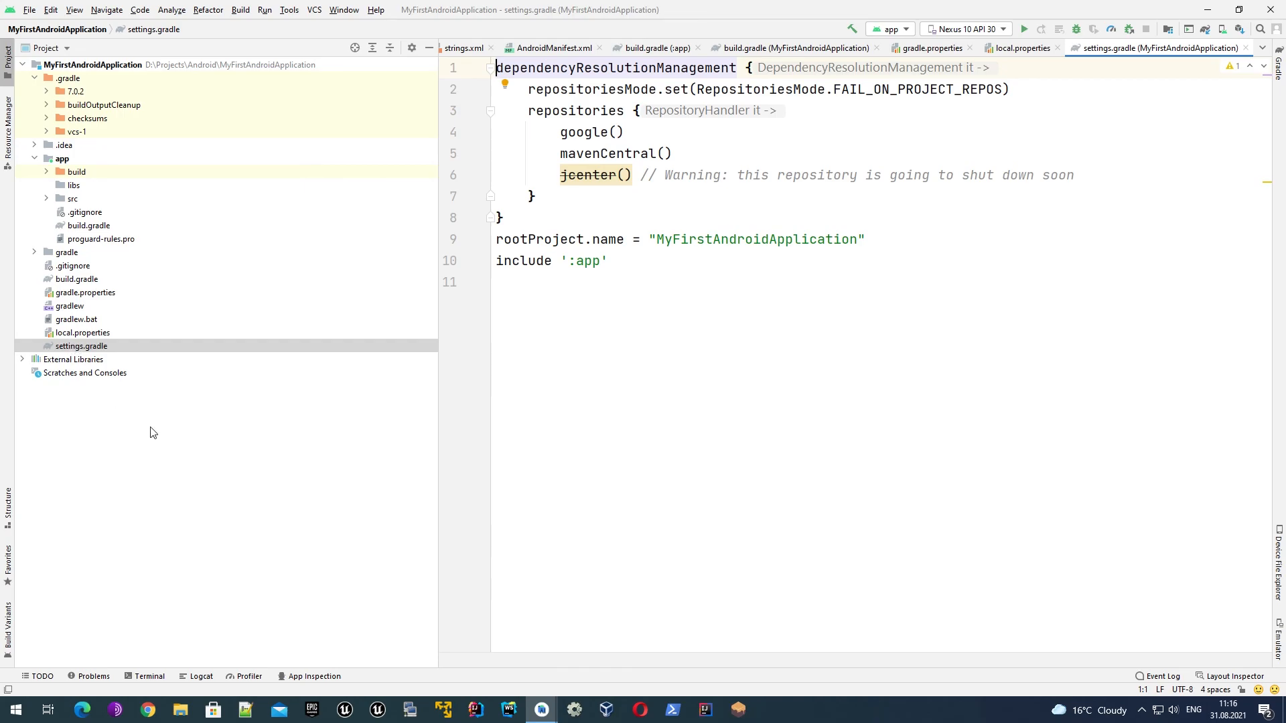